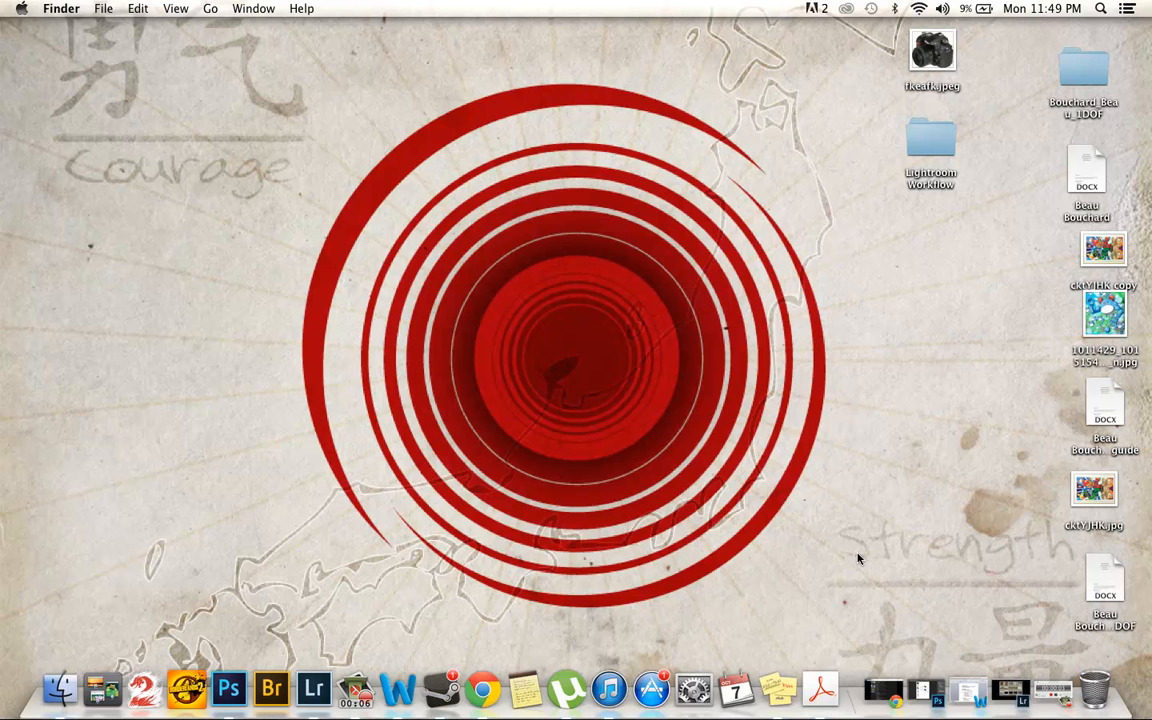
pyautogui.moveTo(918, 636)
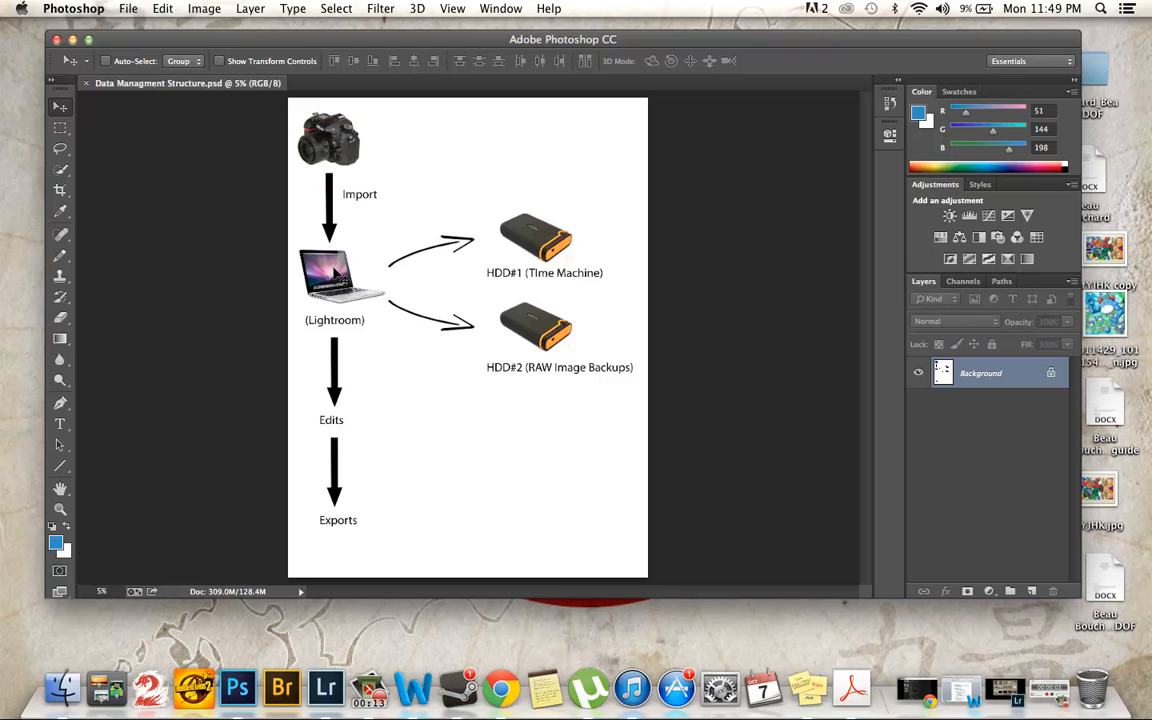
pyautogui.moveTo(332, 324)
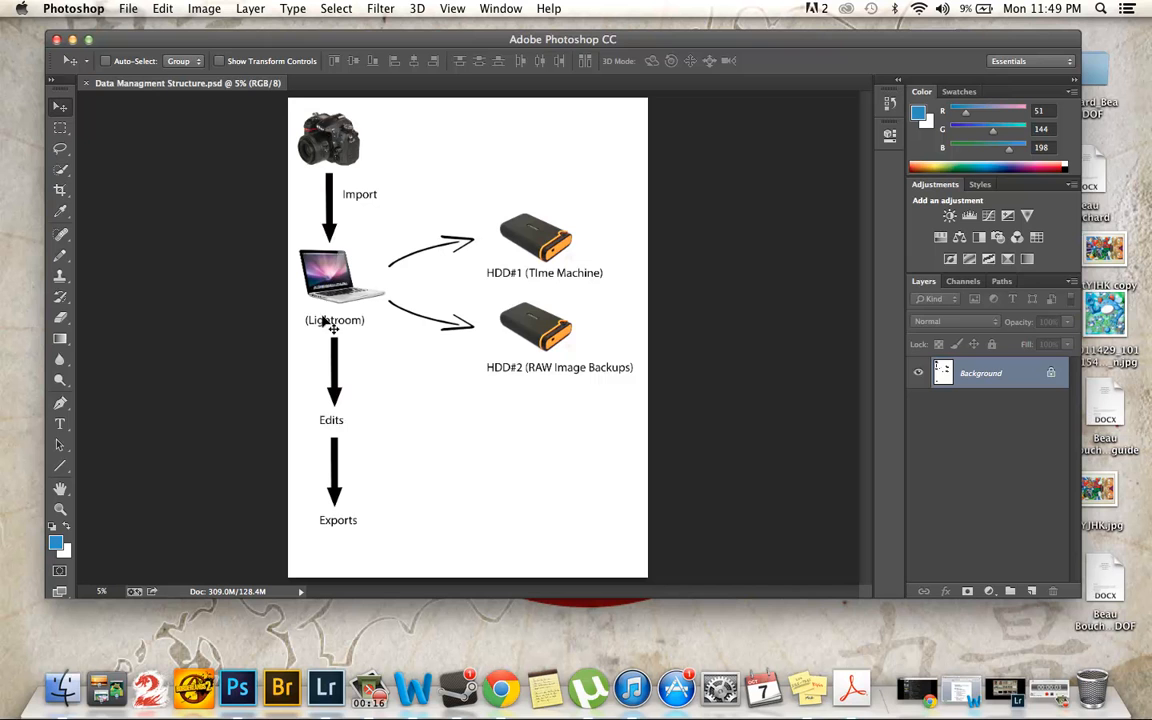
pyautogui.moveTo(404, 280)
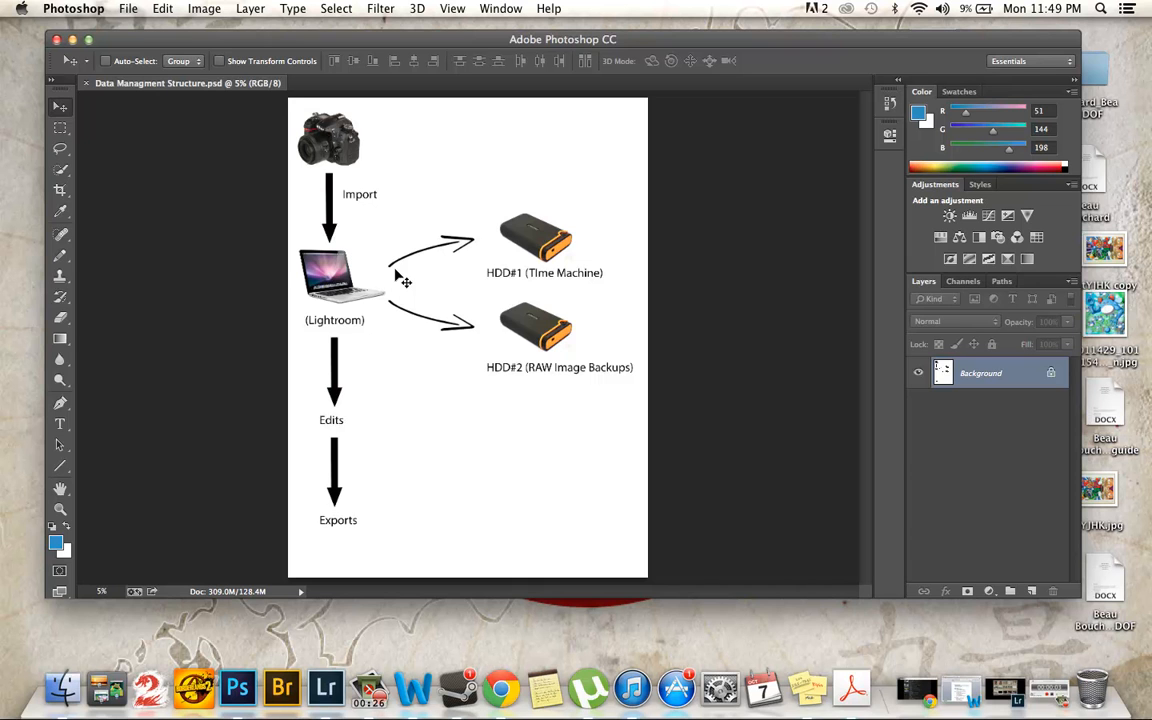
pyautogui.moveTo(376, 504)
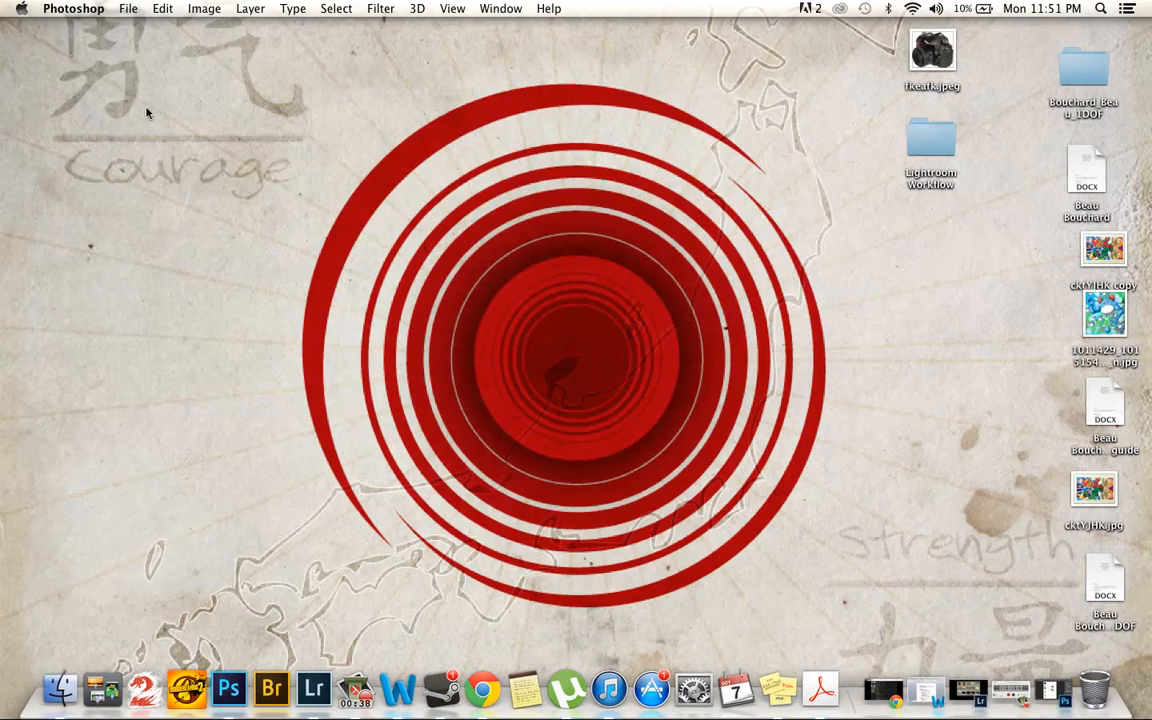
# - Browse Finder's Pictures folder and look inside the Lightroom folder at the catalog files
pyautogui.click(60, 688)
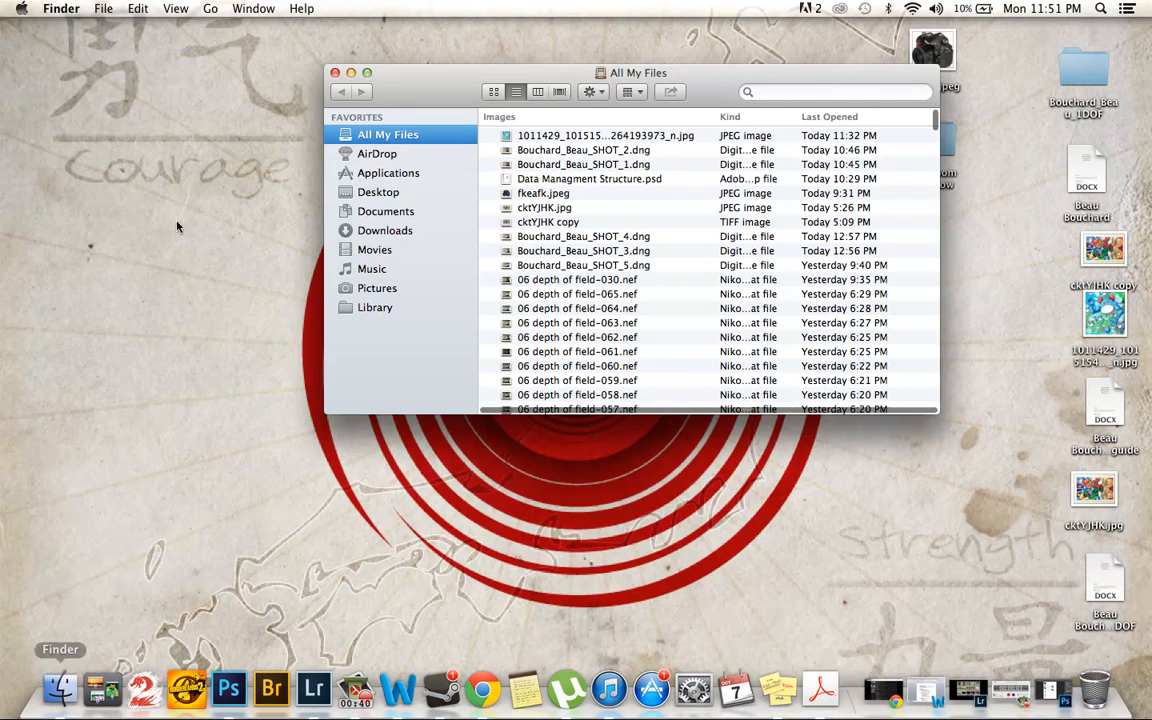
pyautogui.click(376, 288)
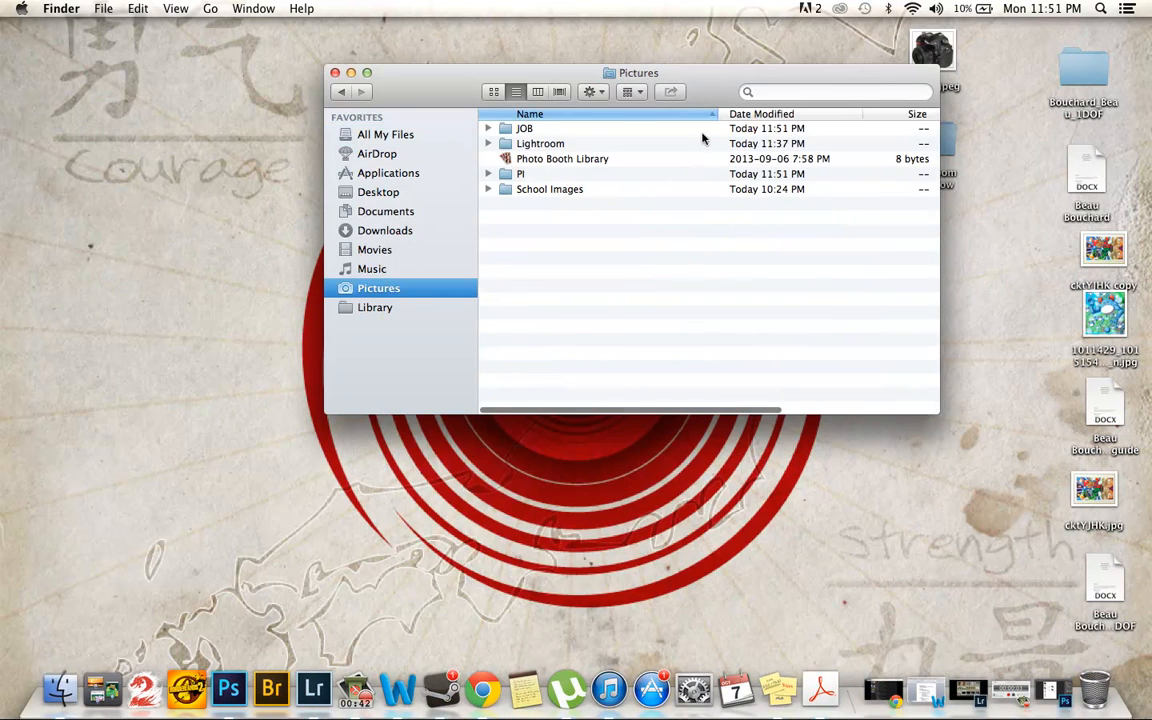
pyautogui.click(524, 128)
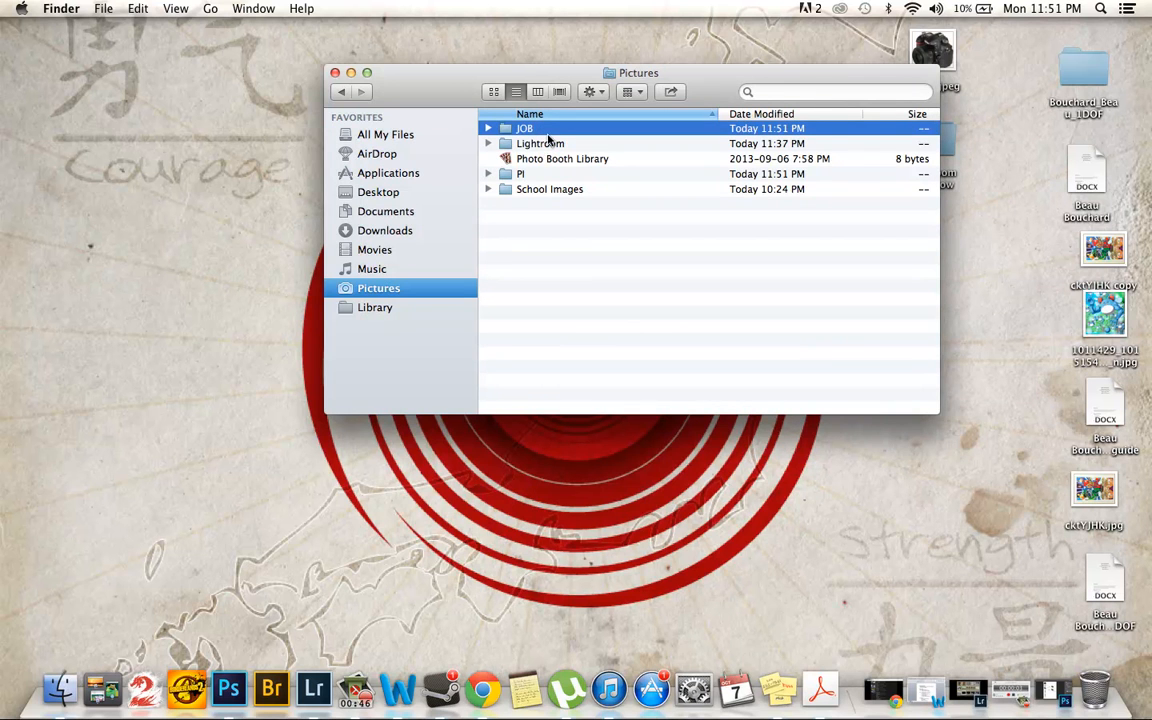
pyautogui.click(540, 144)
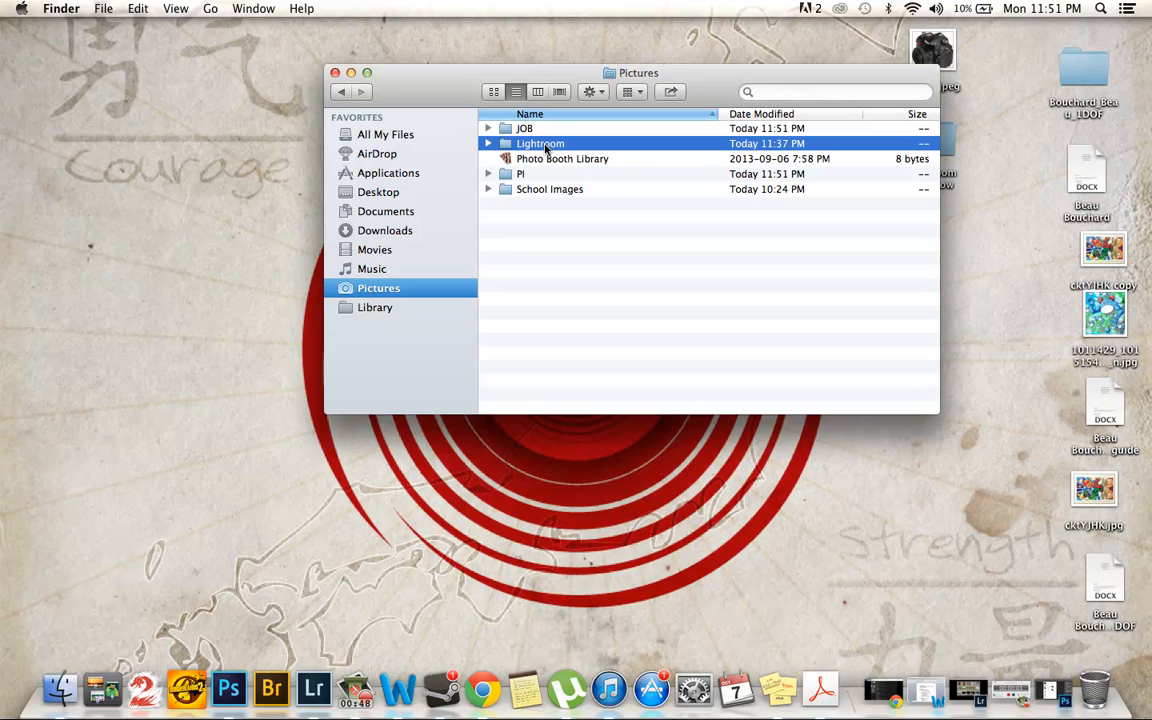
pyautogui.doubleClick(540, 144)
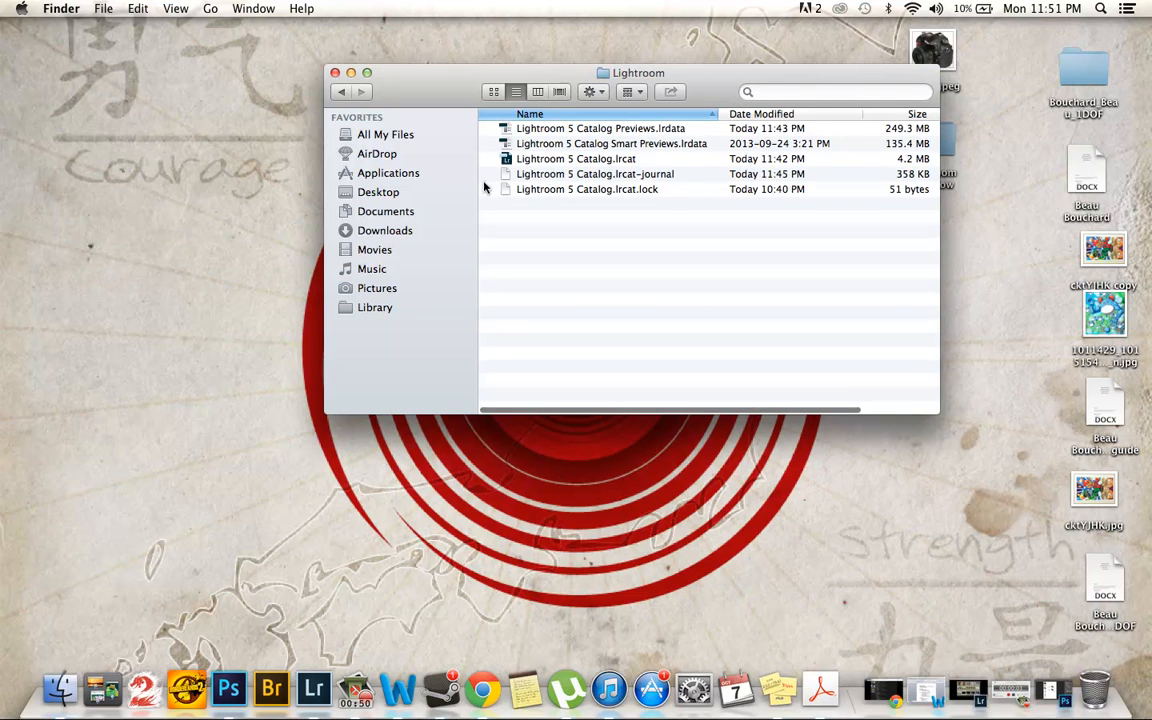
pyautogui.click(378, 288)
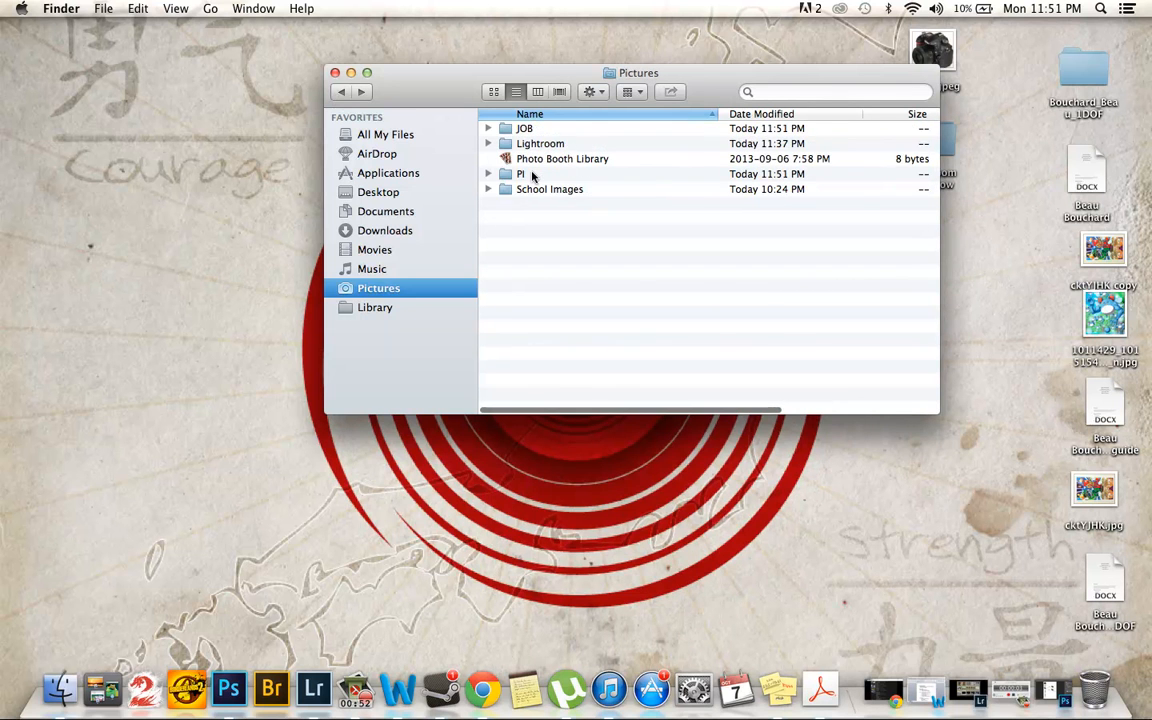
# - Open the School Images folder and then its 02 Exposure Guide lesson subfolder
pyautogui.doubleClick(520, 172)
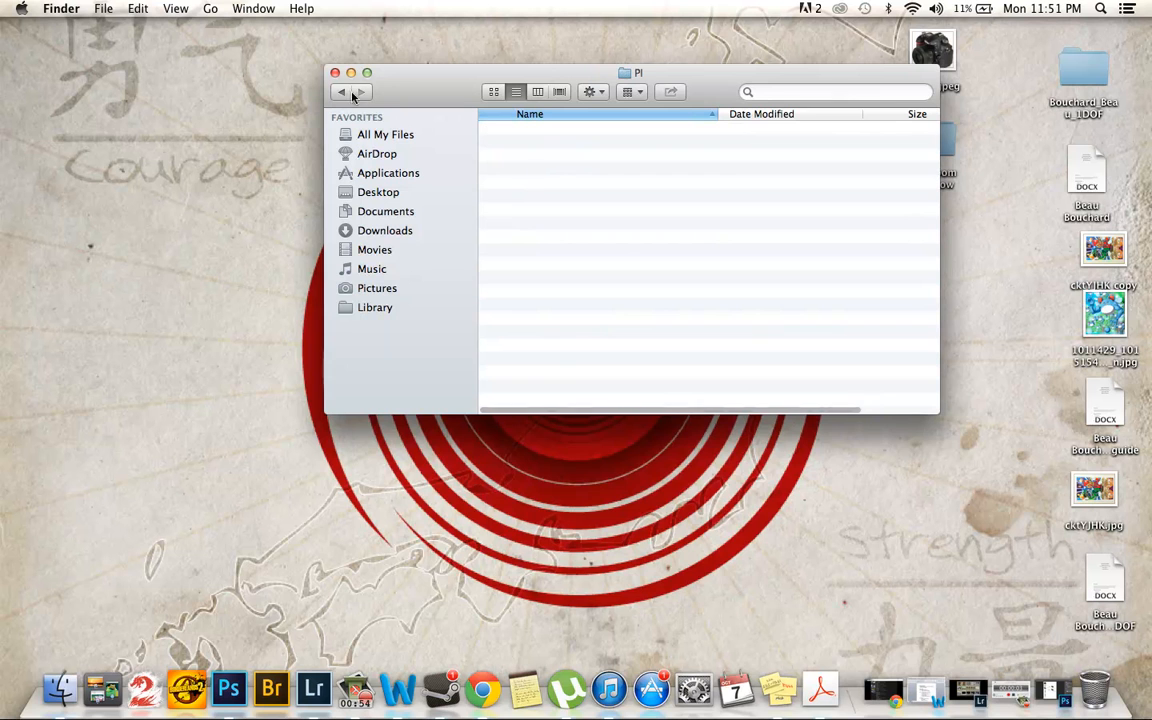
pyautogui.click(378, 288)
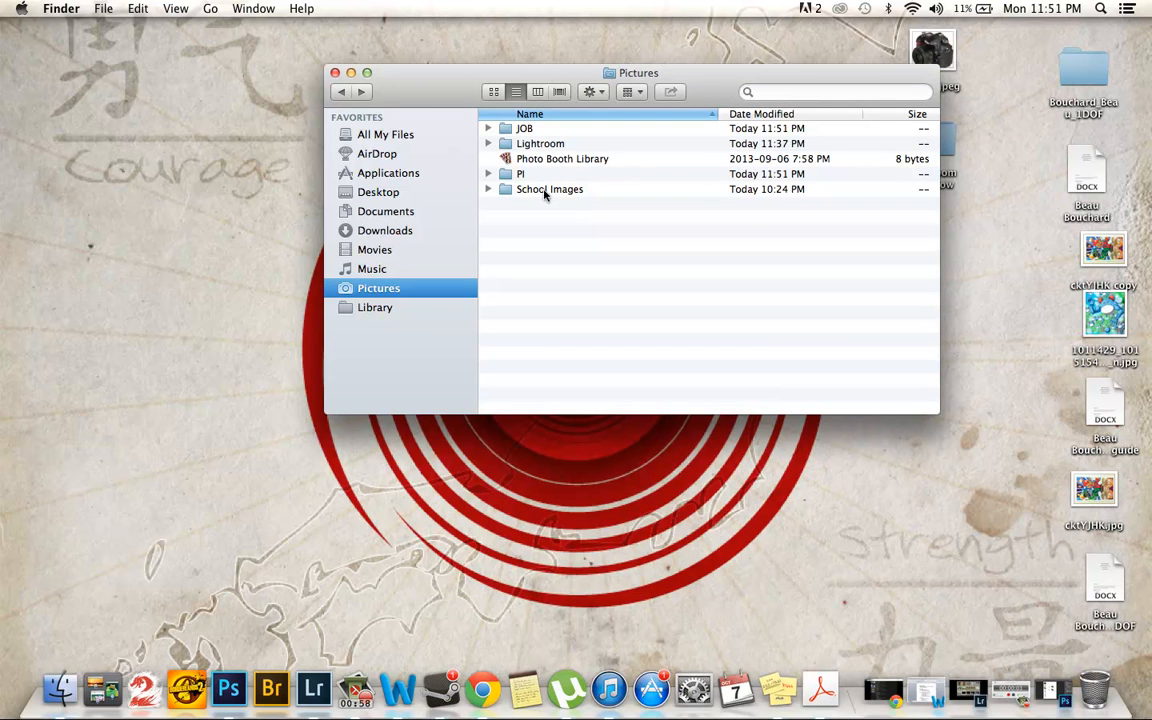
pyautogui.click(548, 188)
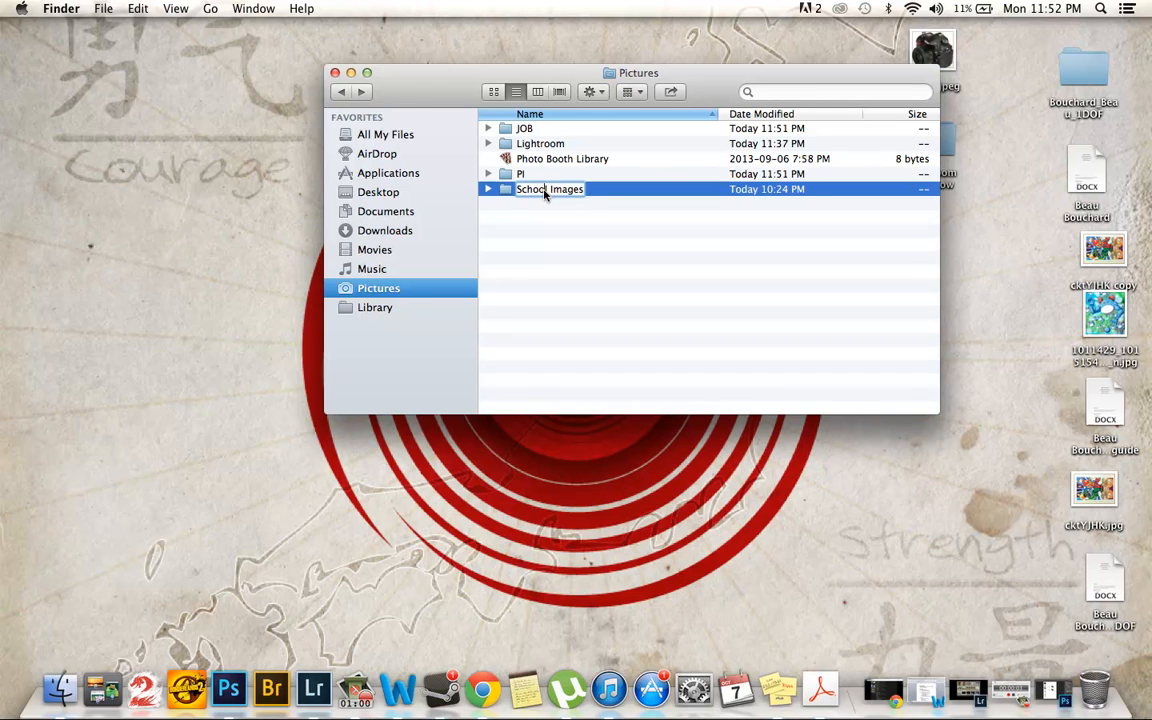
pyautogui.doubleClick(548, 188)
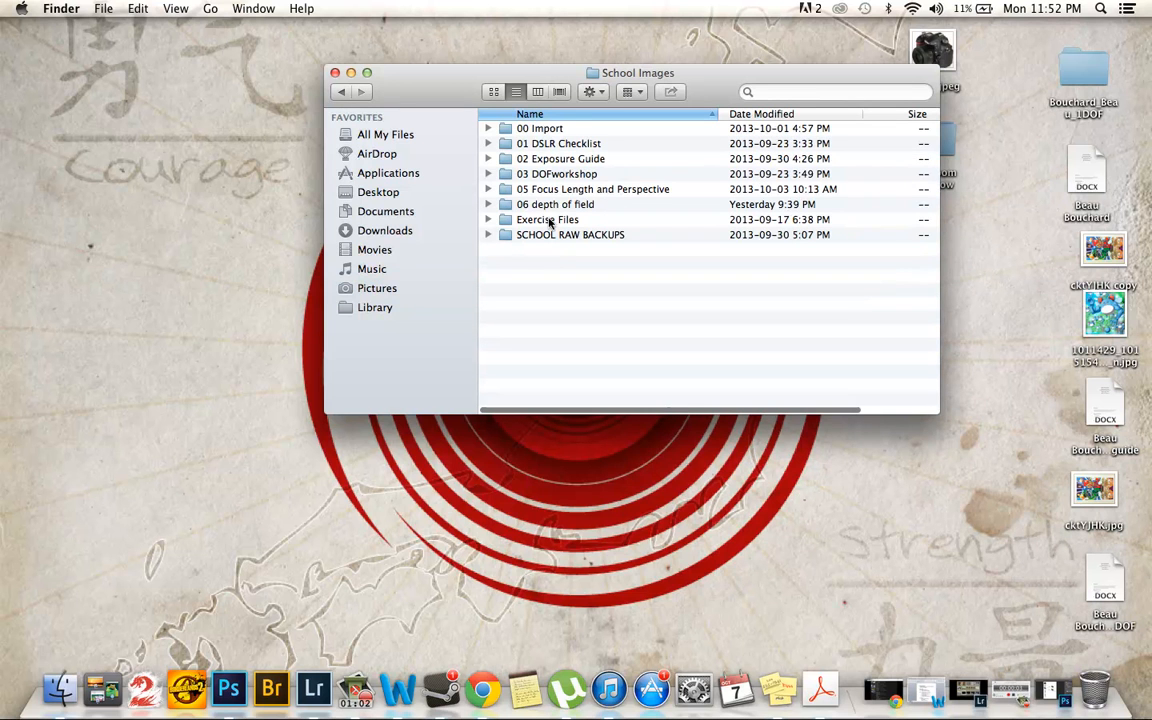
pyautogui.moveTo(536, 136)
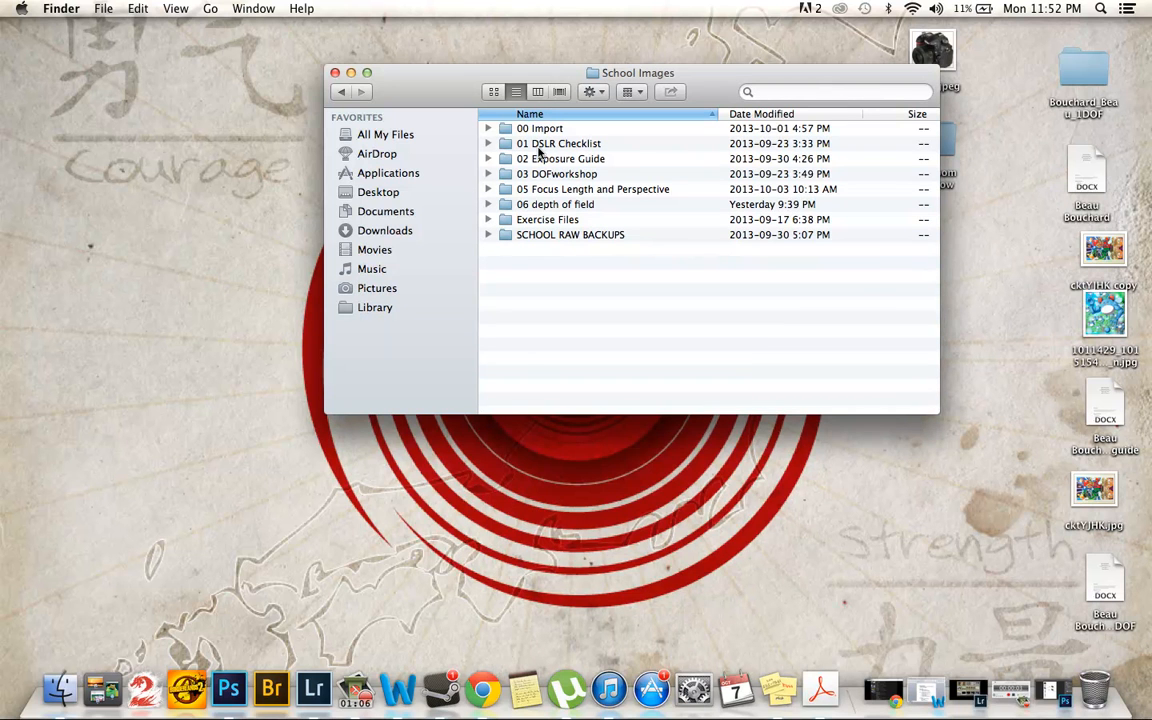
pyautogui.moveTo(536, 204)
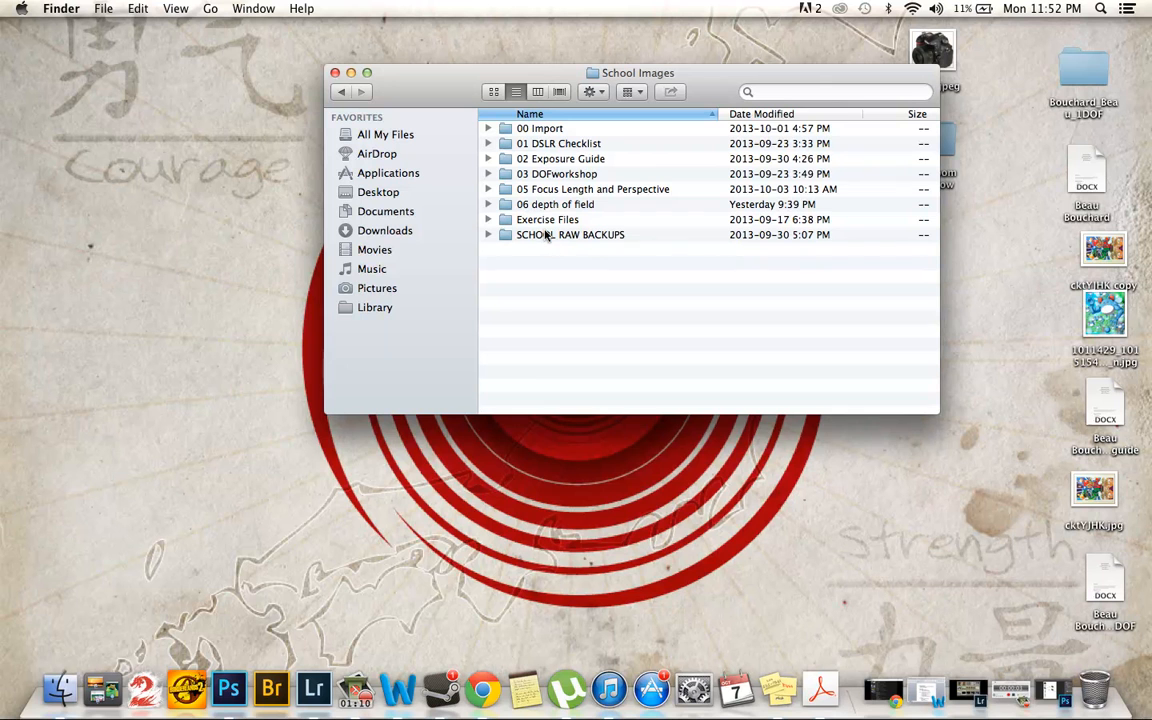
pyautogui.click(560, 158)
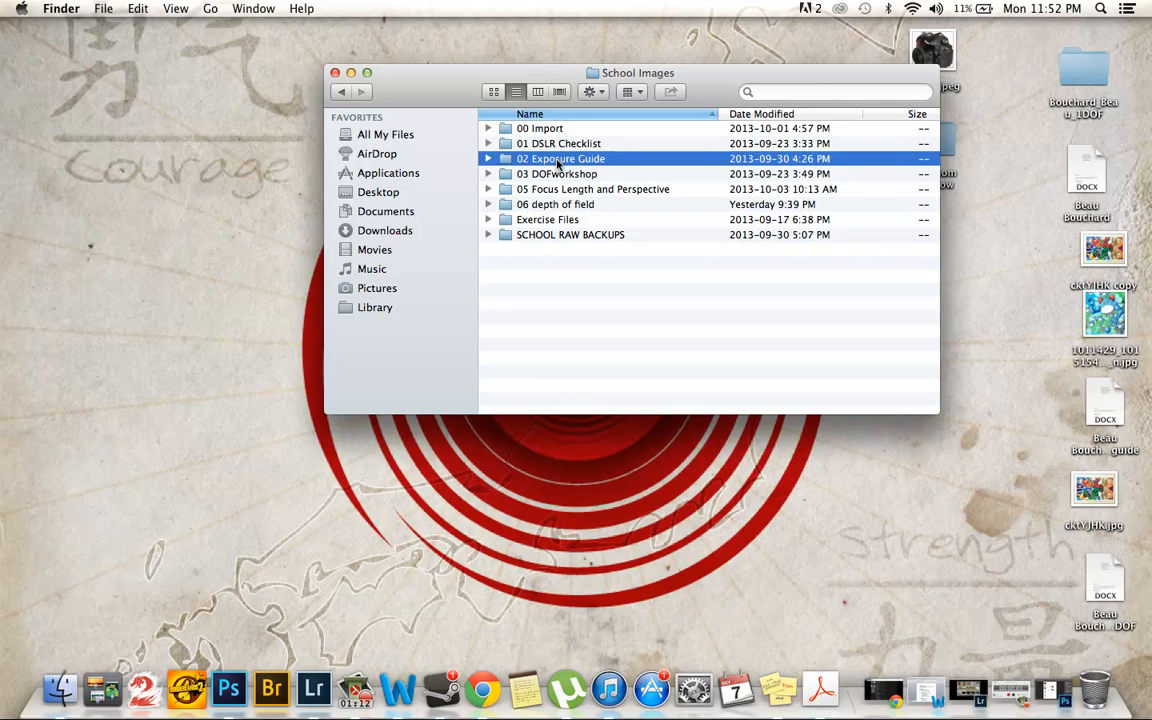
pyautogui.doubleClick(560, 158)
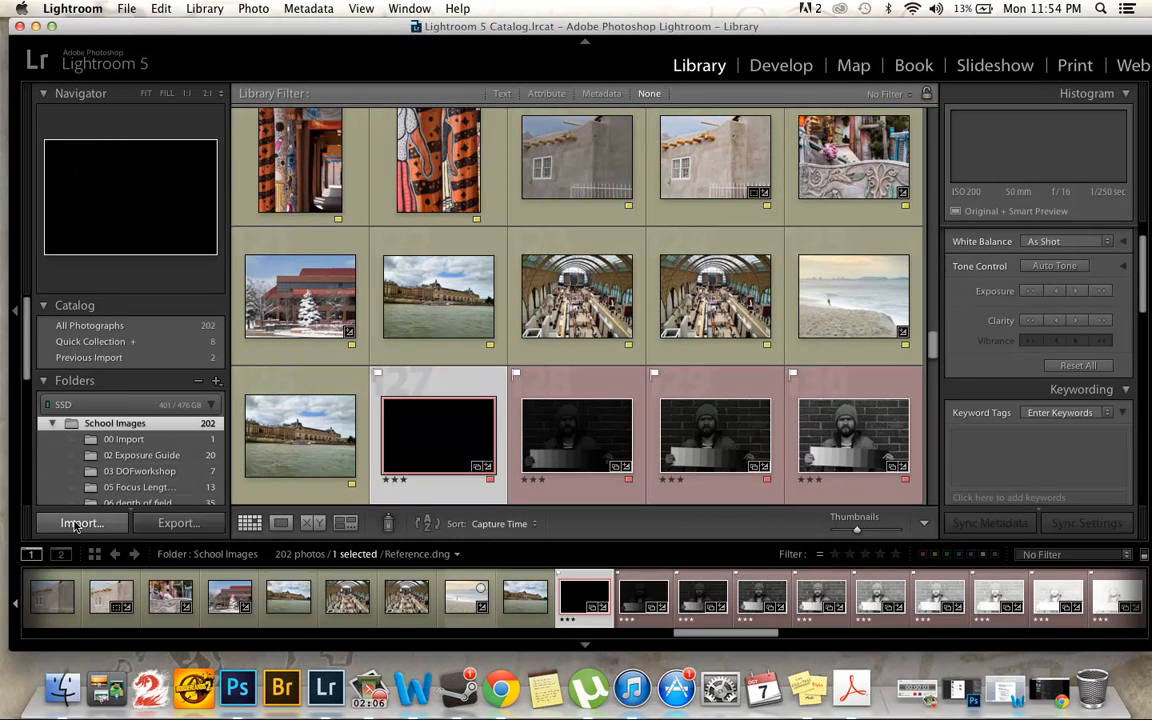
# - Start a Lightroom import with School Images chosen as the source folder
pyautogui.click(80, 524)
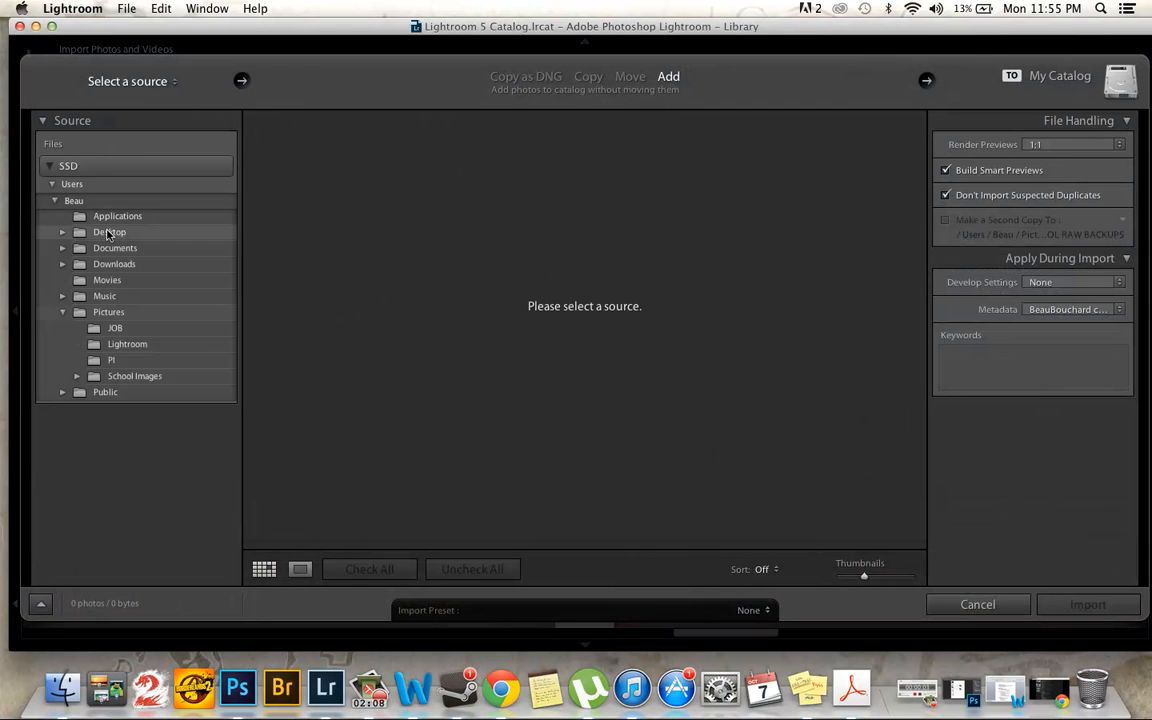
pyautogui.moveTo(124, 376)
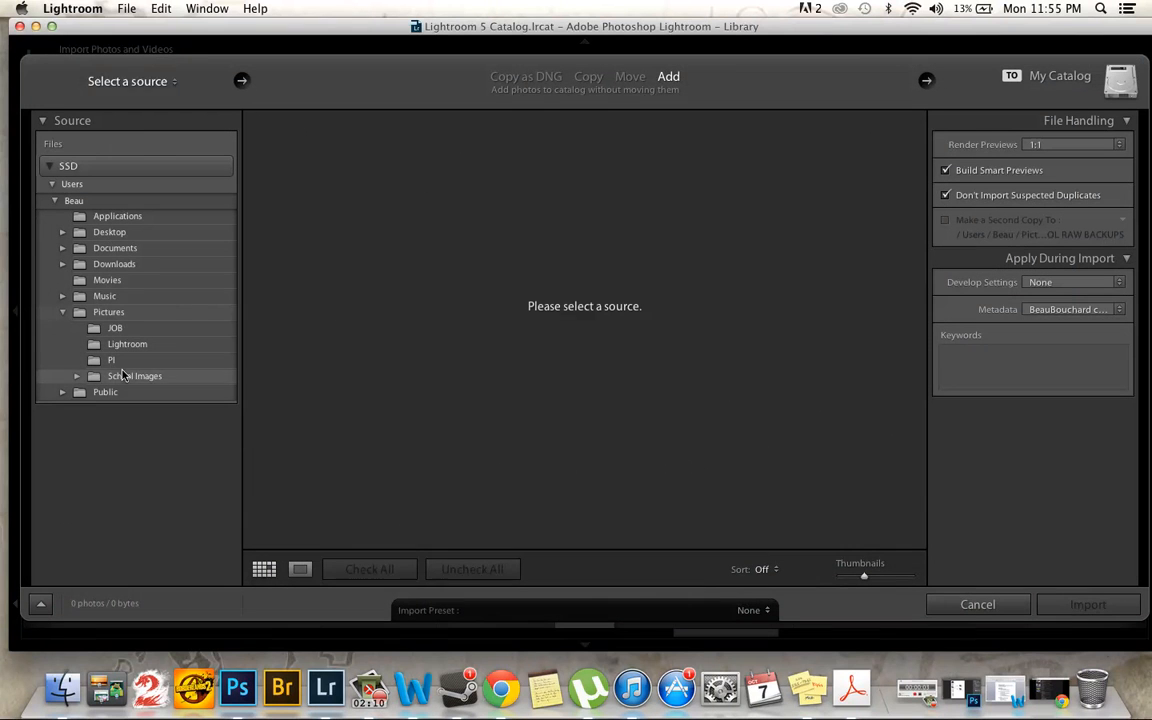
pyautogui.click(140, 376)
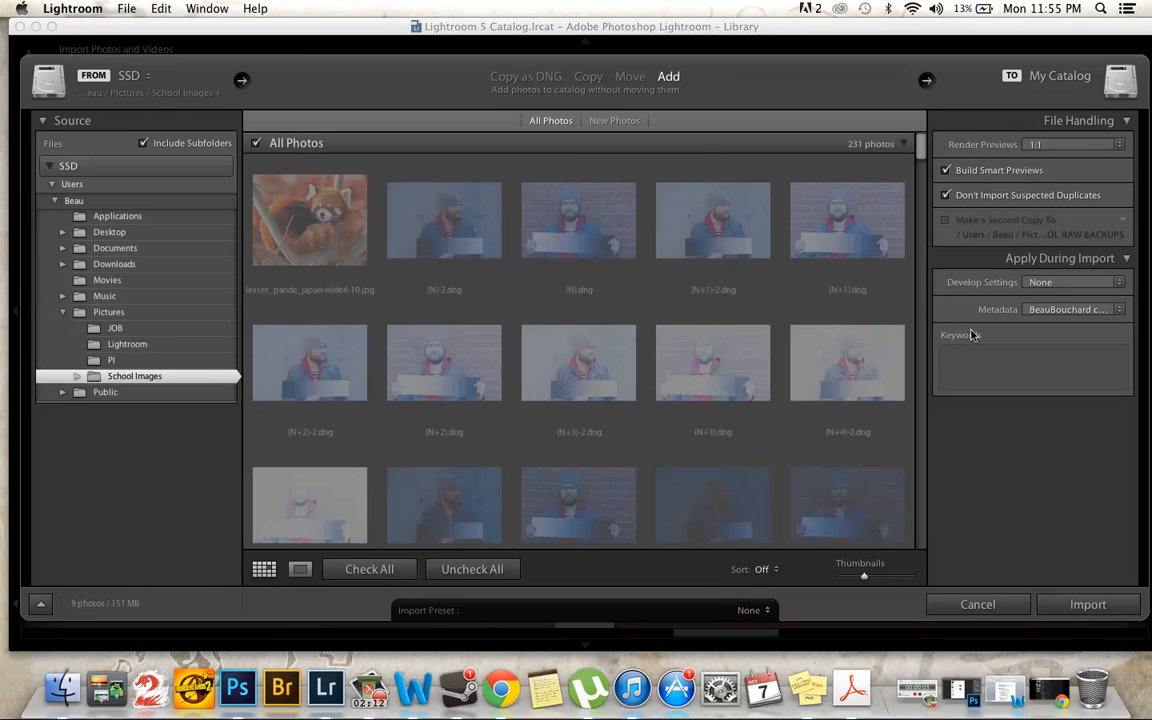
pyautogui.moveTo(676, 104)
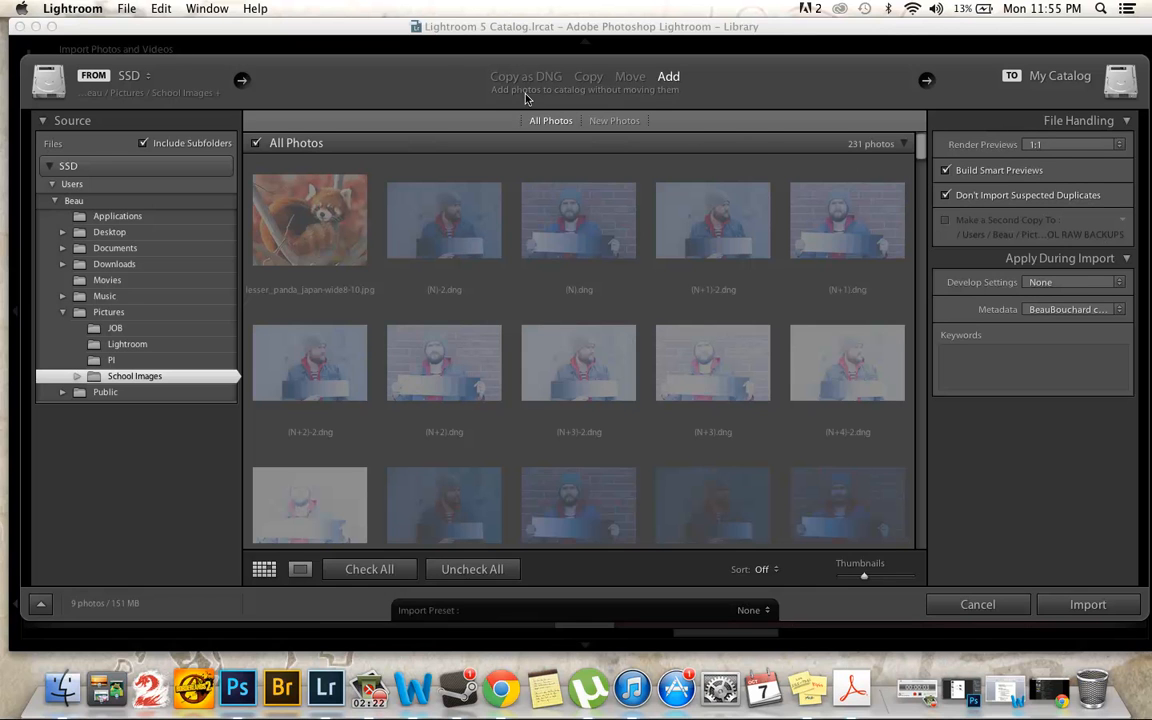
# - Set the import to Copy as DNG and load the saved copyright metadata preset in the editor
pyautogui.click(524, 76)
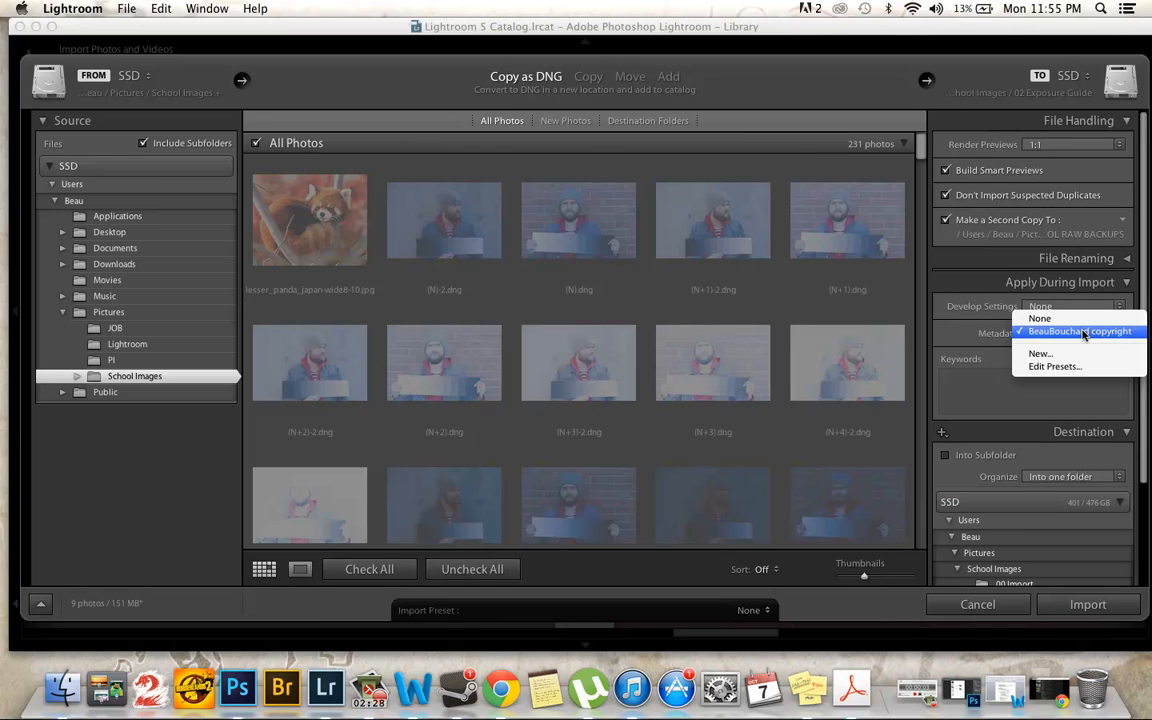
pyautogui.click(1056, 366)
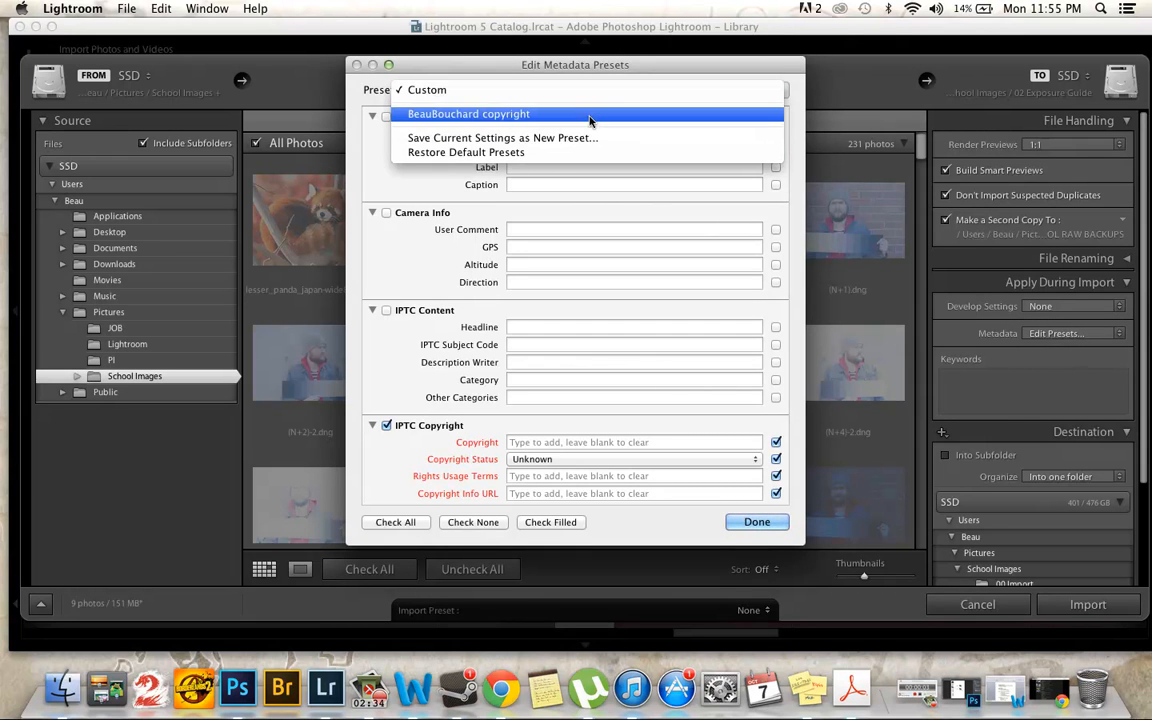
pyautogui.click(468, 112)
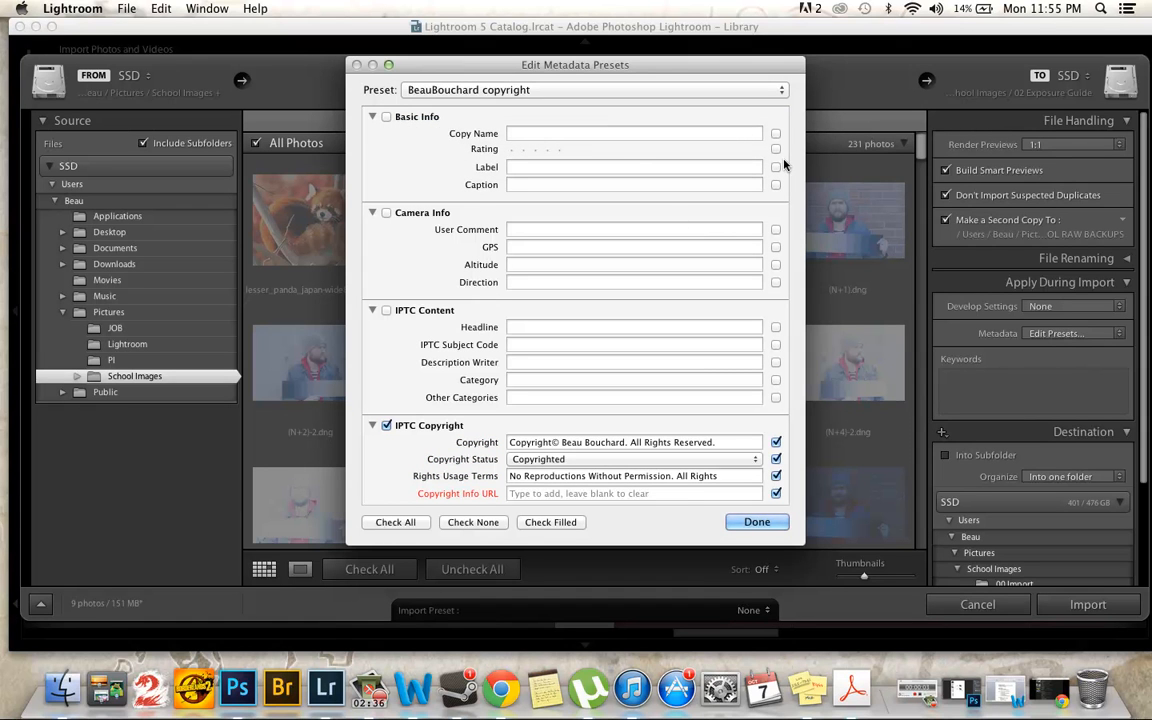
pyautogui.moveTo(724, 212)
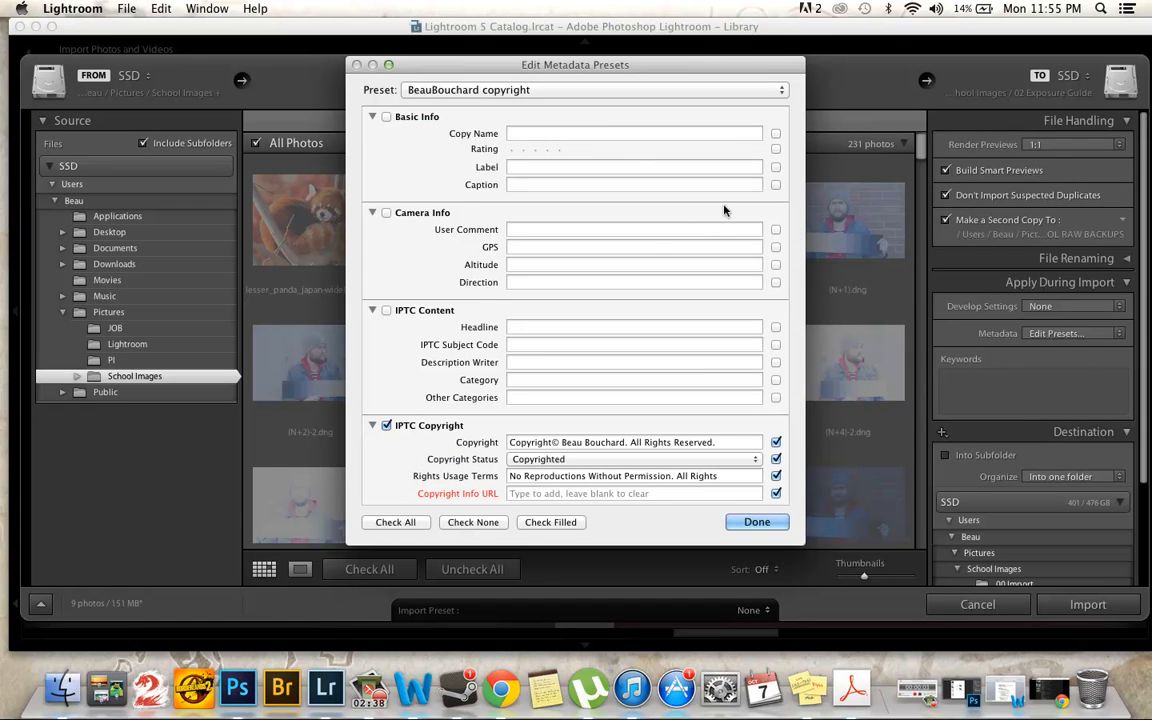
# - Scroll through the preset's IPTC Copyright and Creator fields and confirm with Done
pyautogui.scroll(-3)
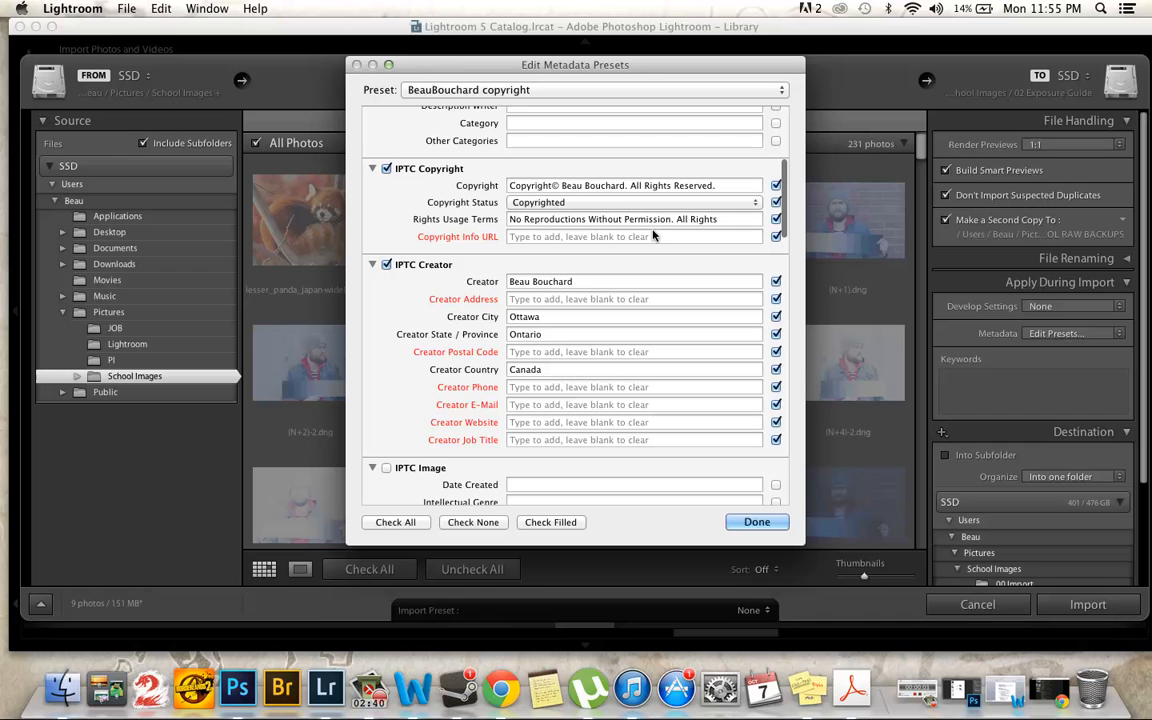
pyautogui.scroll(3)
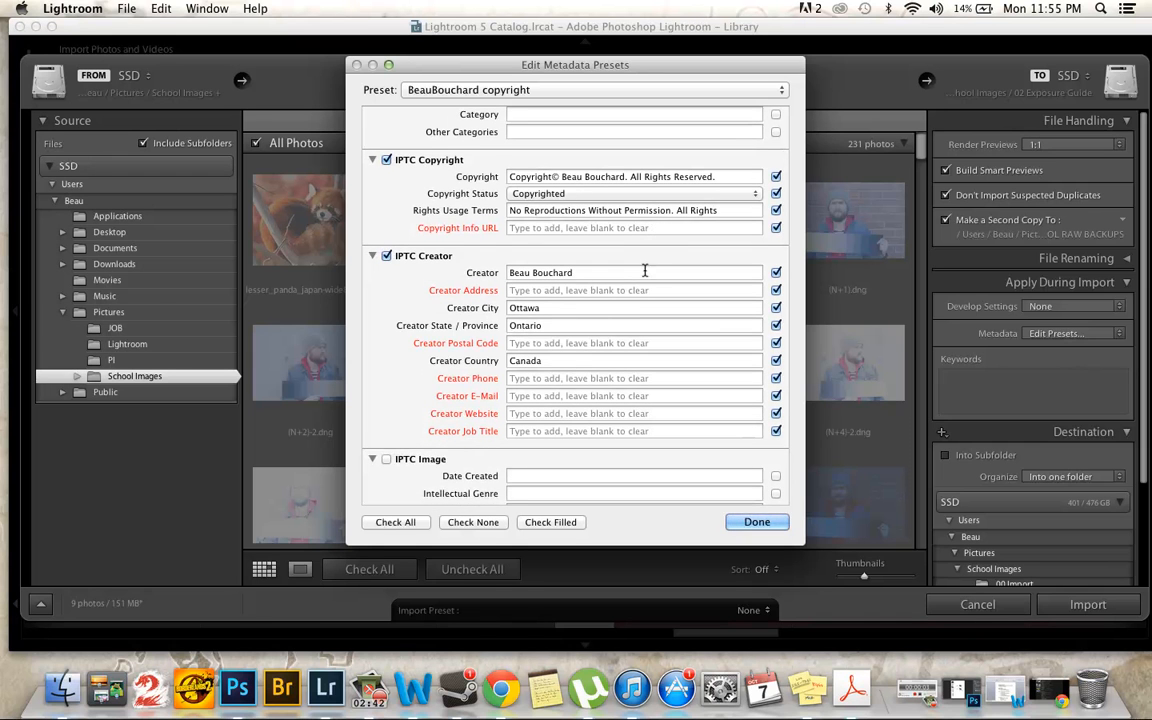
pyautogui.scroll(-3)
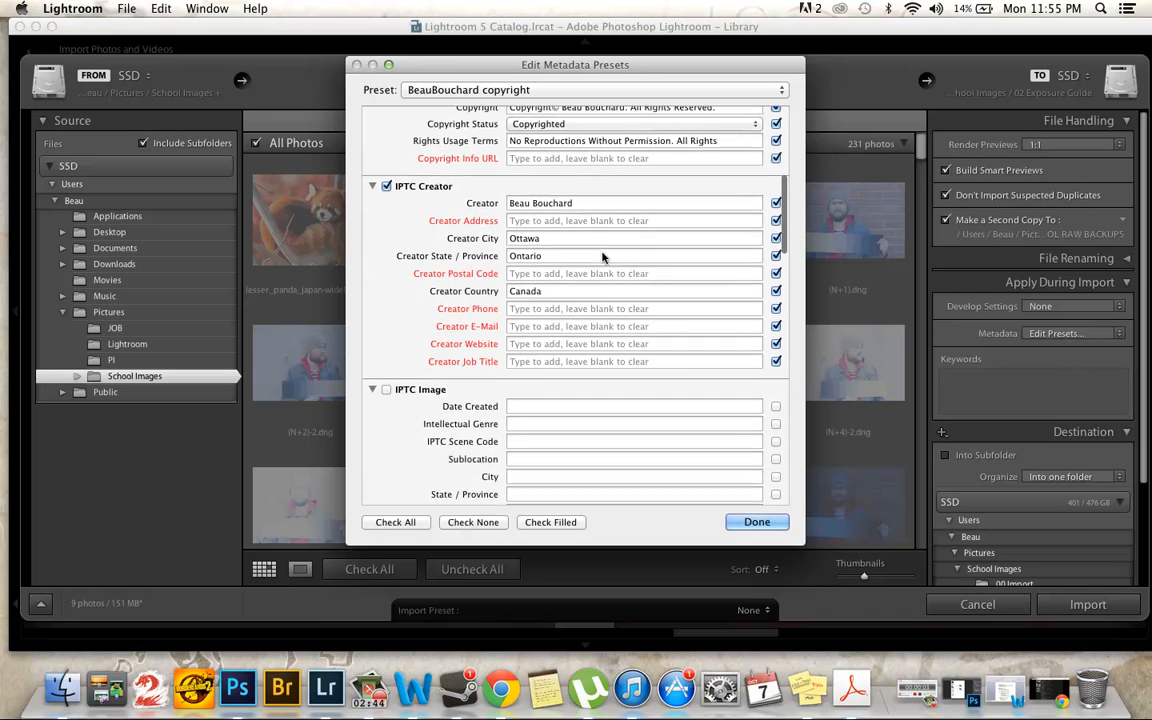
pyautogui.scroll(-3)
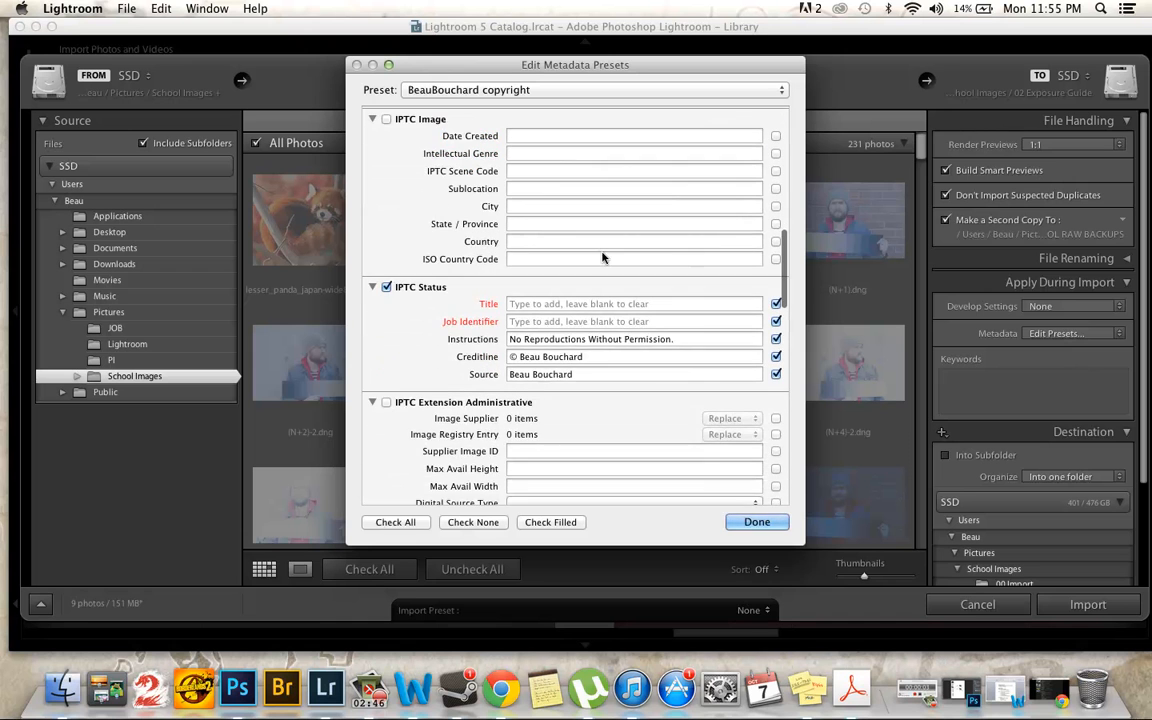
pyautogui.scroll(-3)
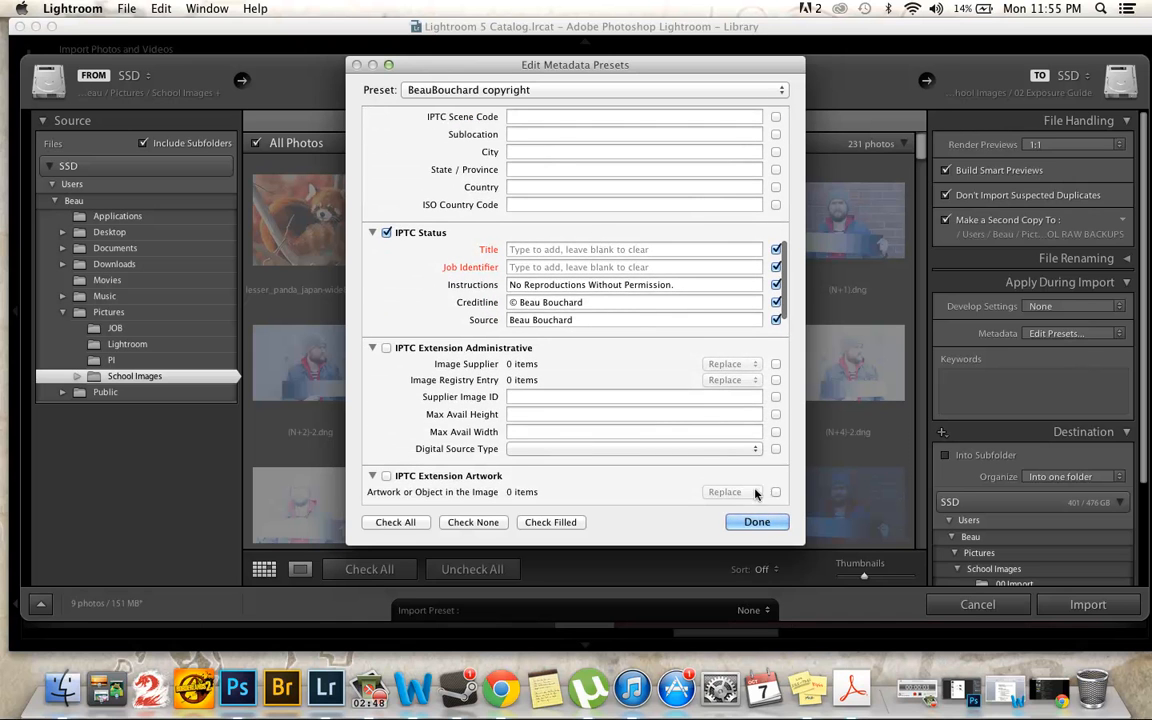
pyautogui.scroll(-3)
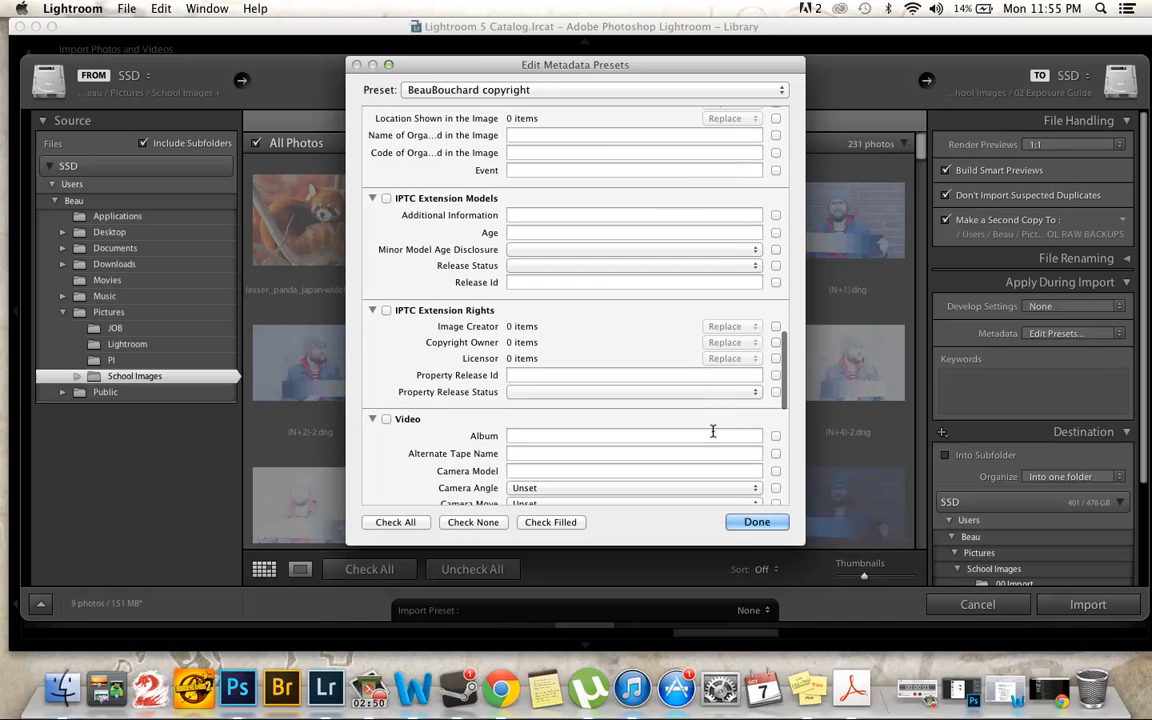
pyautogui.click(756, 520)
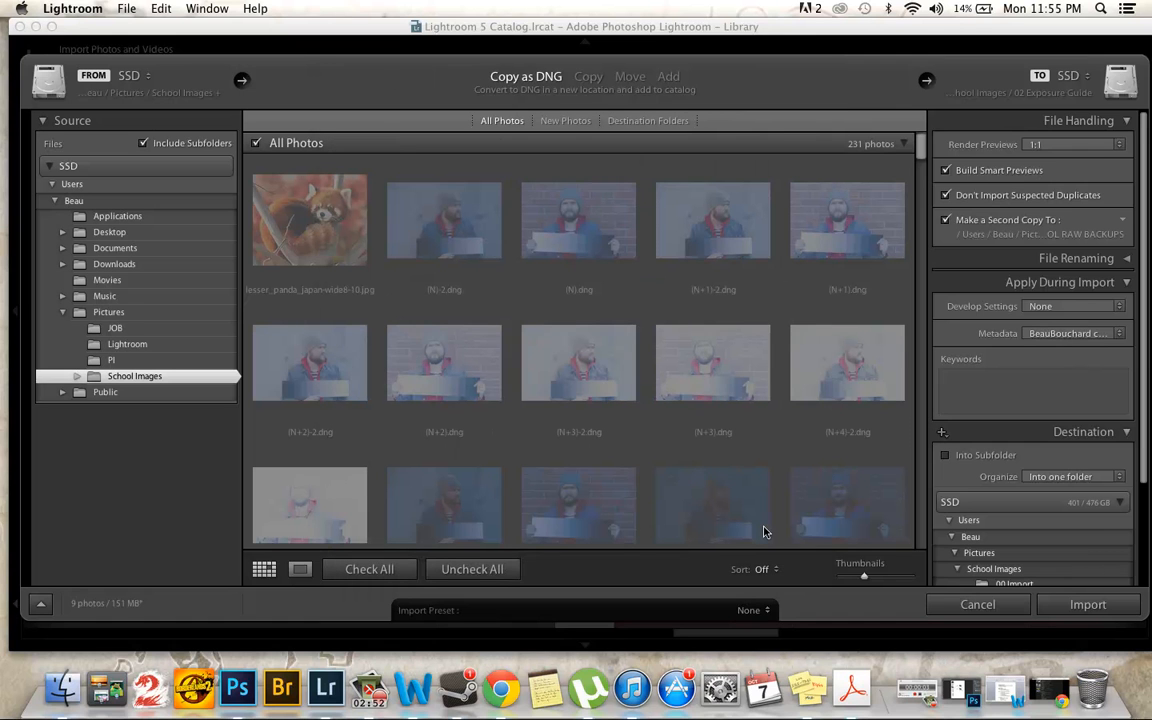
# - Check the School Images destination subfolders, then cancel the import back to the Library
pyautogui.scroll(-3)
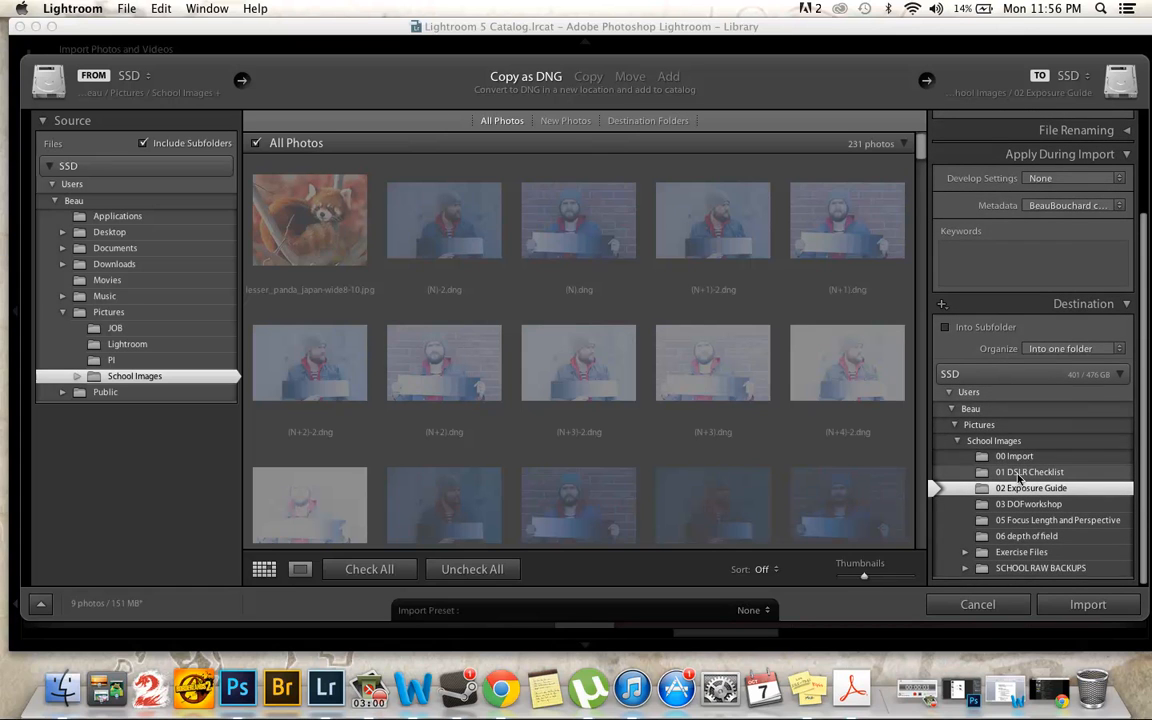
pyautogui.moveTo(1004, 480)
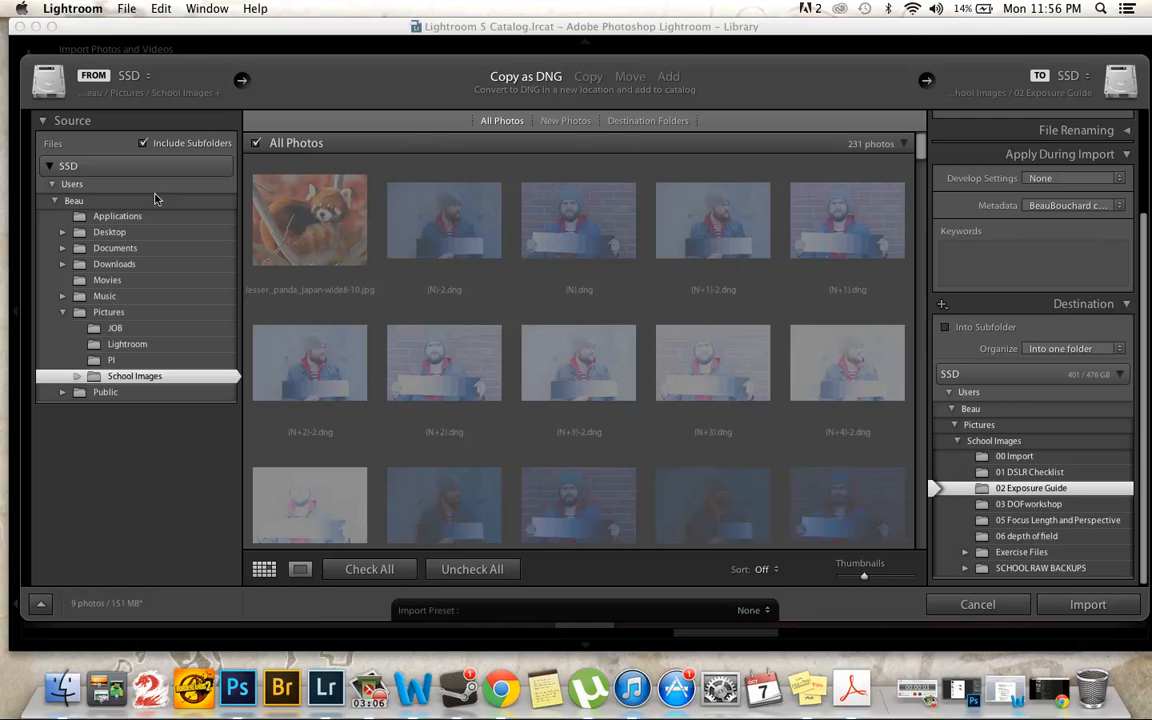
pyautogui.moveTo(976, 604)
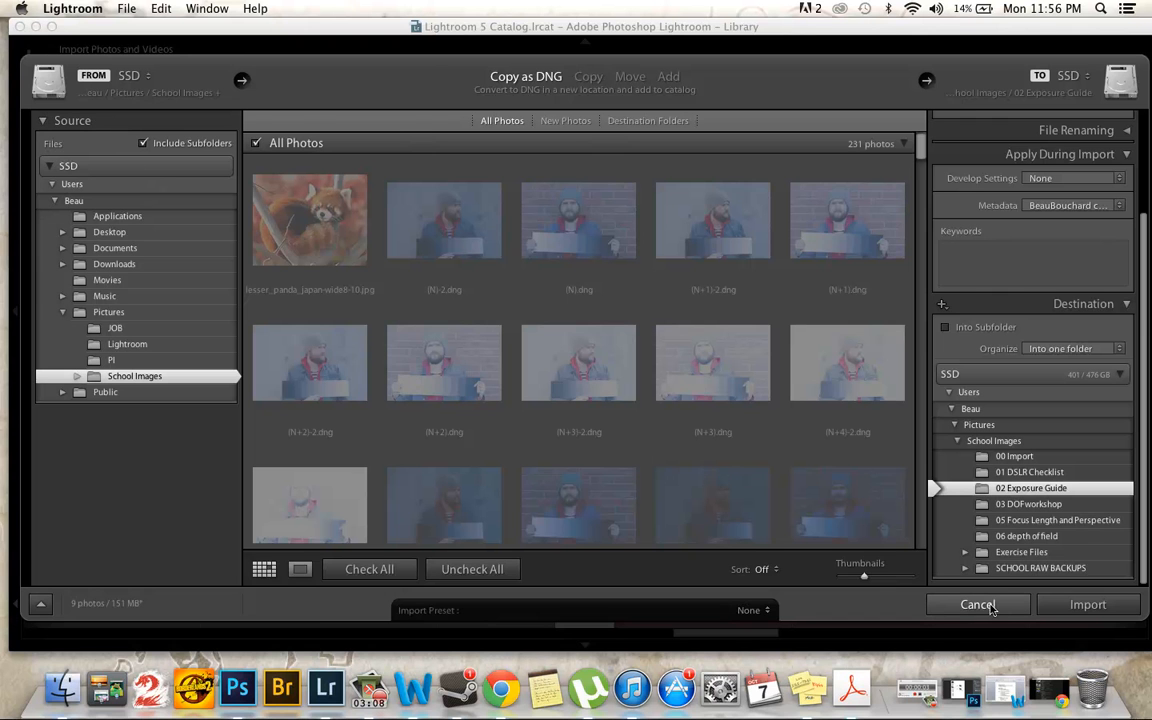
pyautogui.click(978, 604)
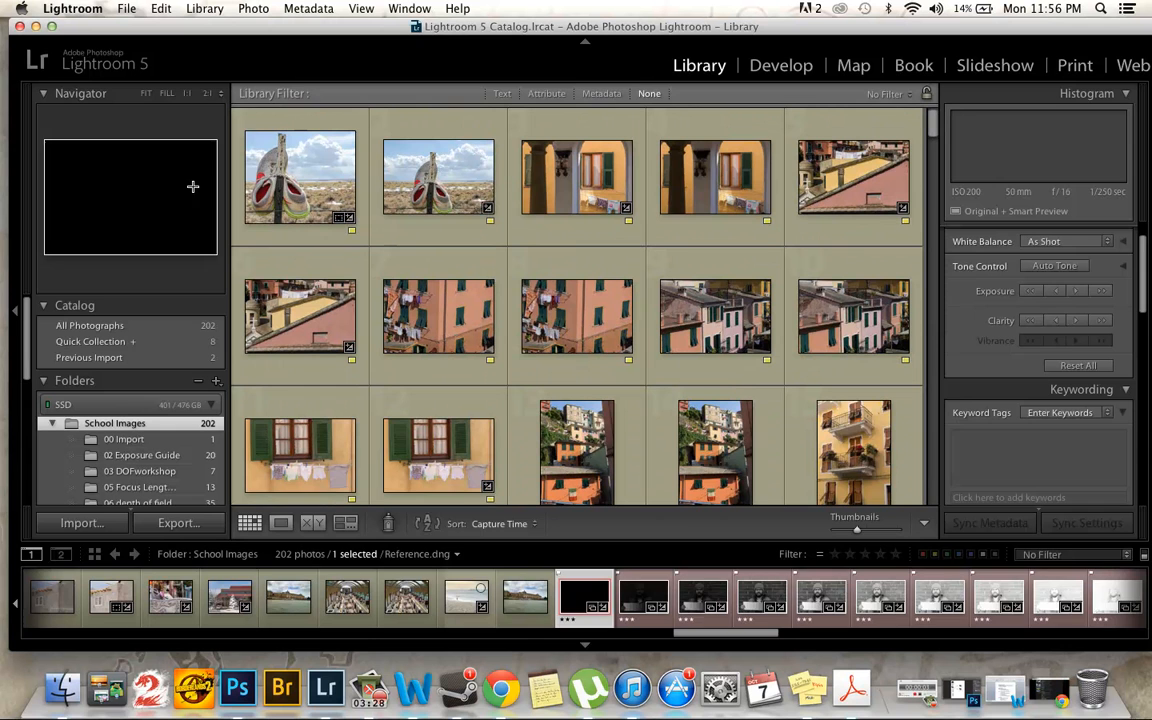
# - Enable the Attribute filter bar and scroll through the School Images grid
pyautogui.click(546, 94)
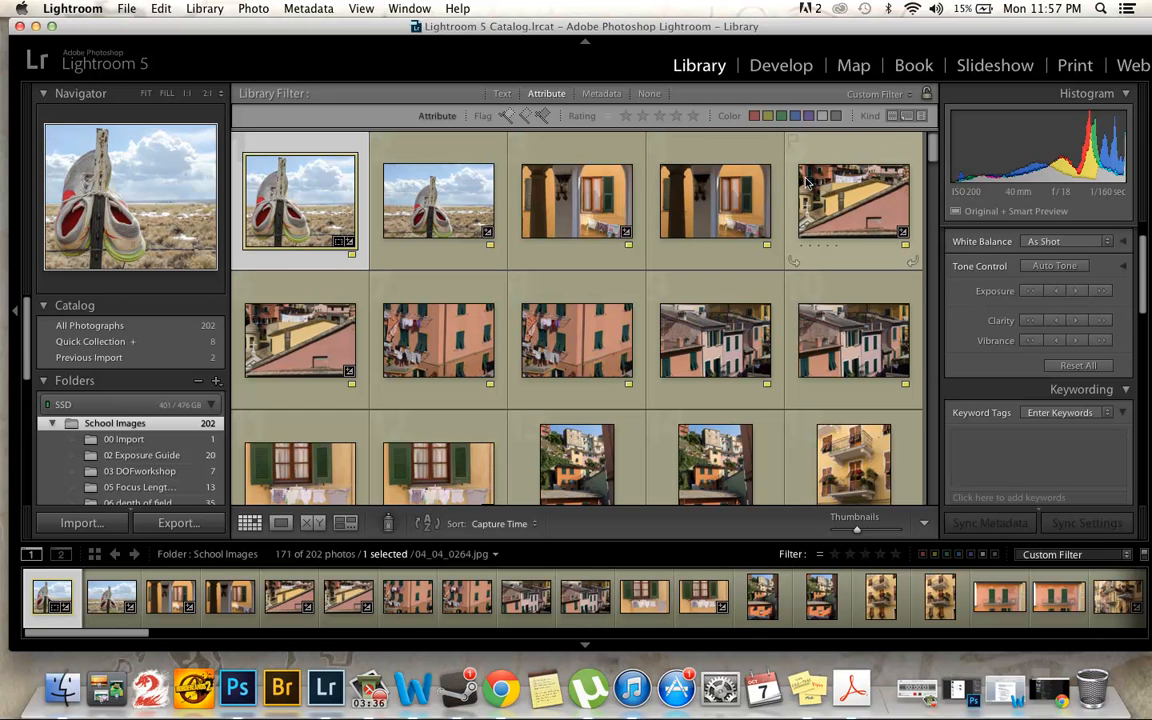
pyautogui.scroll(-3)
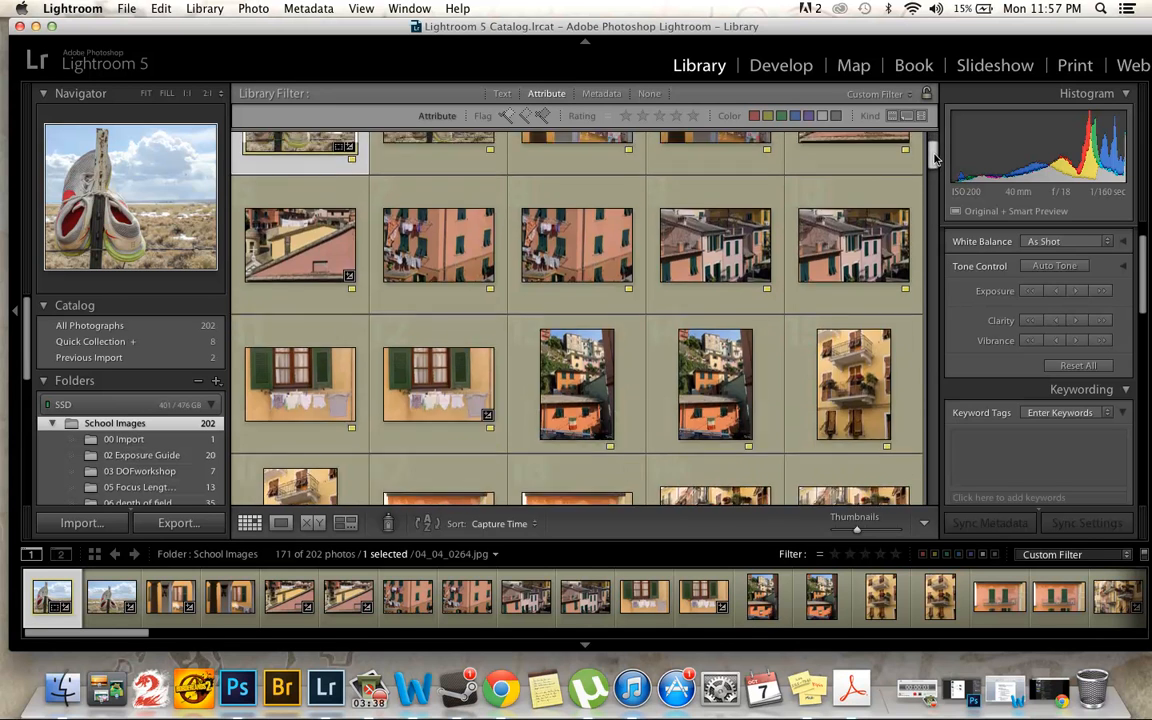
pyautogui.scroll(3)
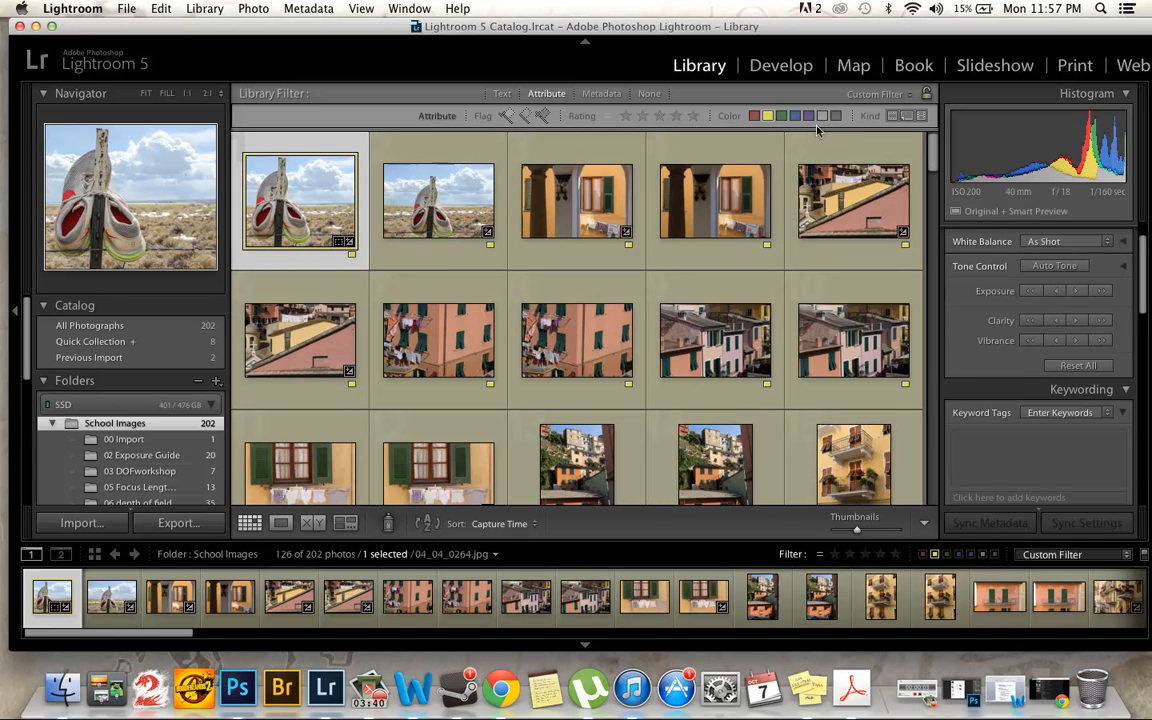
pyautogui.moveTo(930, 170)
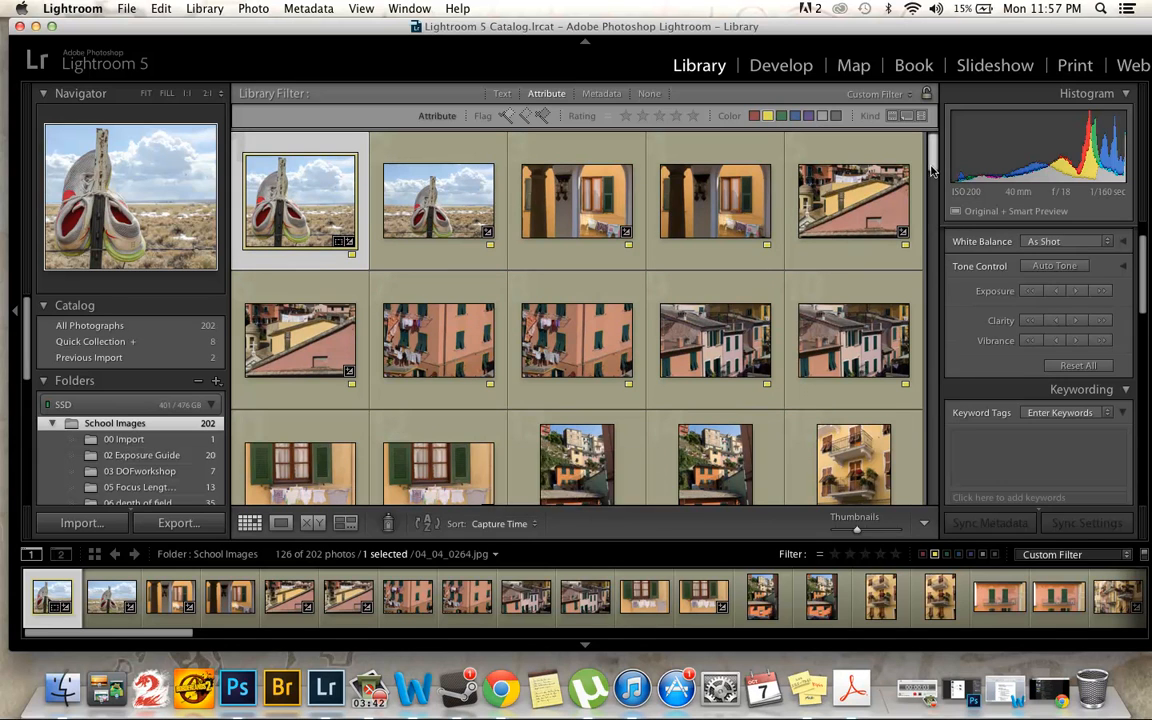
pyautogui.scroll(-3)
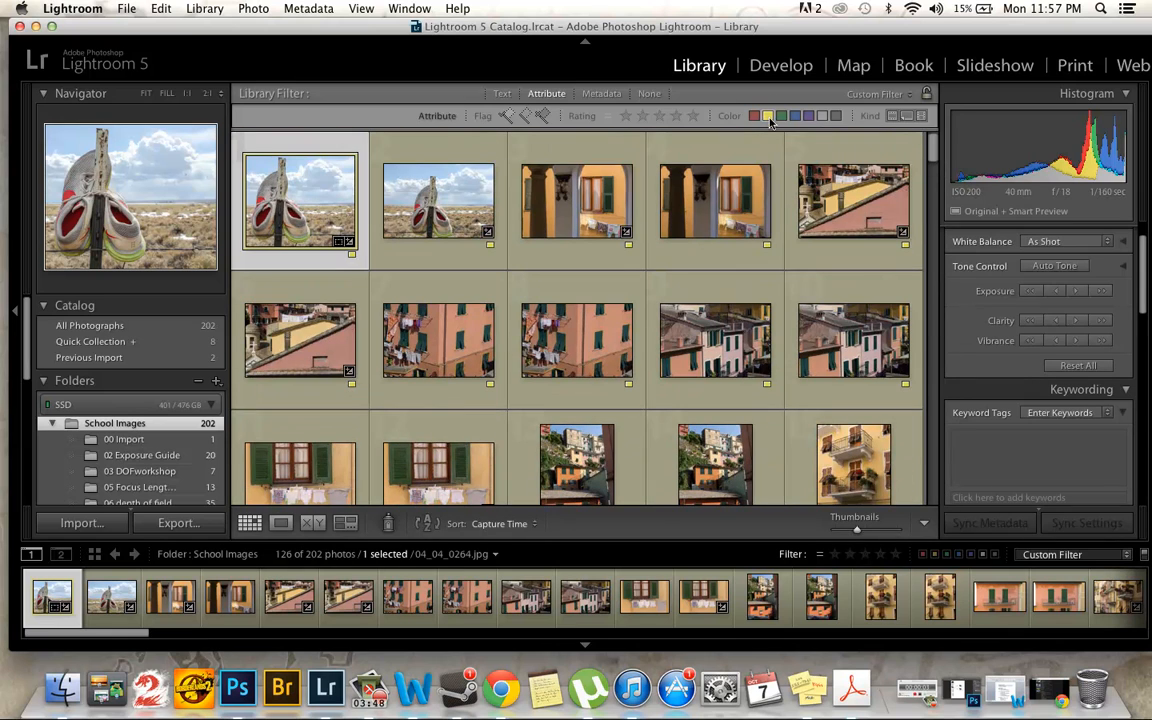
# - Filter the grid to only the red-labelled photos and scroll through them
pyautogui.click(754, 114)
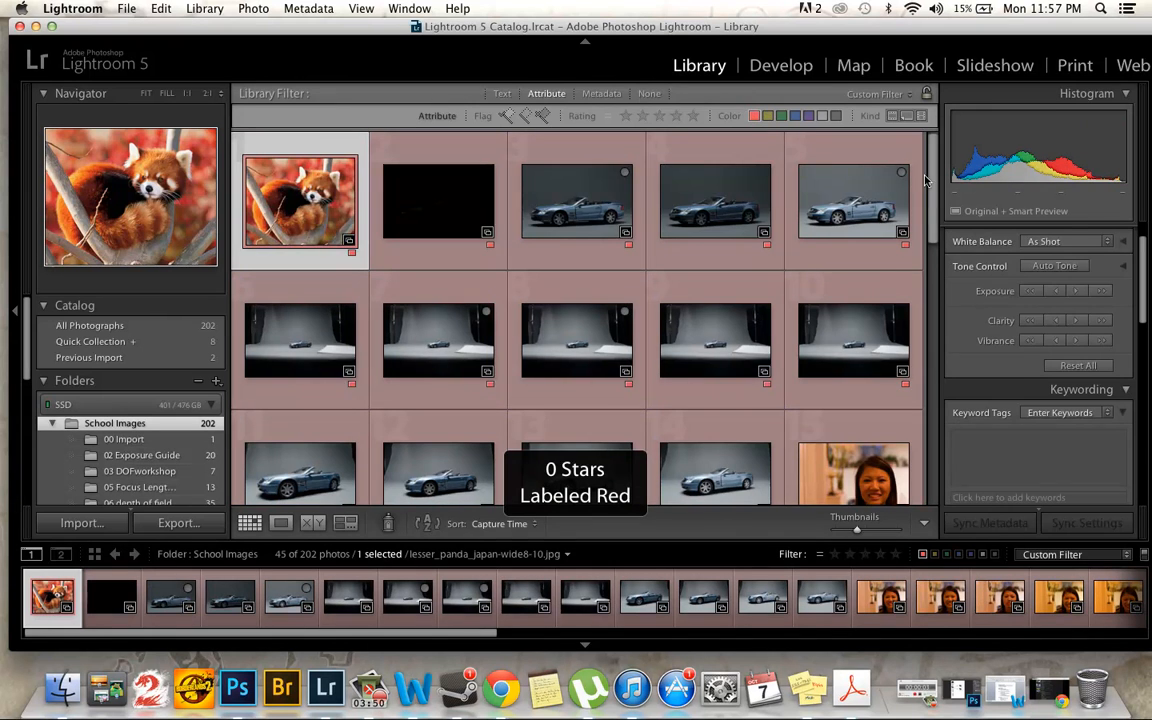
pyautogui.scroll(-3)
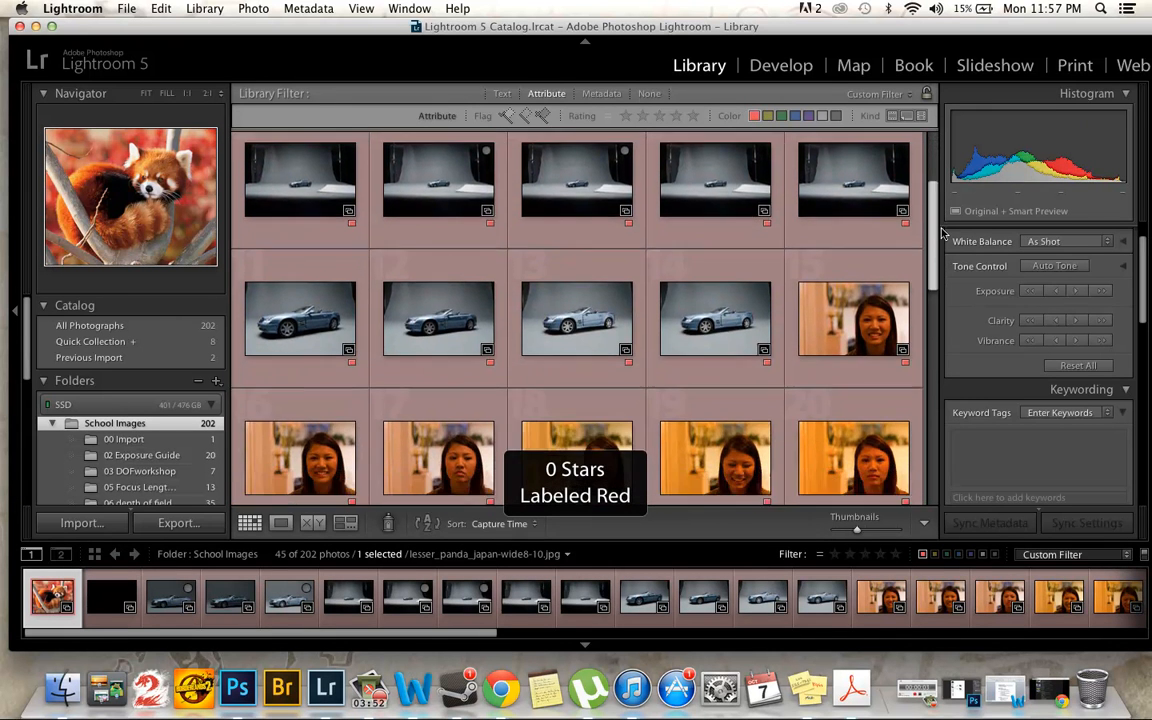
pyautogui.scroll(-3)
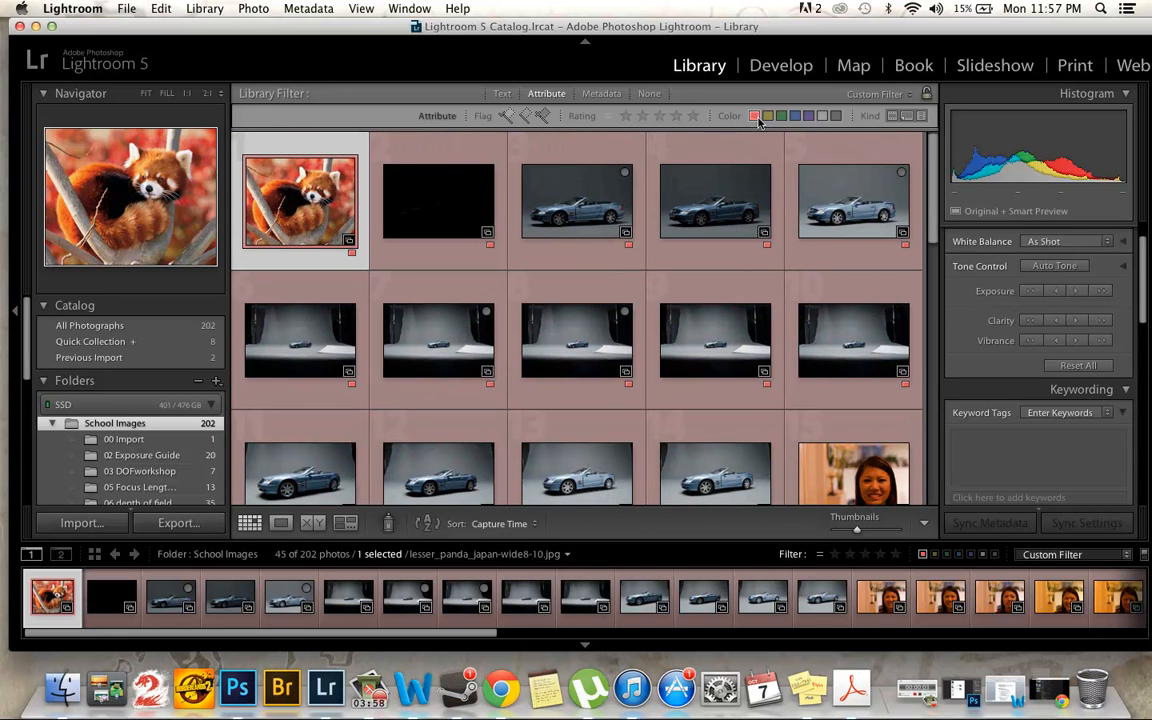
pyautogui.moveTo(754, 114)
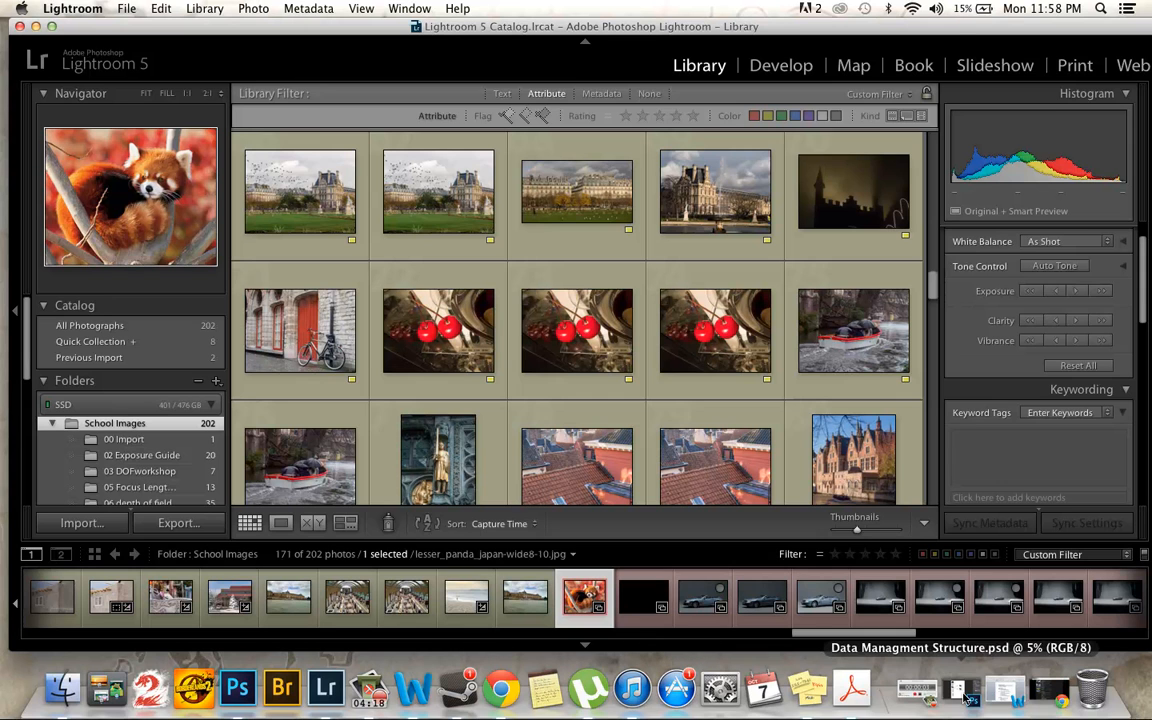
# - Switch to the Word notes on file naming, star ratings and colour labels and scroll them
pyautogui.click(426, 688)
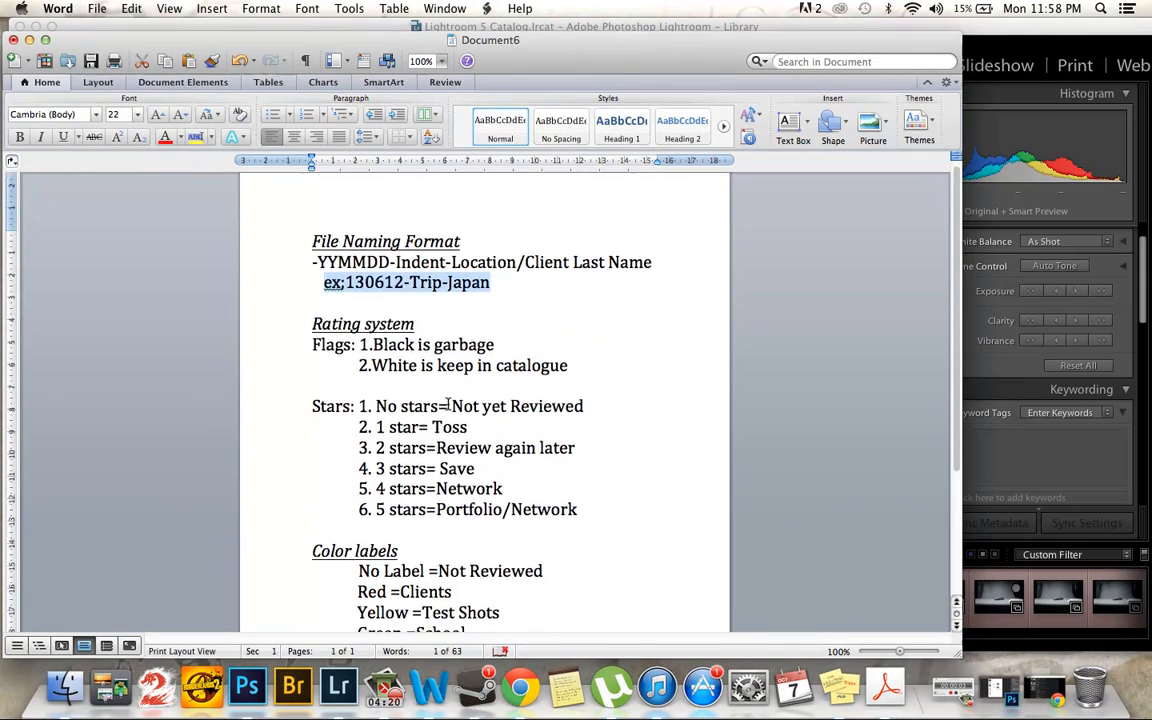
pyautogui.scroll(-3)
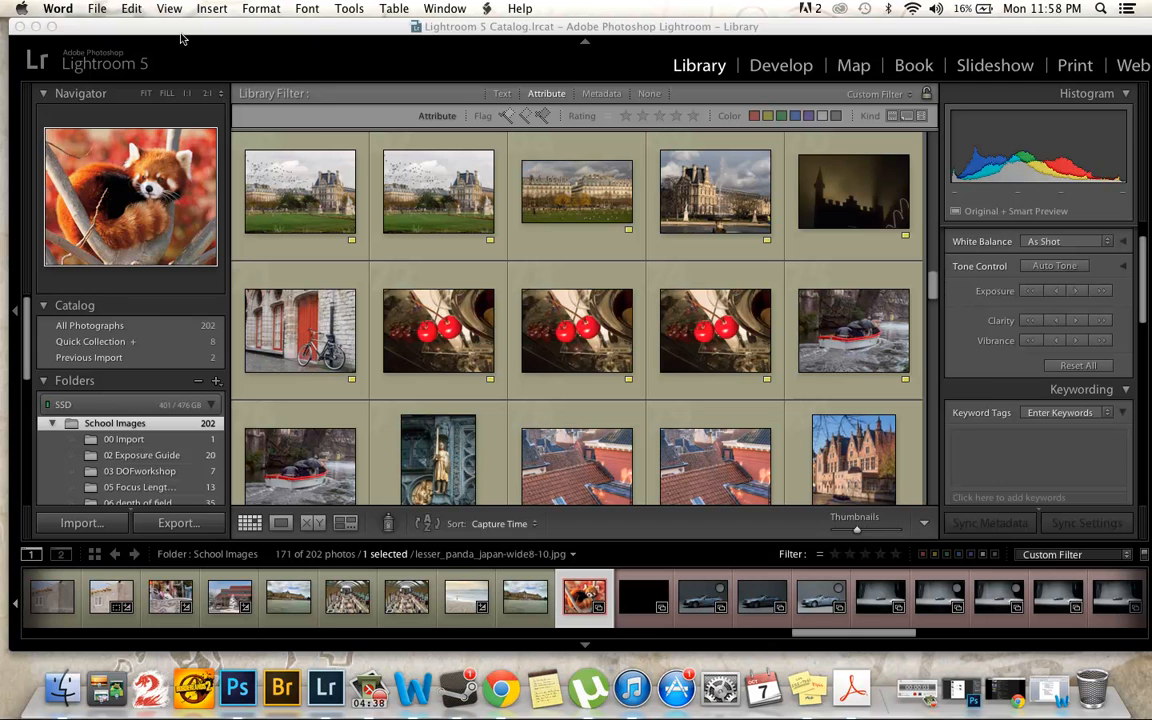
pyautogui.moveTo(698, 168)
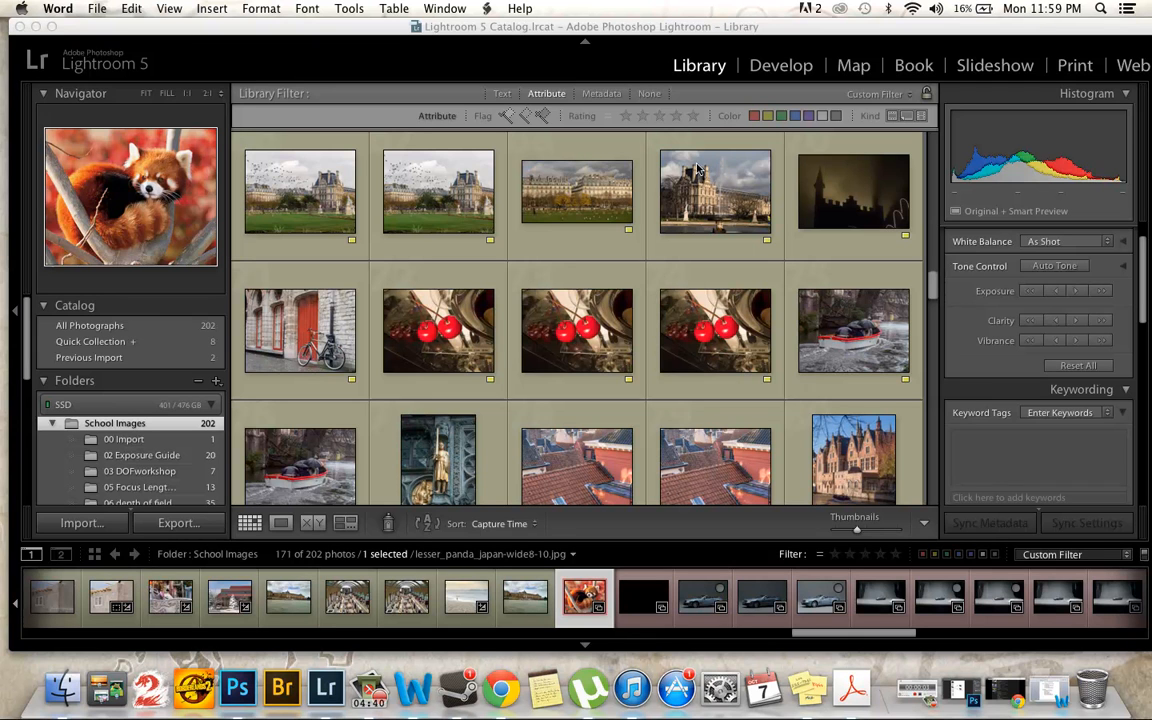
pyautogui.moveTo(628, 114)
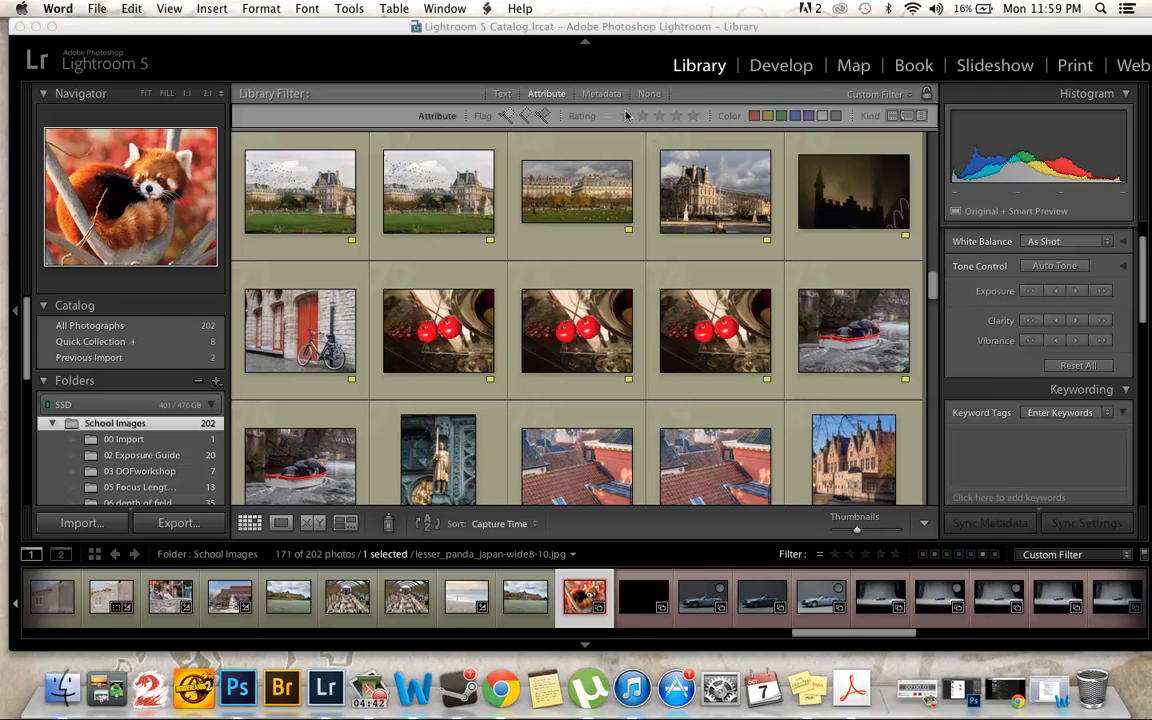
# - Filter by one star, clear it, filter to two-star photos and select the second one
pyautogui.click(628, 114)
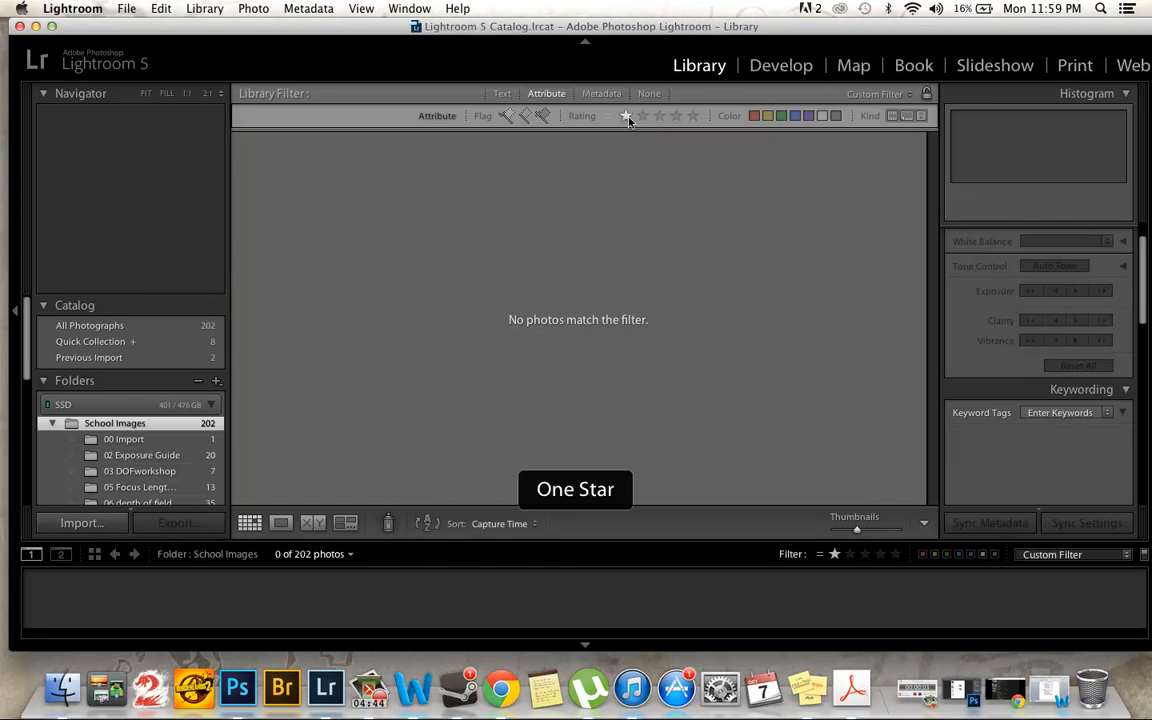
pyautogui.click(624, 114)
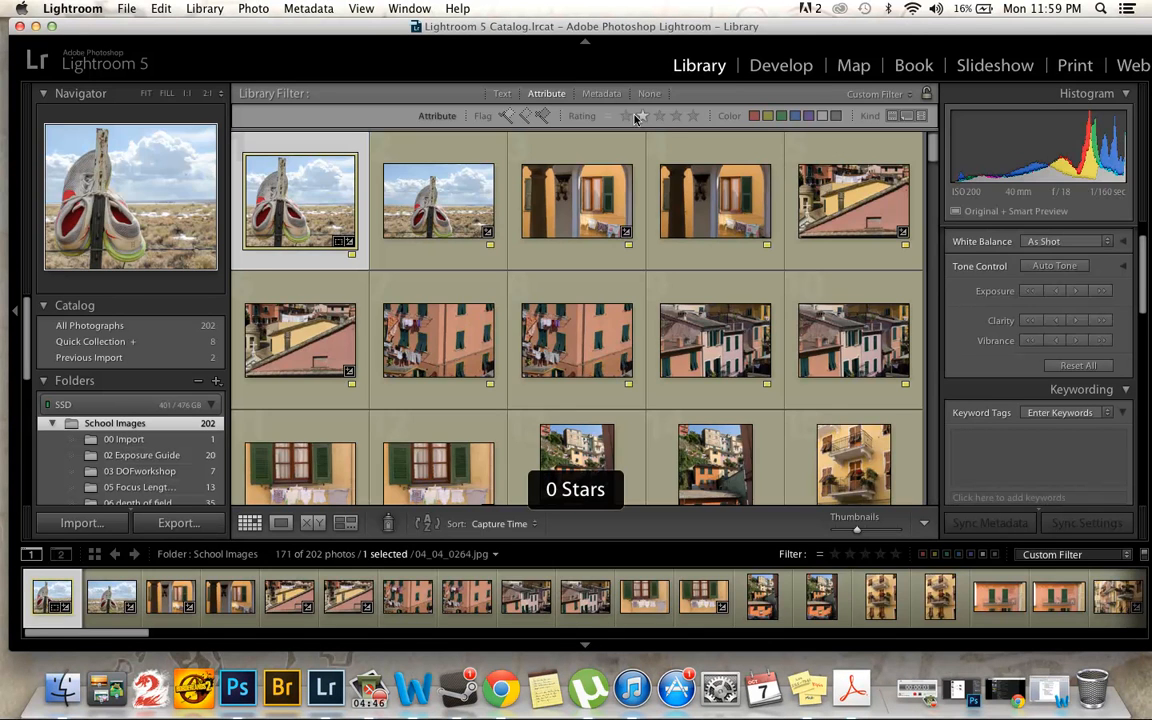
pyautogui.click(660, 114)
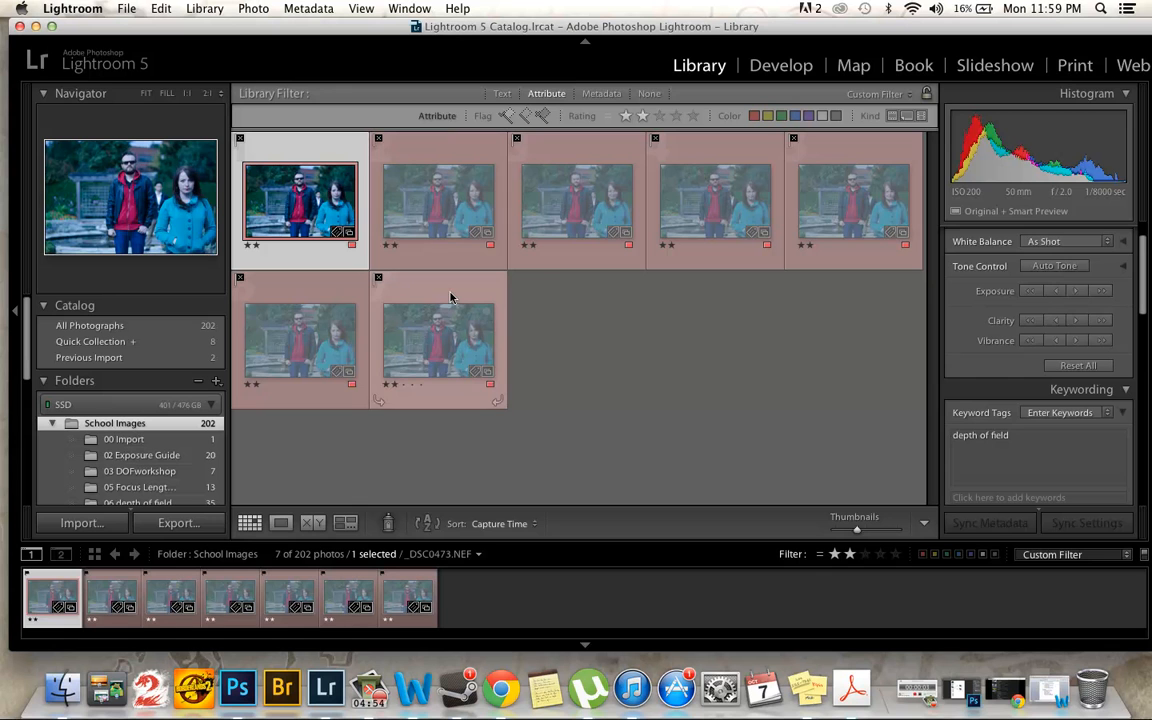
pyautogui.click(438, 200)
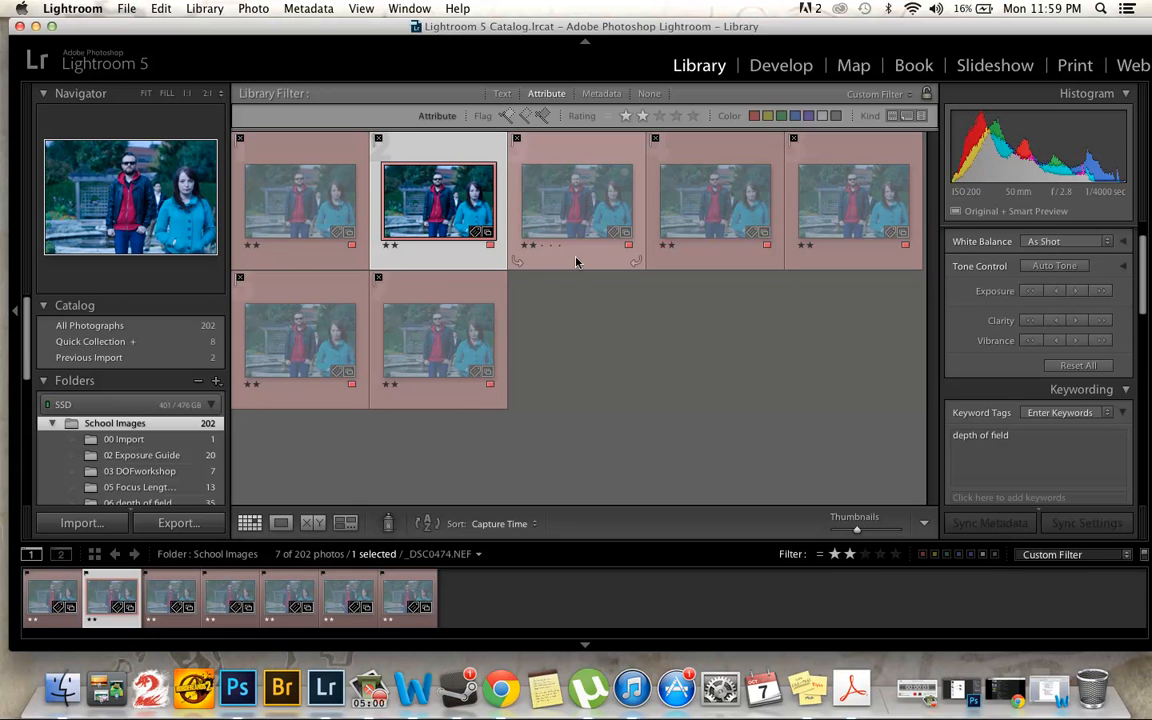
pyautogui.moveTo(604, 140)
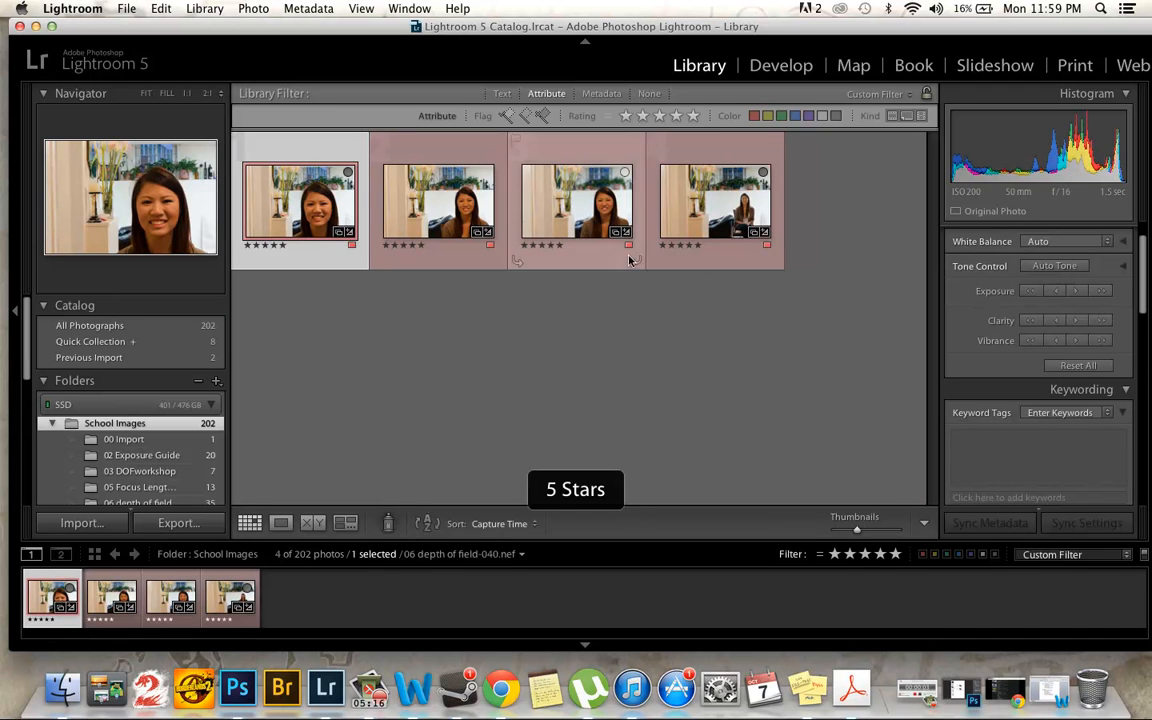
# - Select different portraits among the four five-star photos
pyautogui.click(576, 200)
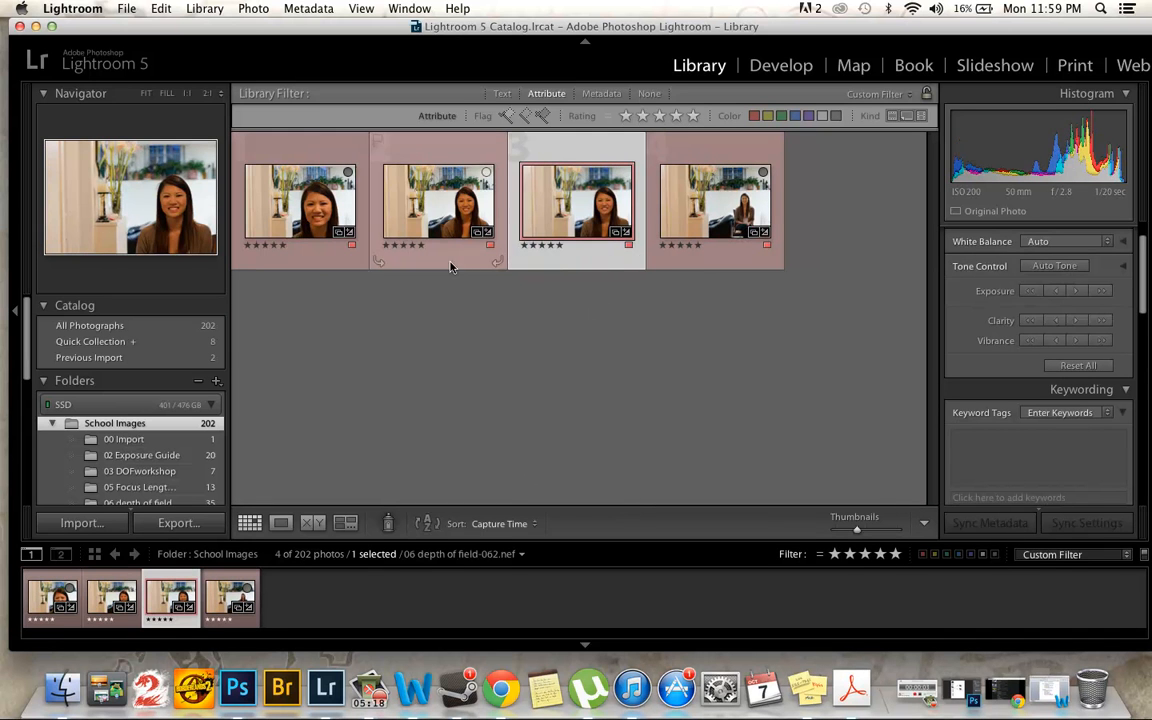
pyautogui.click(300, 200)
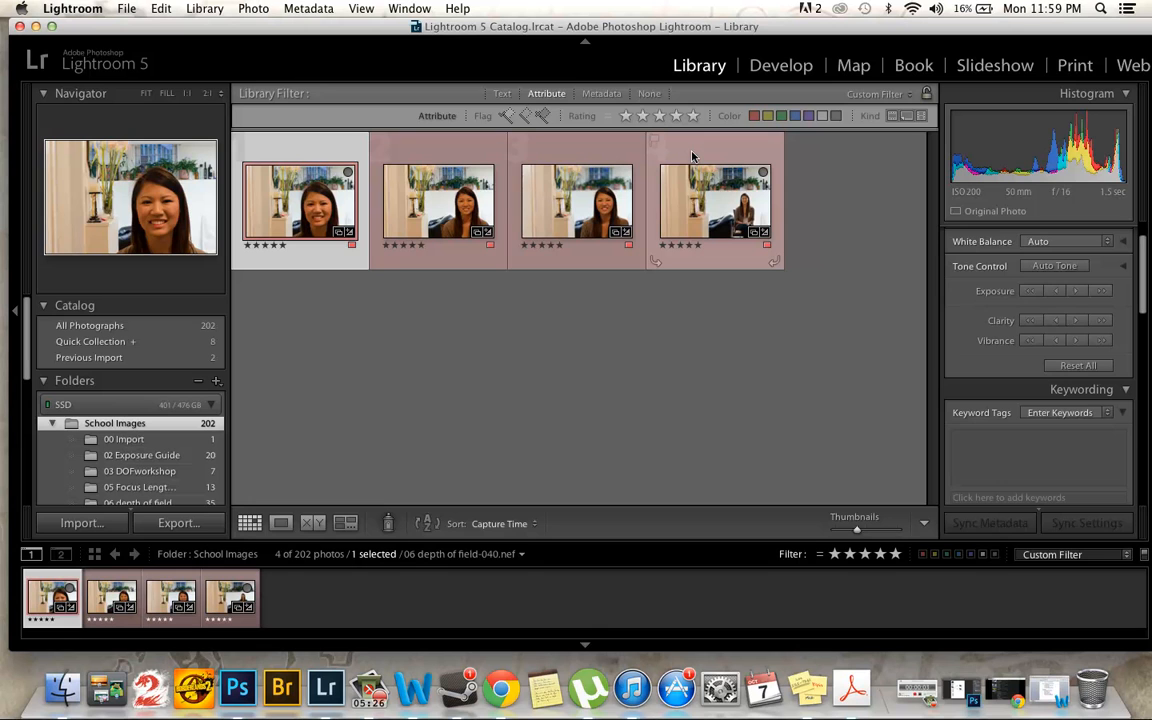
pyautogui.moveTo(780, 148)
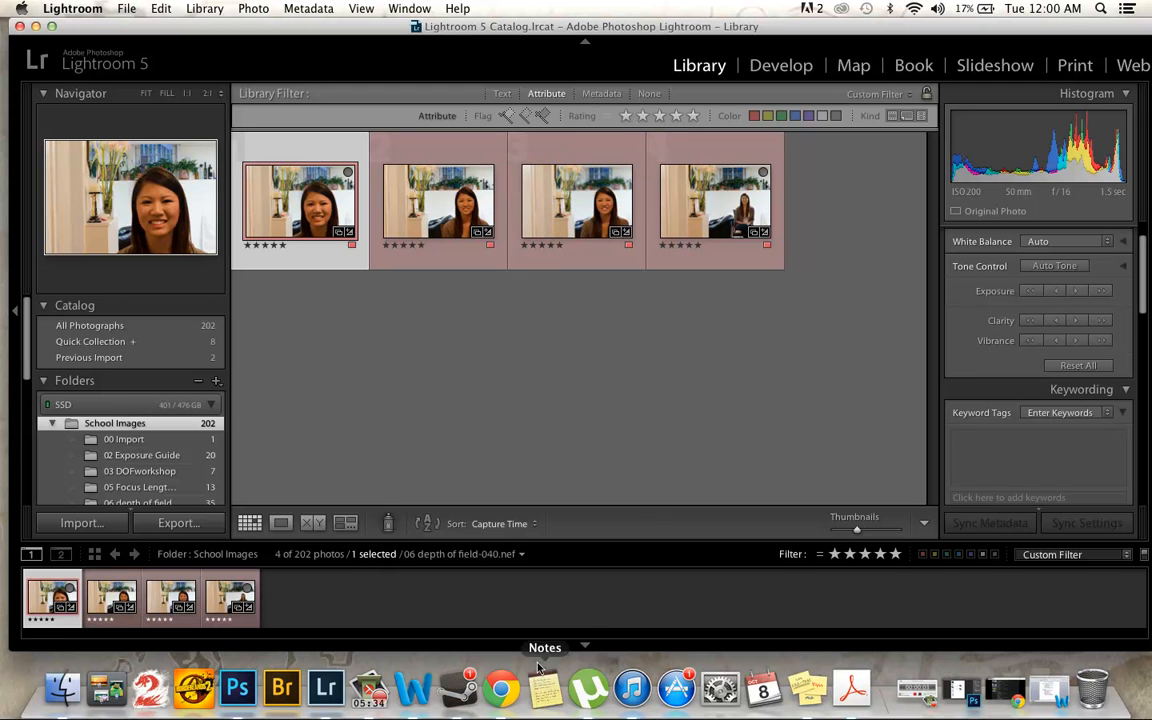
pyautogui.moveTo(1048, 690)
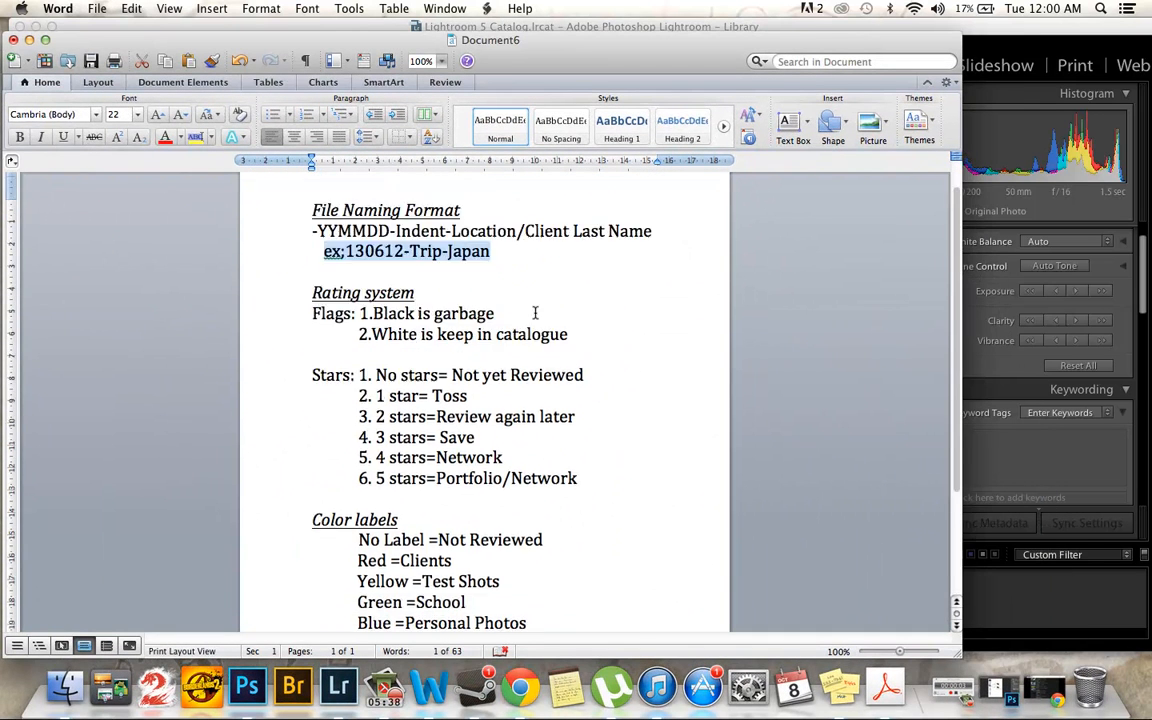
pyautogui.scroll(-3)
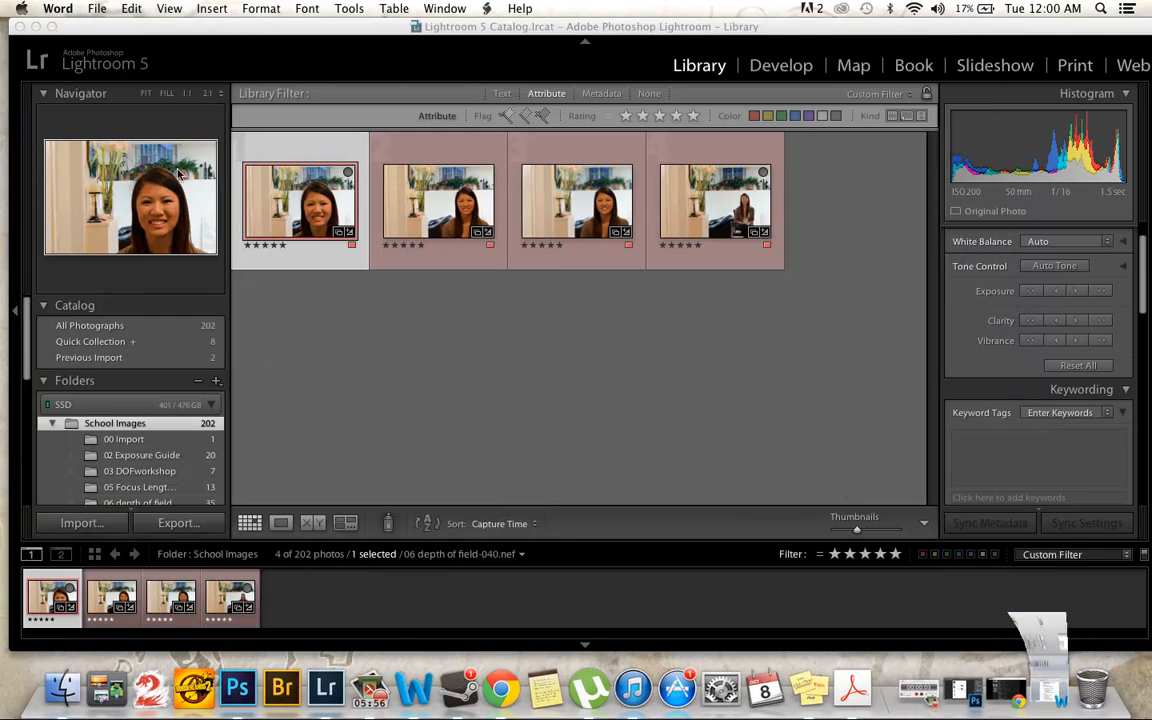
pyautogui.moveTo(404, 480)
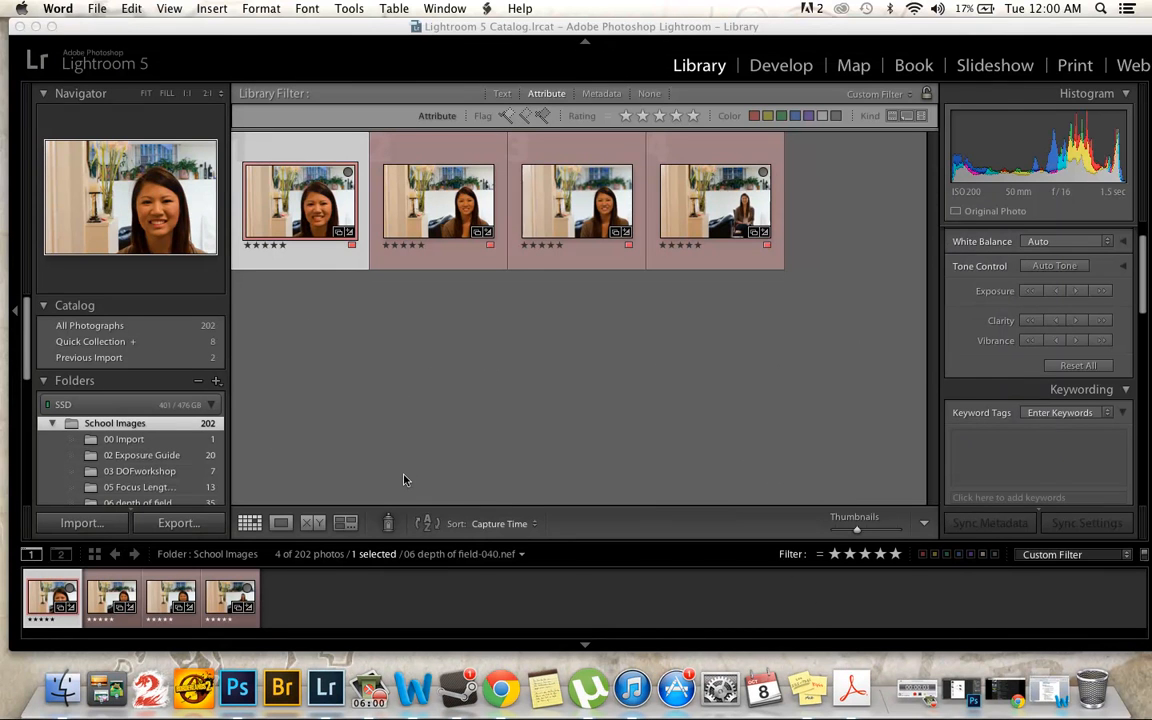
pyautogui.moveTo(570, 170)
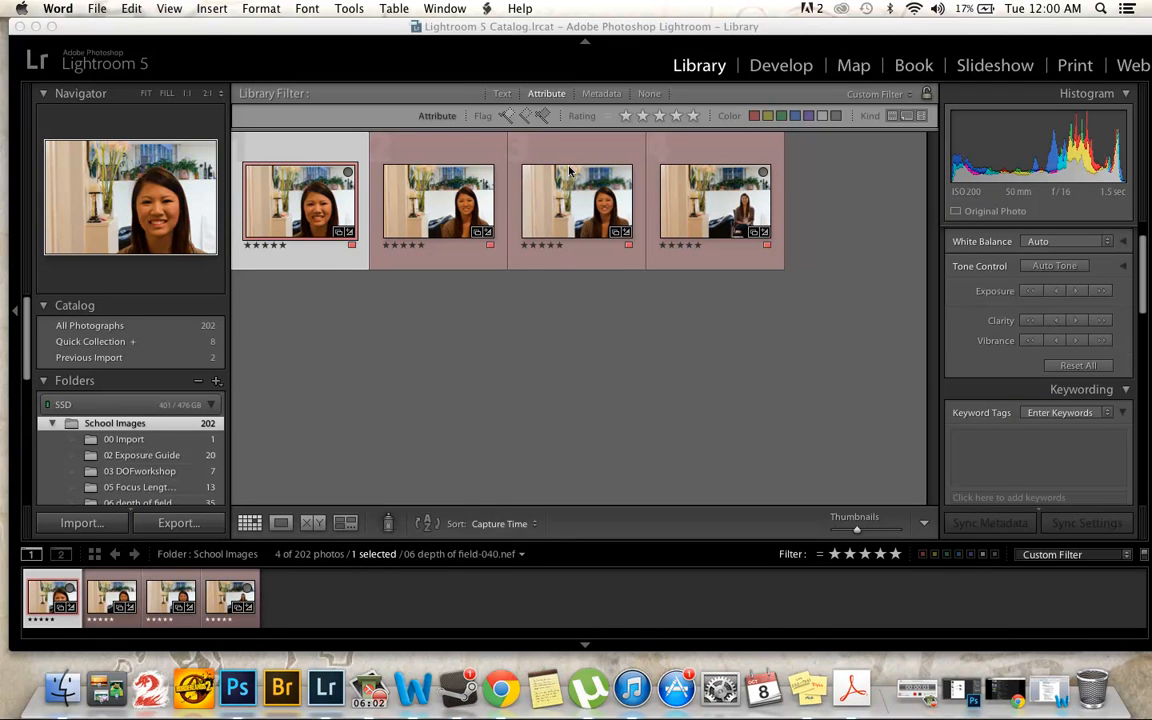
pyautogui.moveTo(504, 120)
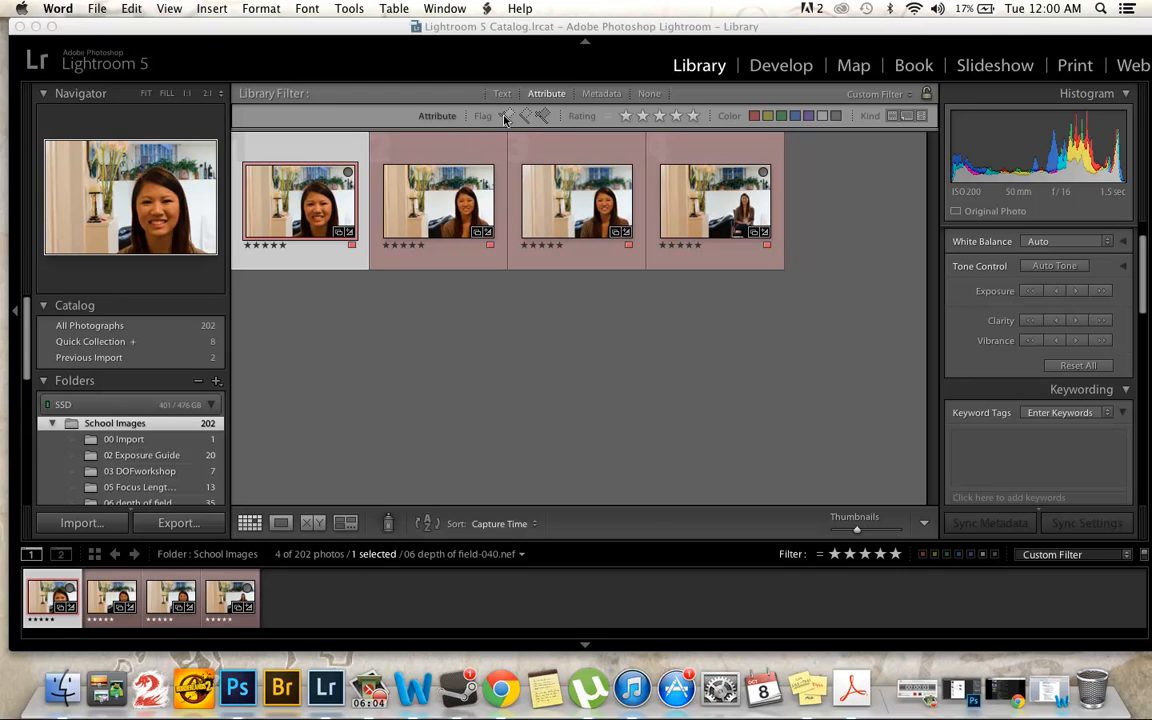
# - Cycle the flag filter through flagged-plus-unflagged and flagged only, then turn it off
pyautogui.click(508, 114)
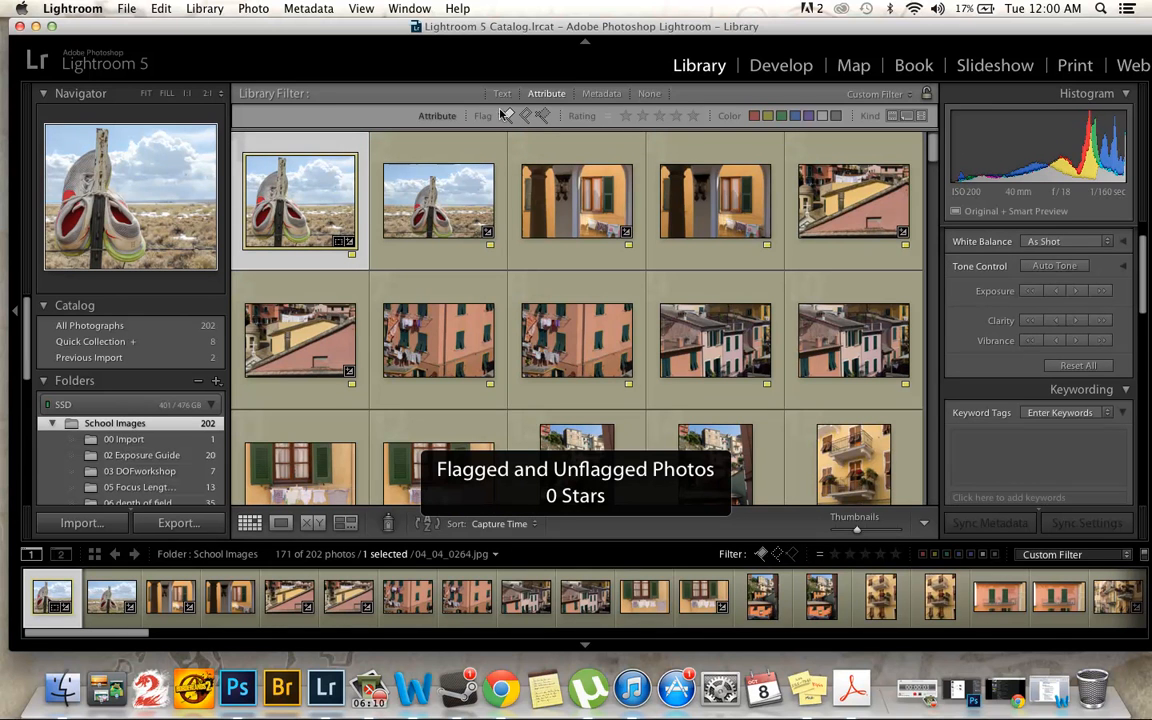
pyautogui.click(508, 114)
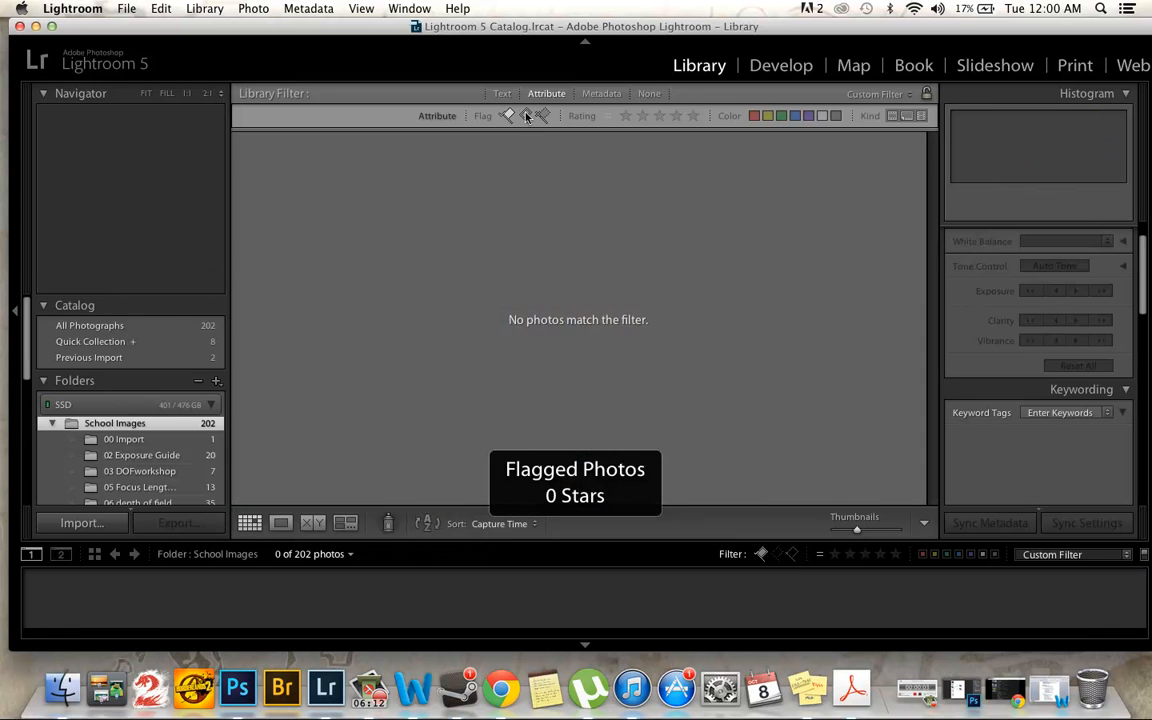
pyautogui.click(544, 114)
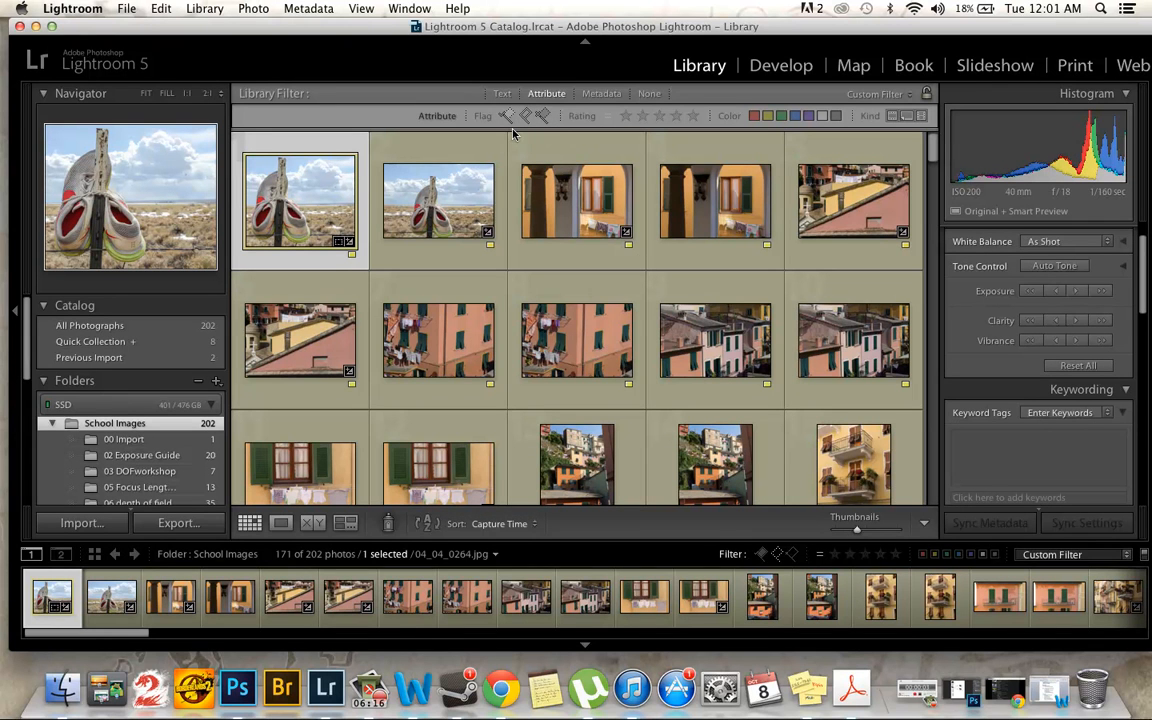
pyautogui.moveTo(512, 124)
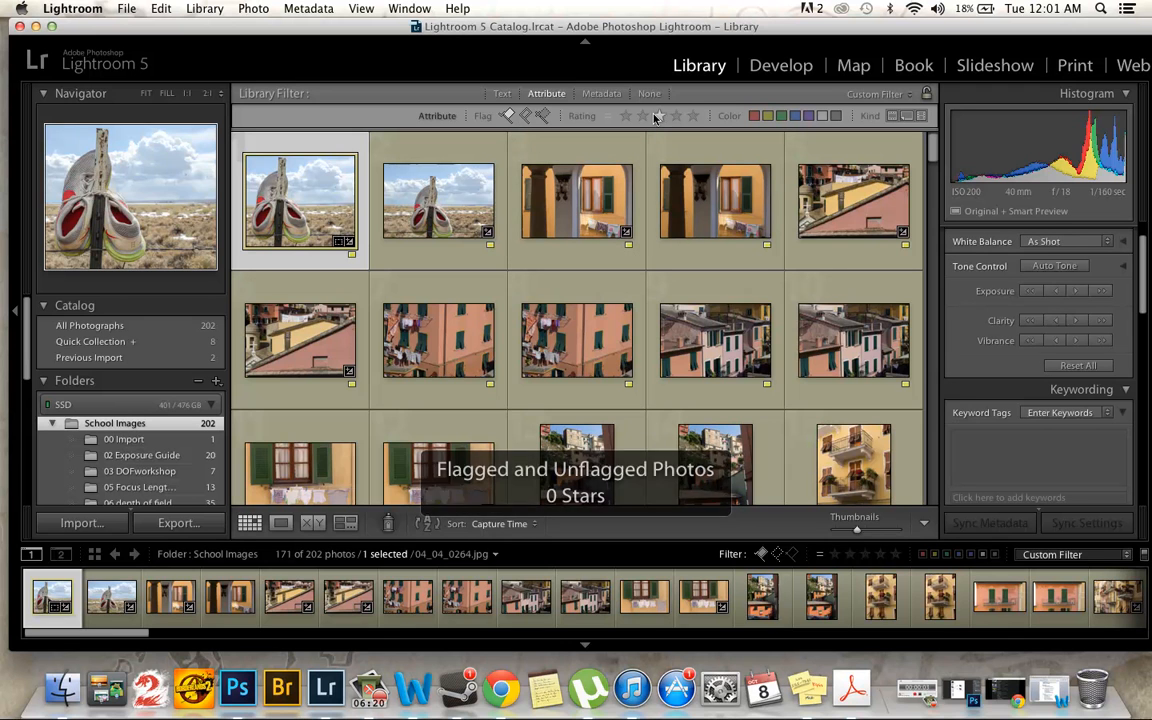
# - Filter to three stars, limit to unflagged and rejected photos, then drop to two stars
pyautogui.click(658, 114)
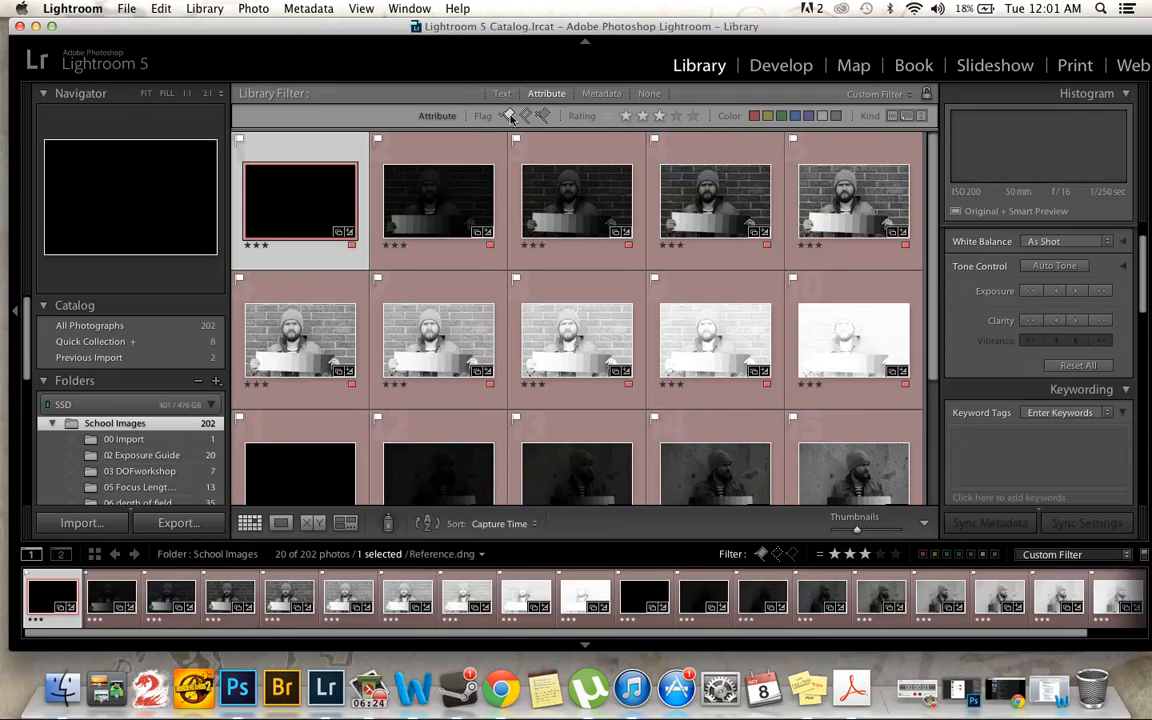
pyautogui.click(642, 114)
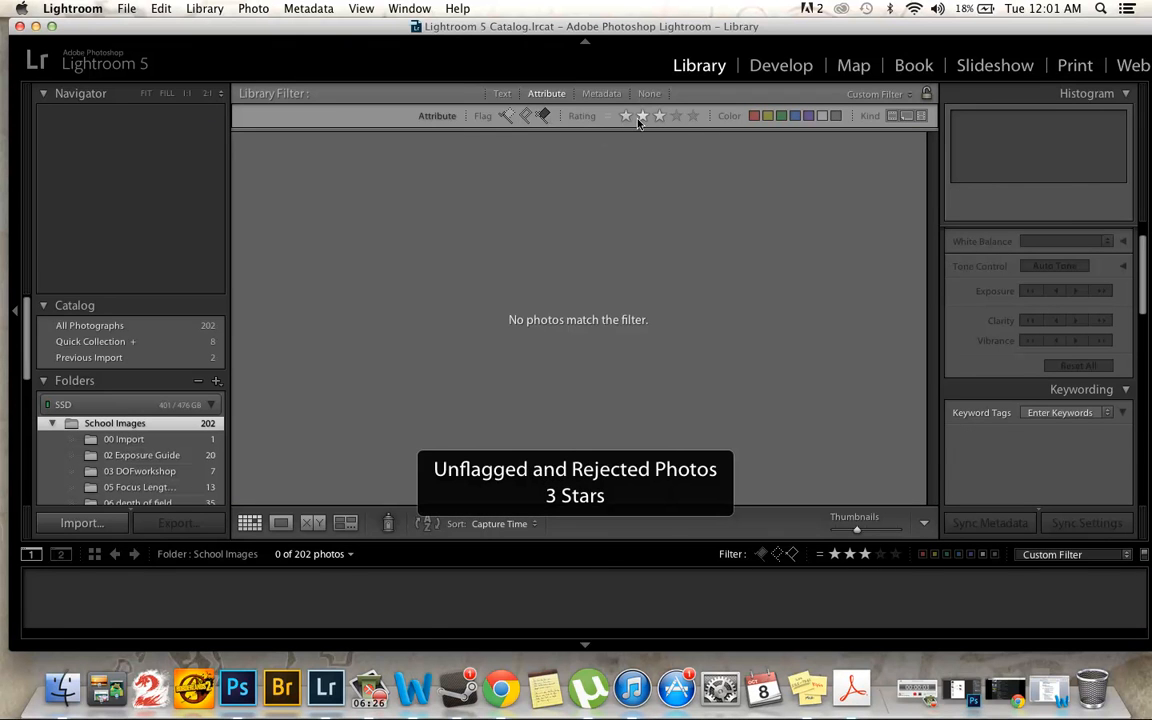
pyautogui.click(642, 114)
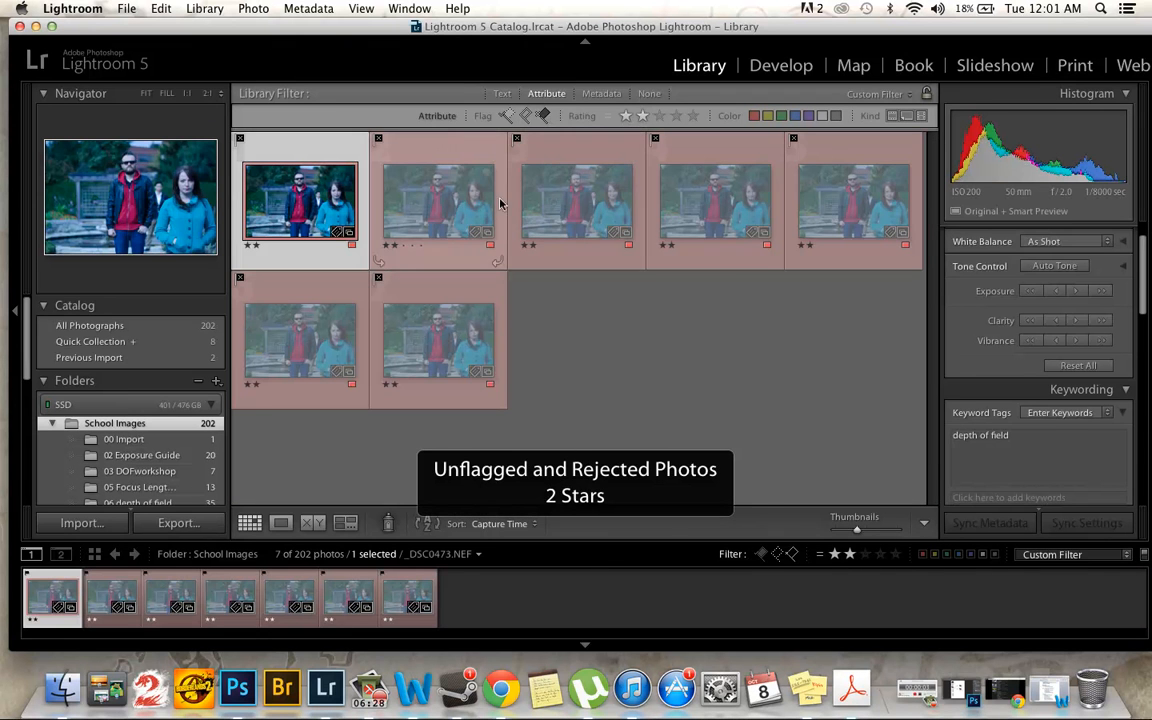
pyautogui.moveTo(604, 338)
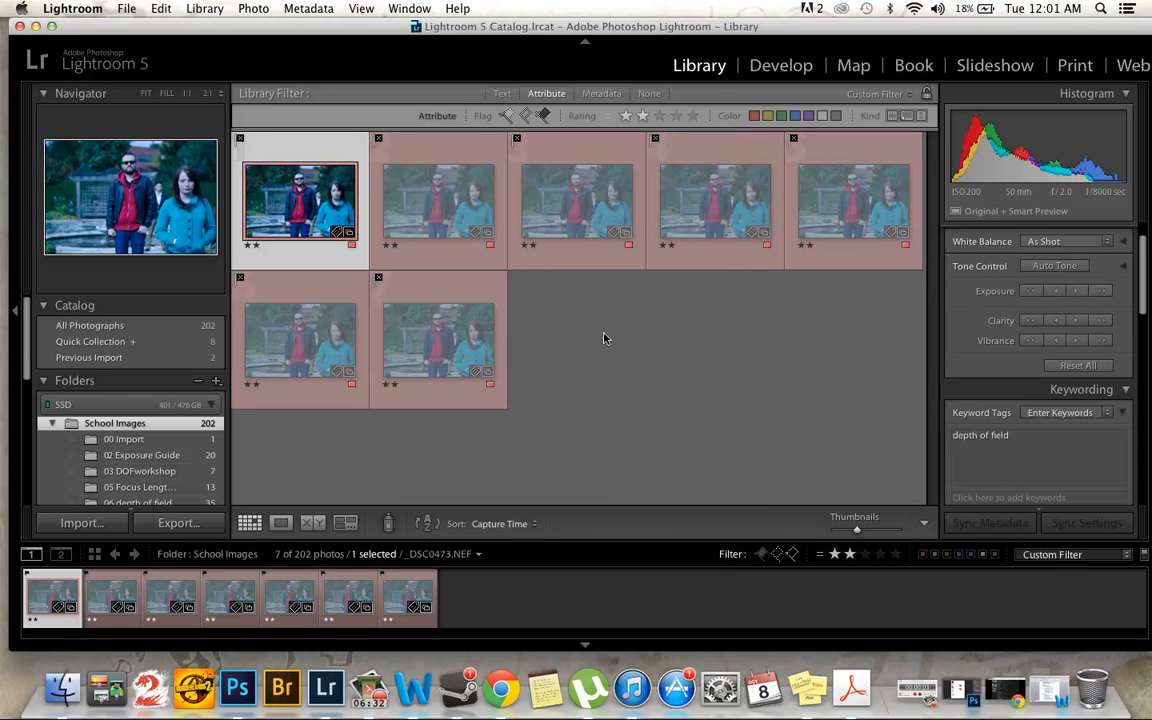
pyautogui.moveTo(588, 200)
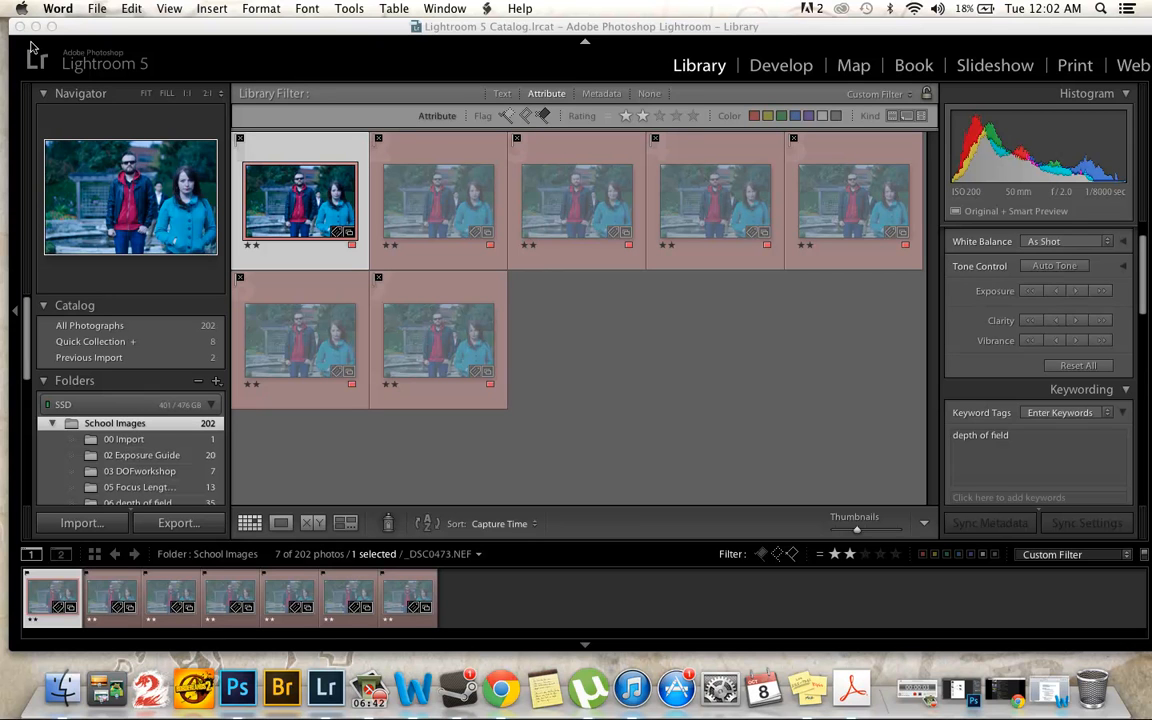
pyautogui.moveTo(704, 136)
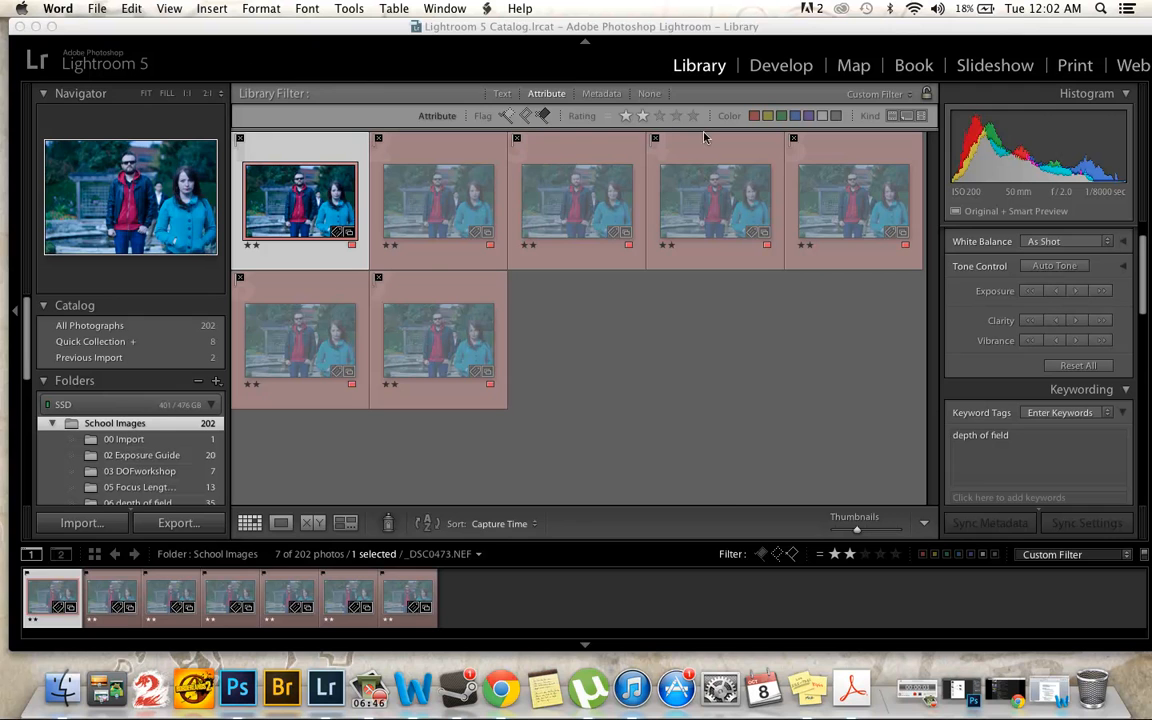
# - Clear all filters and text-search 'depth of field' to narrow the grid to 43 photos
pyautogui.click(648, 94)
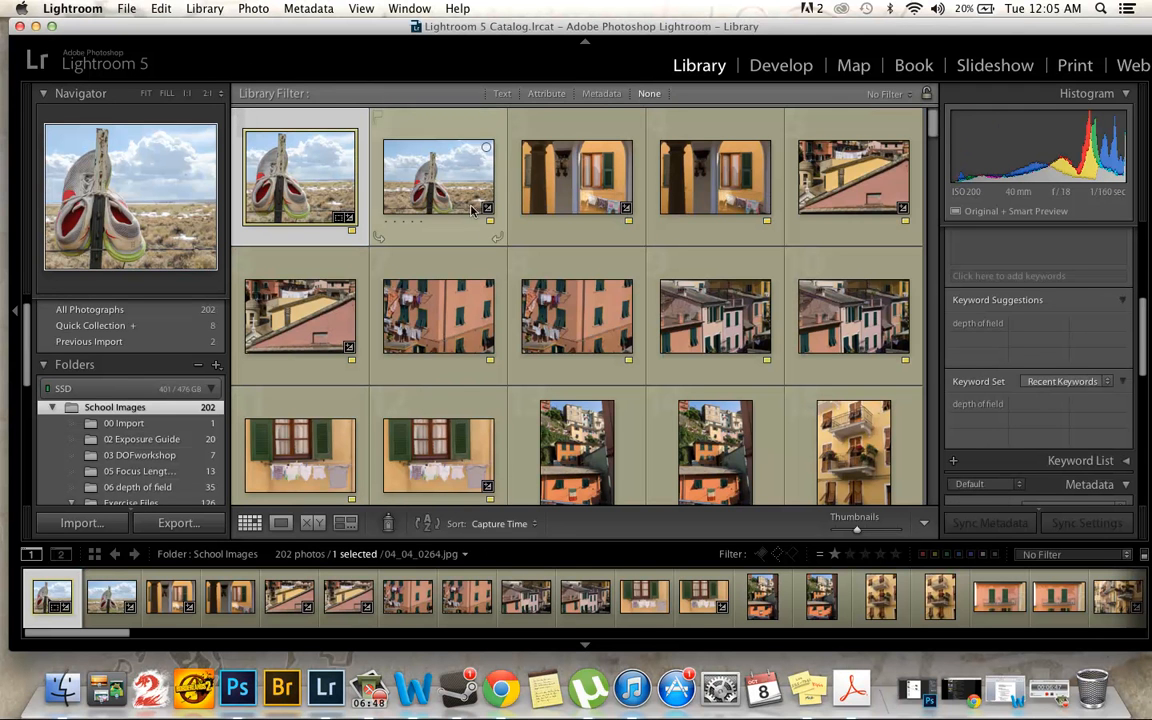
pyautogui.moveTo(544, 138)
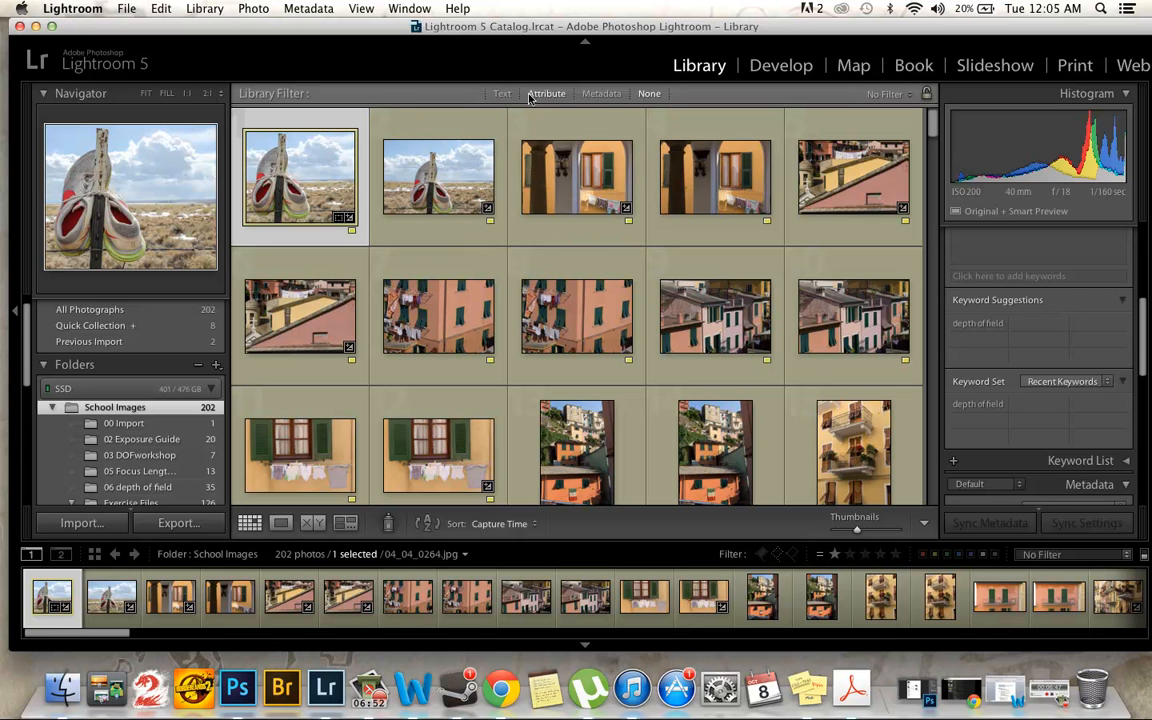
pyautogui.moveTo(560, 164)
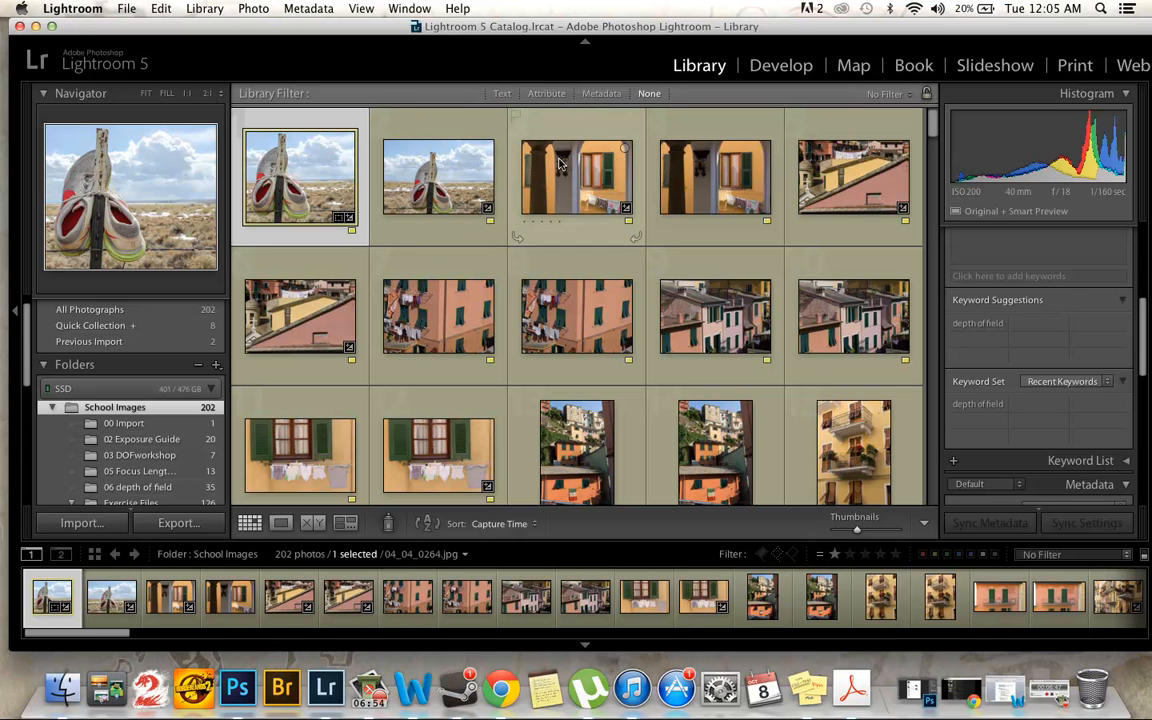
pyautogui.moveTo(642, 110)
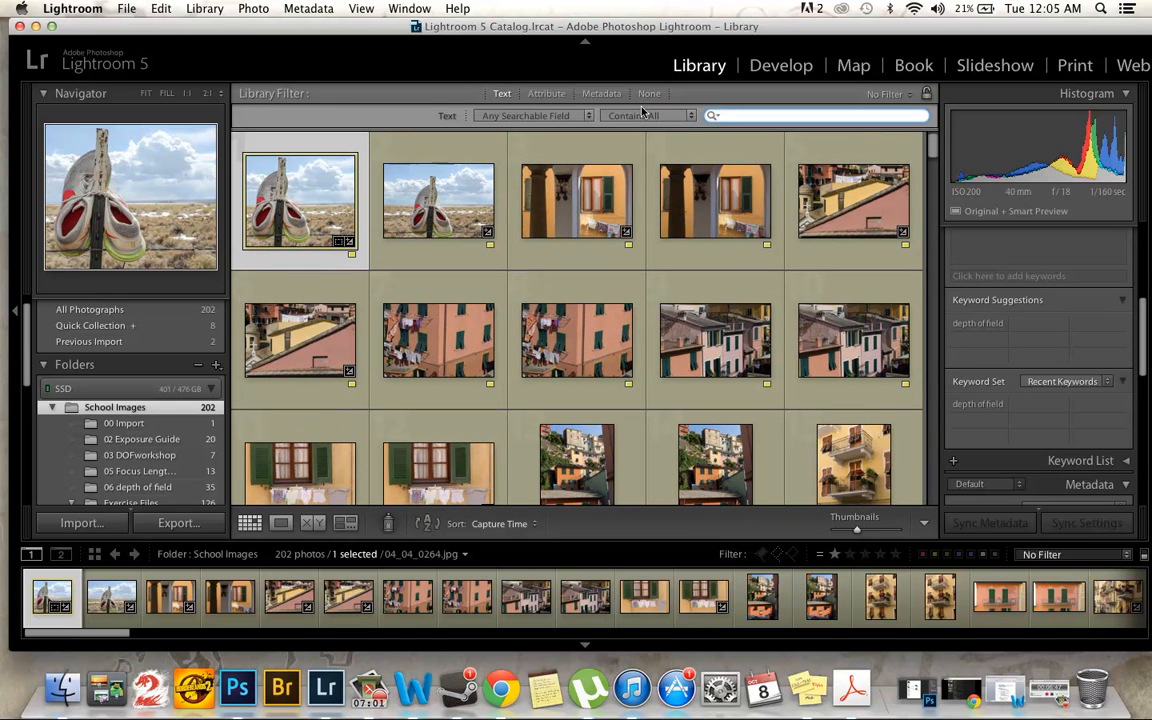
pyautogui.write('depth')
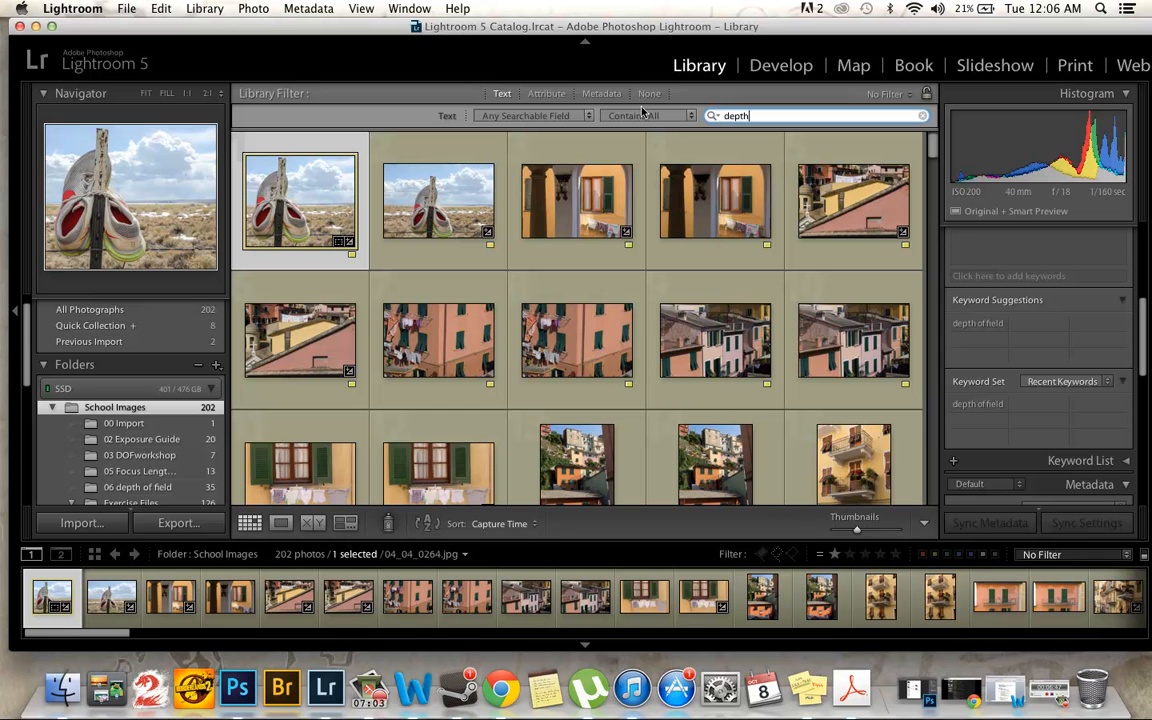
pyautogui.write('of field')
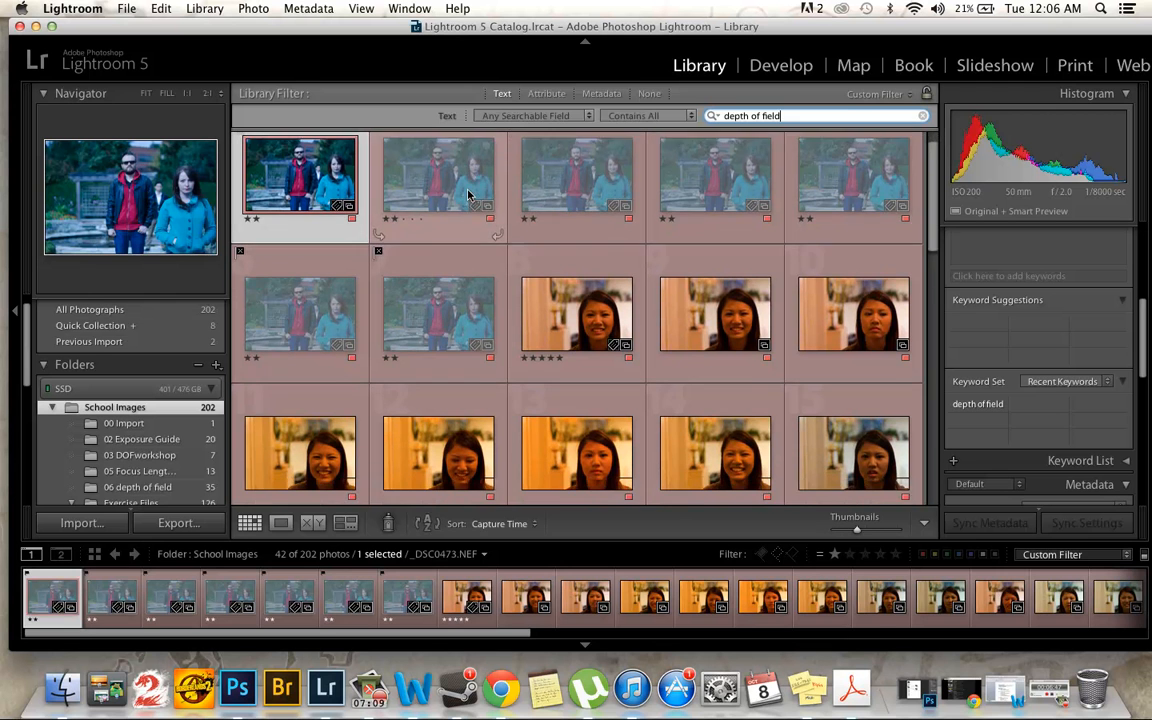
pyautogui.scroll(-3)
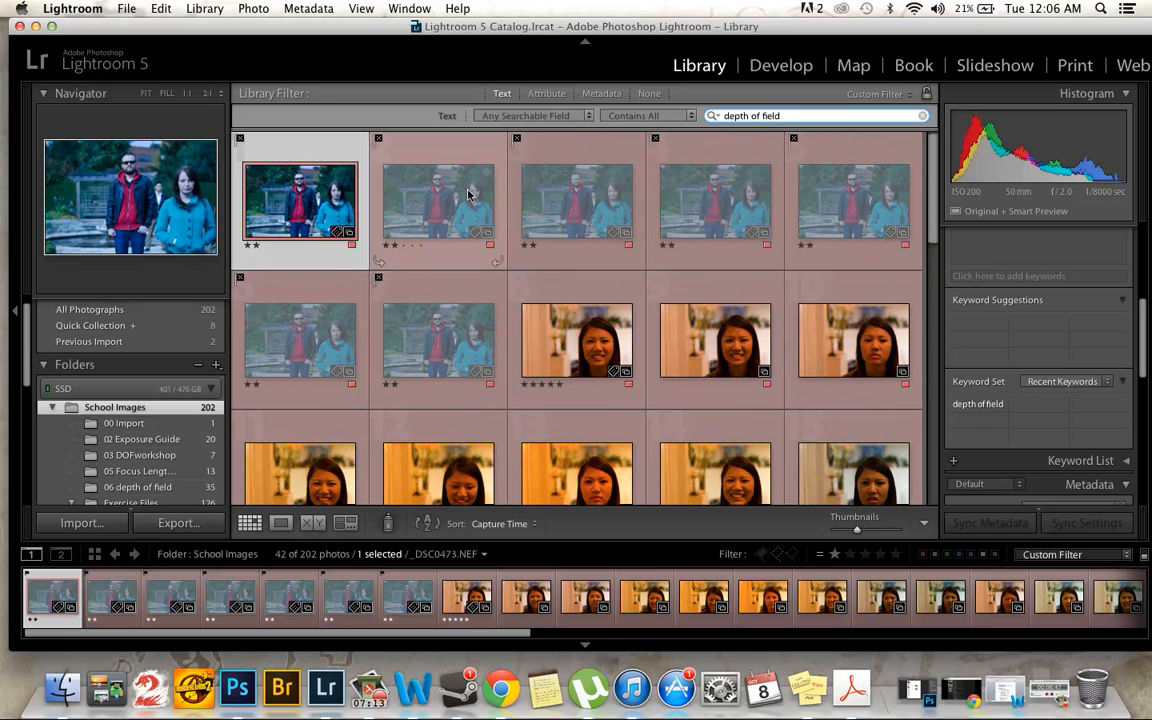
pyautogui.moveTo(468, 196)
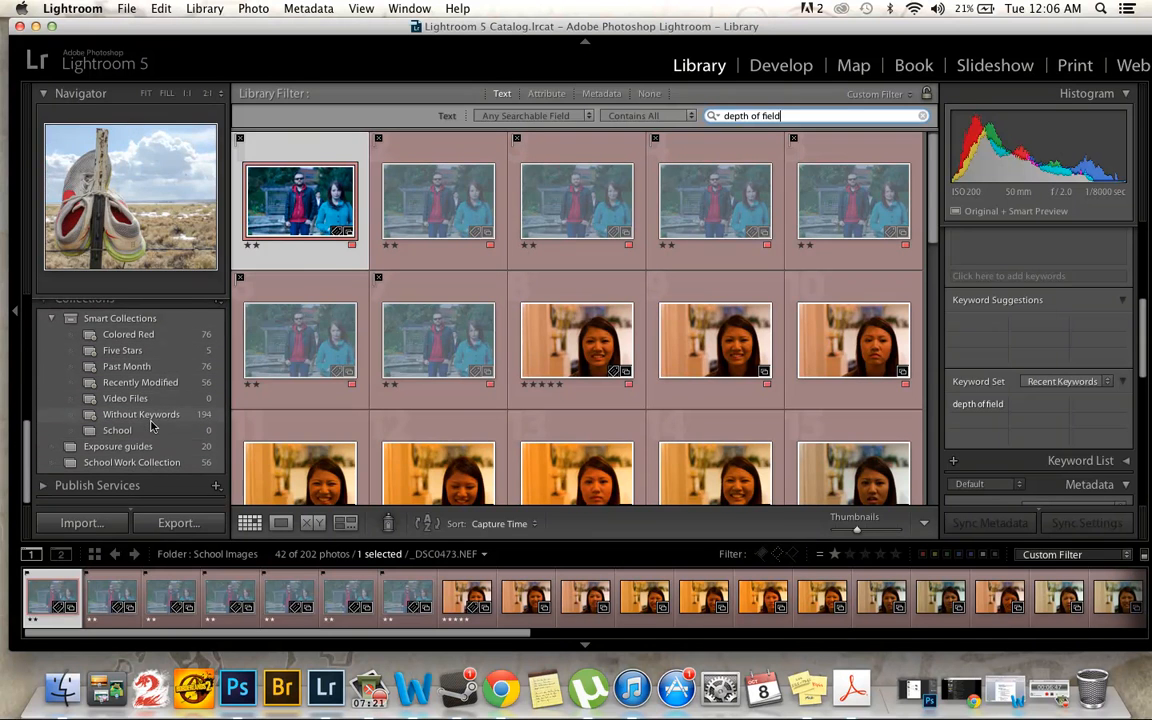
# - View the Exposure guides and School Work Collection contents, scrolling the grid
pyautogui.click(118, 448)
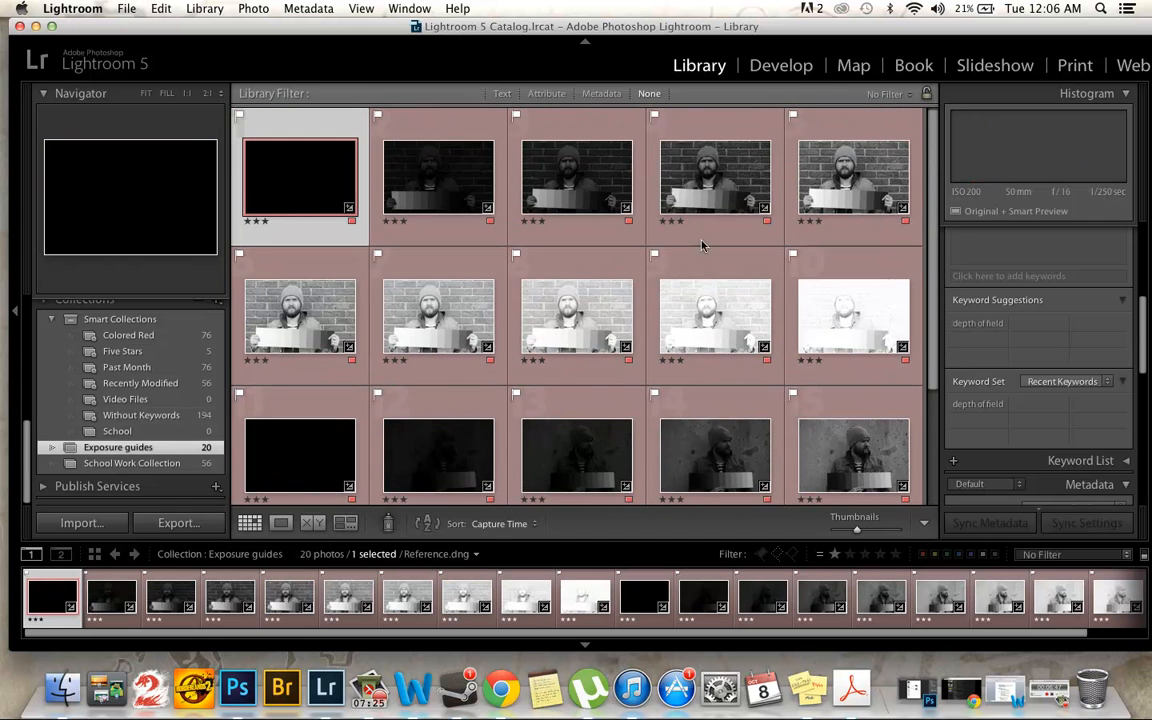
pyautogui.click(132, 462)
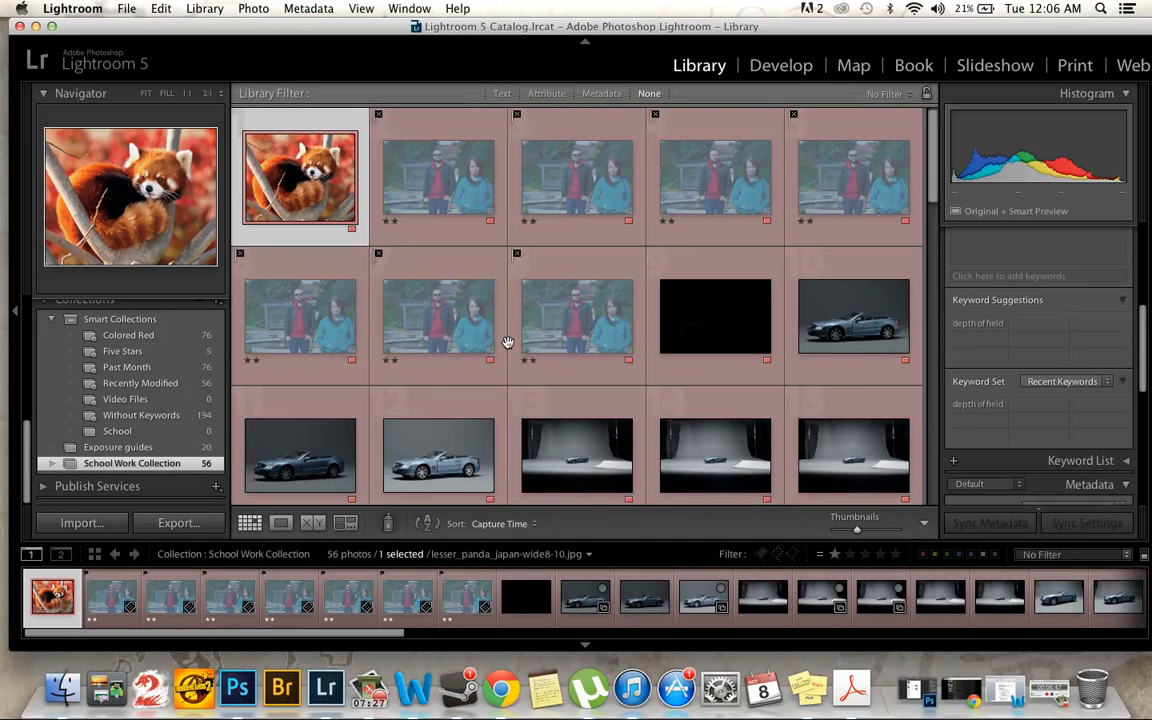
pyautogui.scroll(-3)
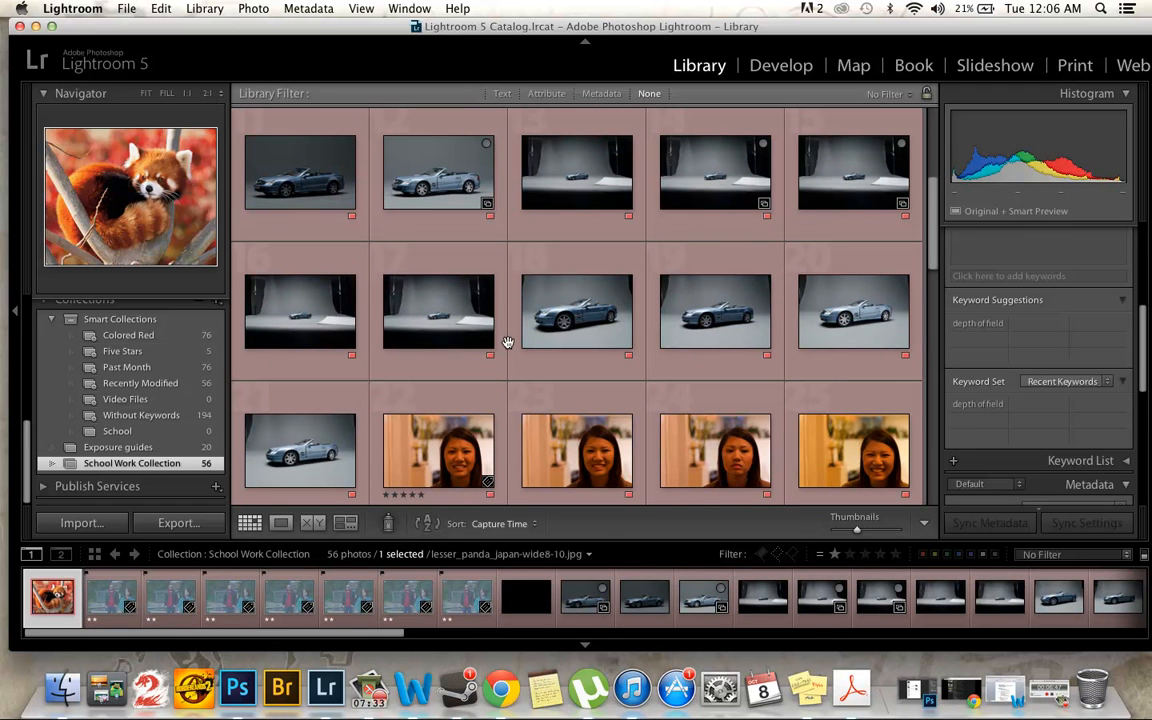
pyautogui.scroll(-3)
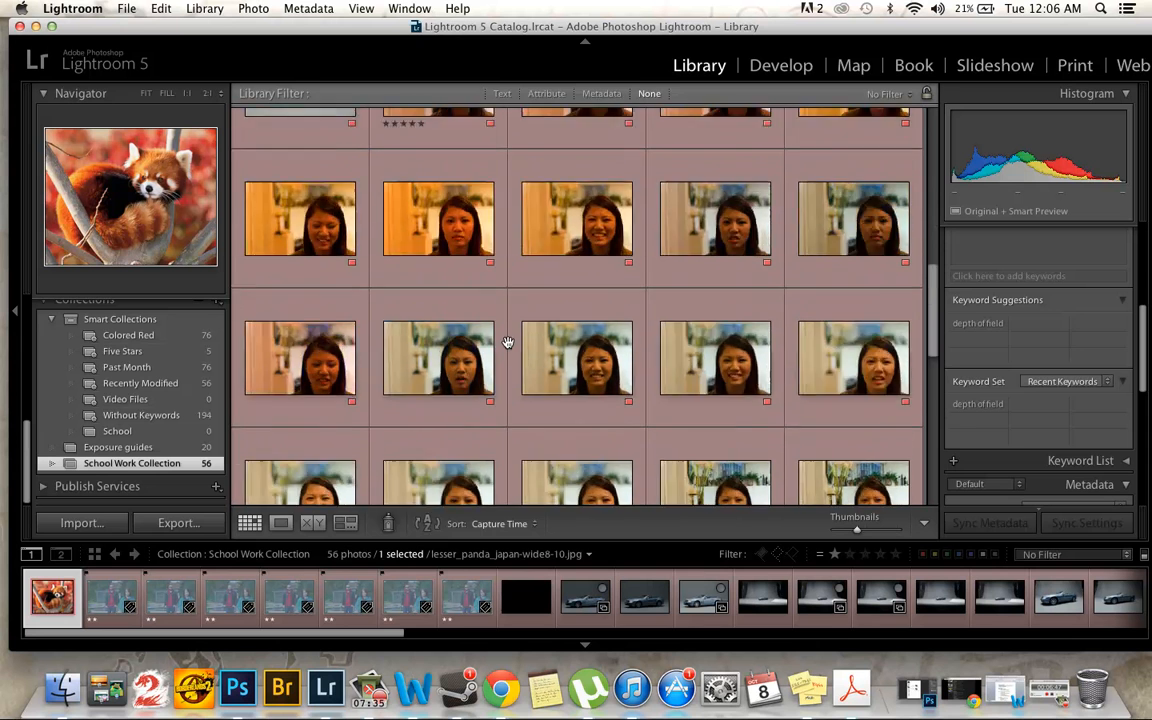
pyautogui.scroll(3)
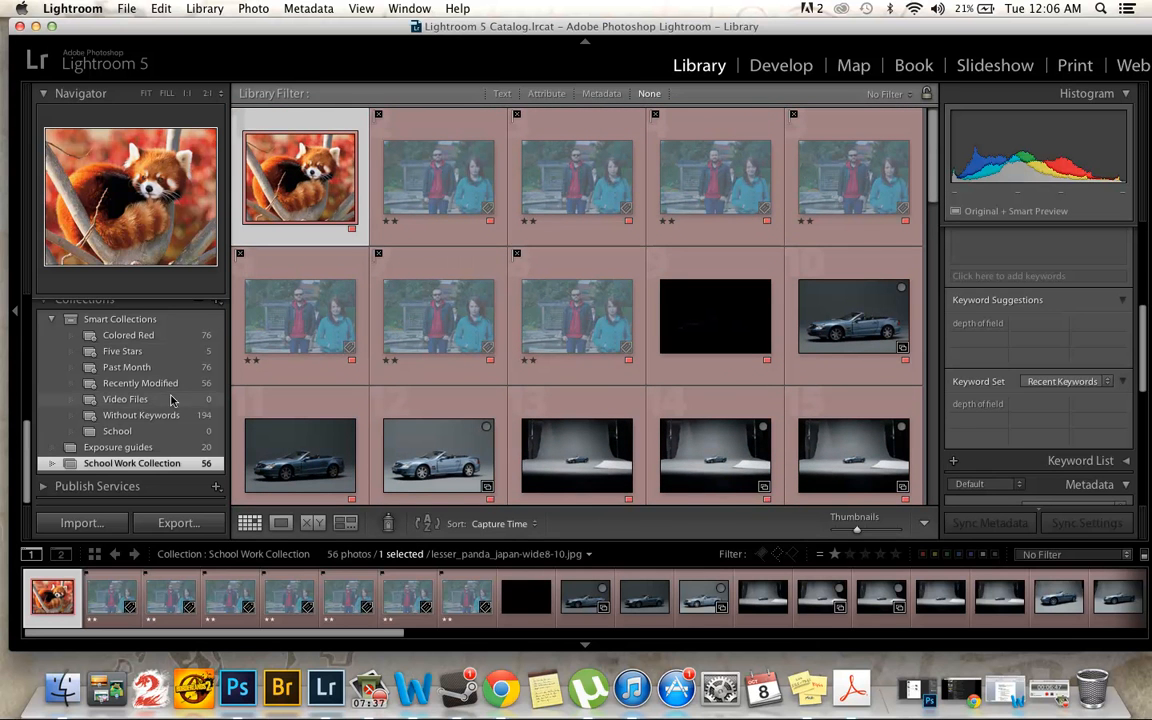
# - Step through the Colored Red, Five Stars, Past Month, Recently Modified, Video Files and Without Keywords smart collections
pyautogui.click(120, 318)
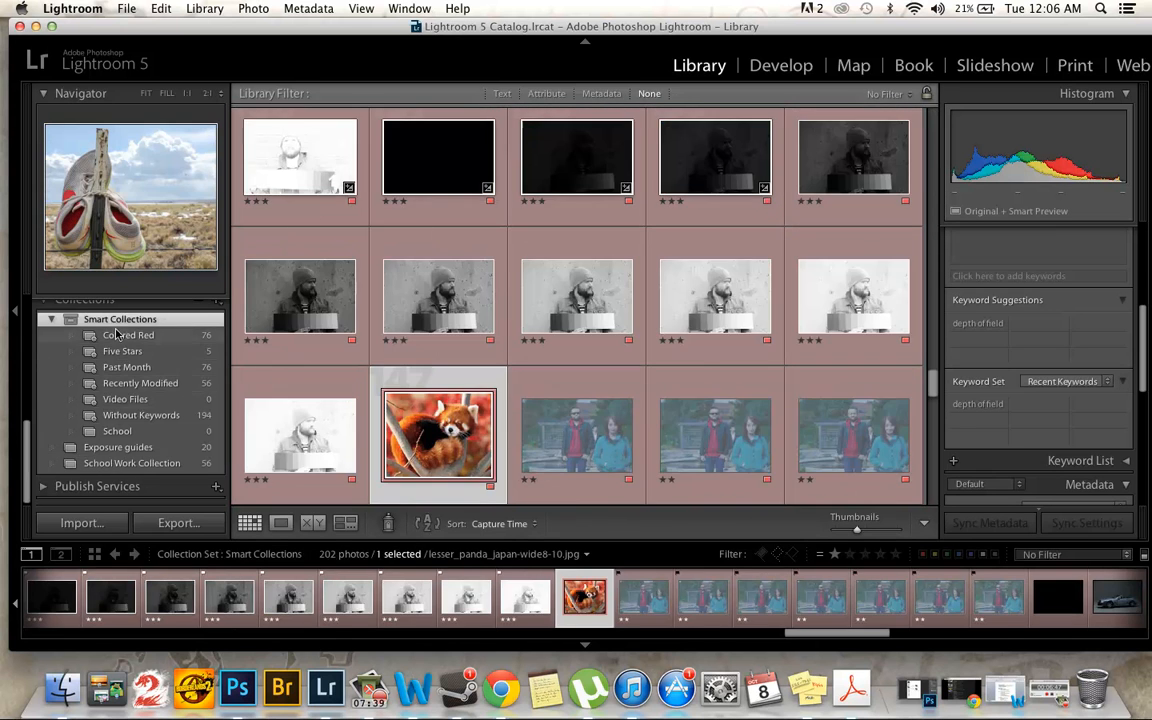
pyautogui.click(128, 336)
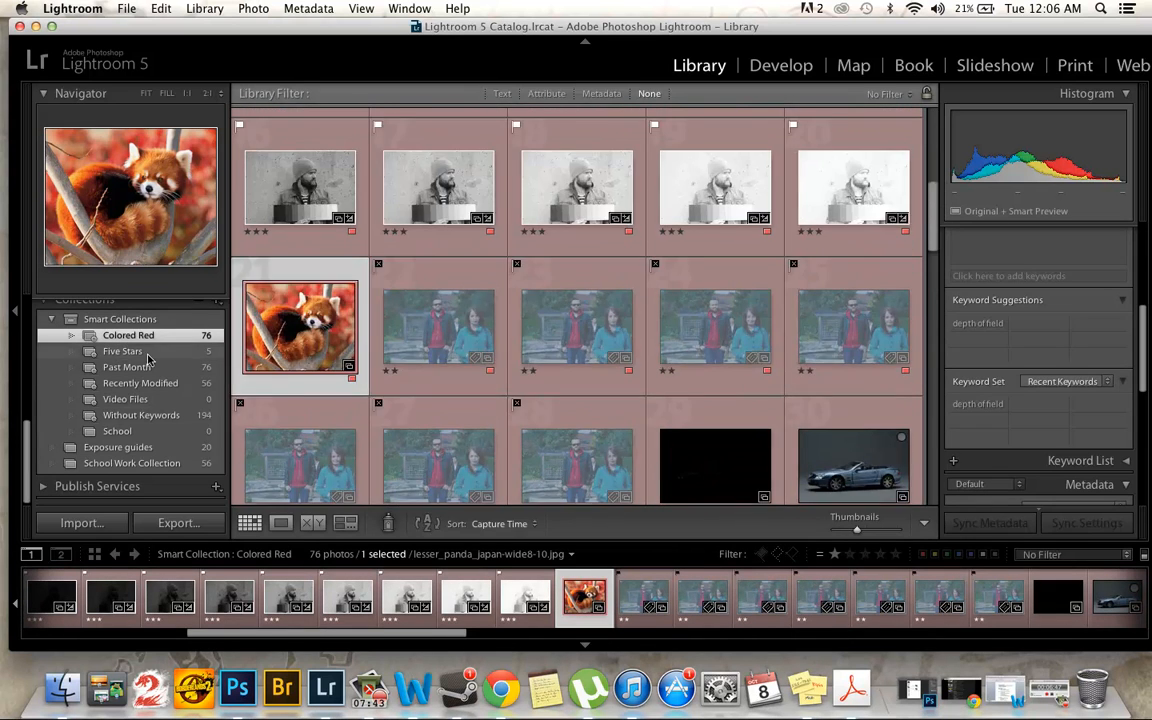
pyautogui.click(122, 350)
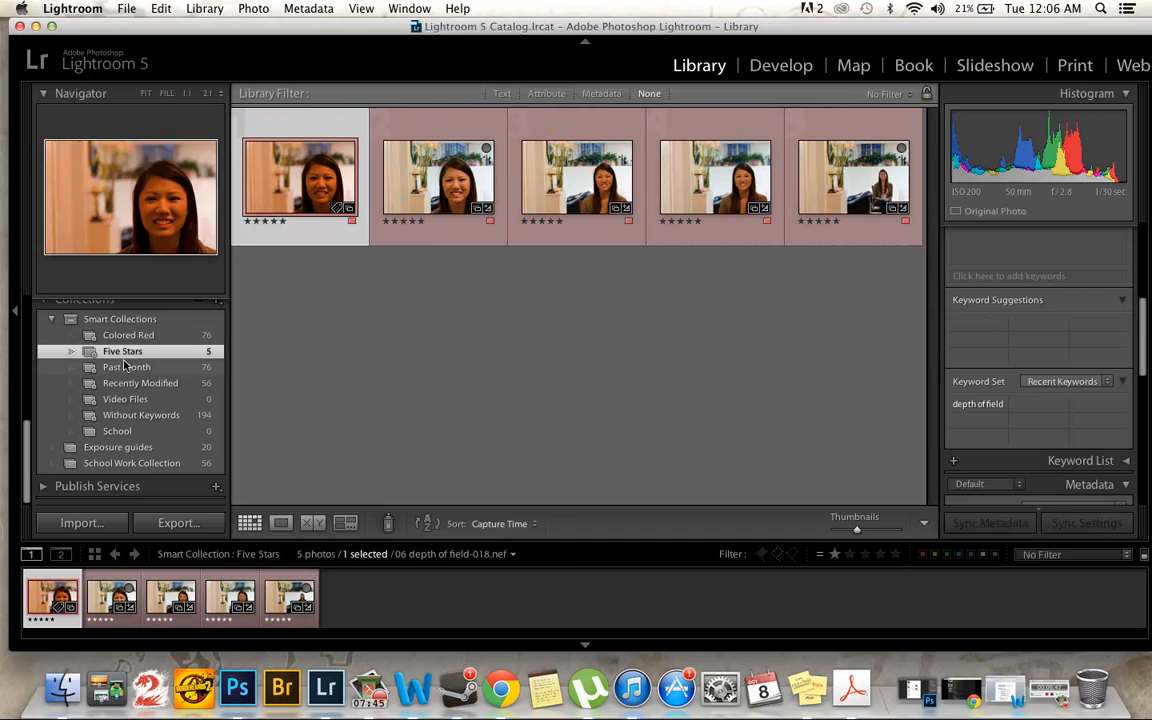
pyautogui.click(126, 368)
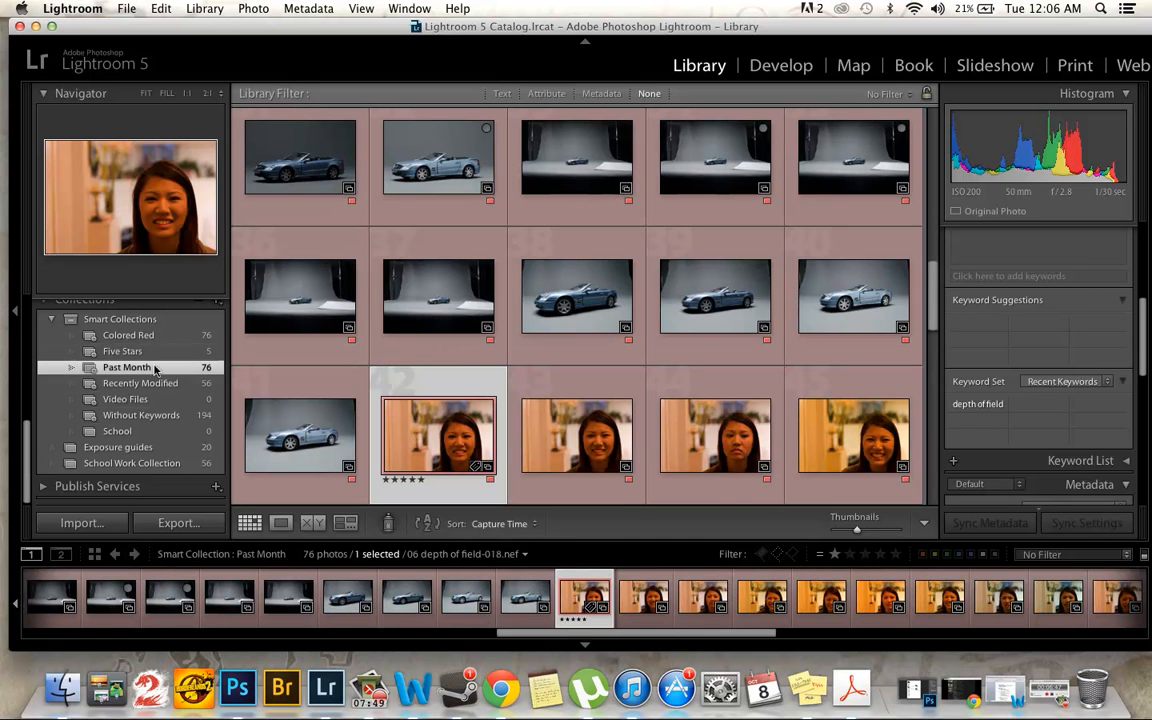
pyautogui.click(140, 384)
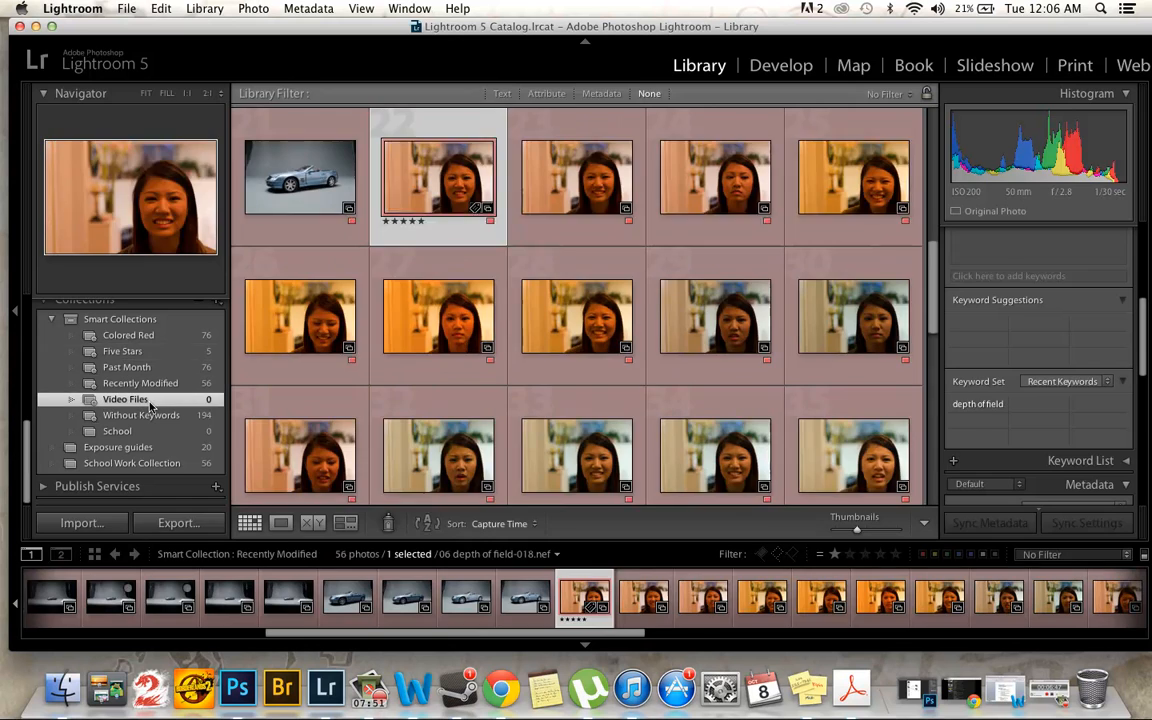
pyautogui.click(140, 414)
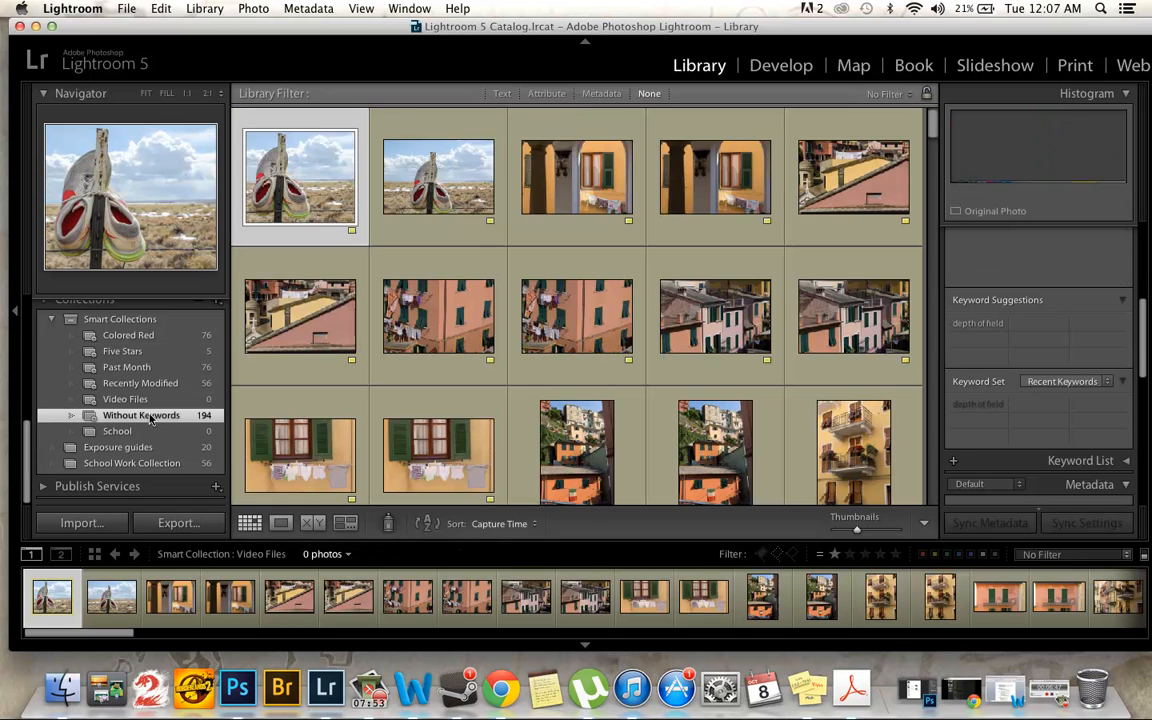
pyautogui.click(140, 414)
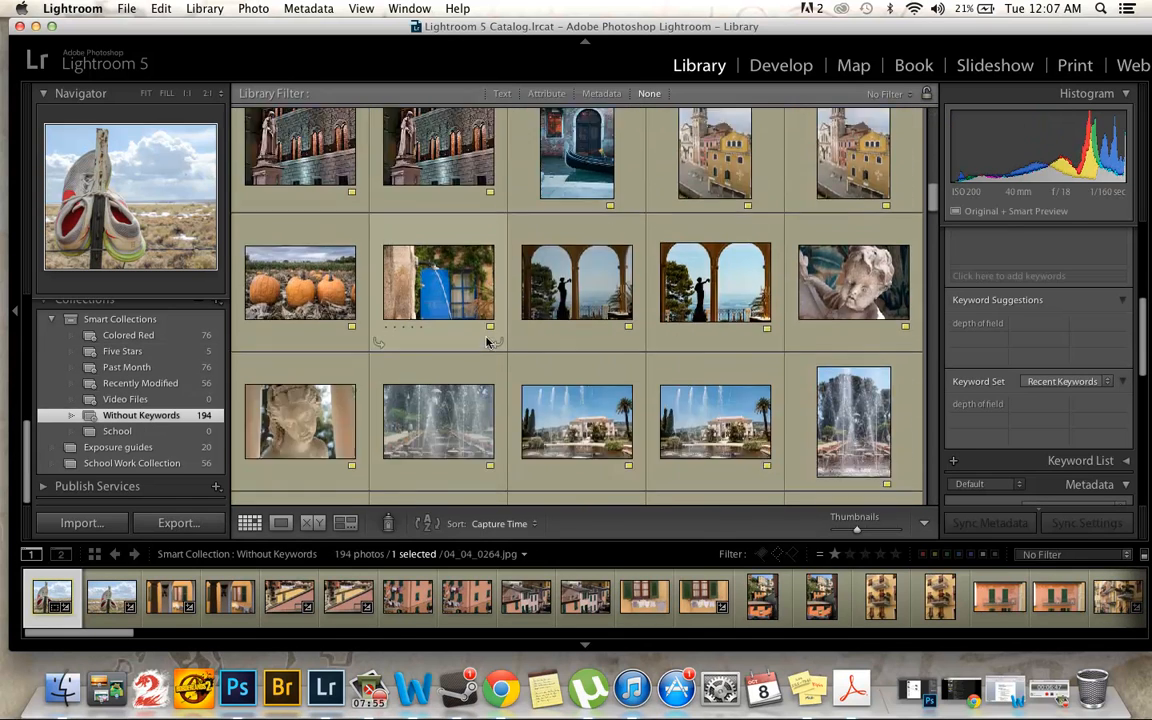
# - Scroll down and open the empty School collection showing no photos
pyautogui.scroll(-3)
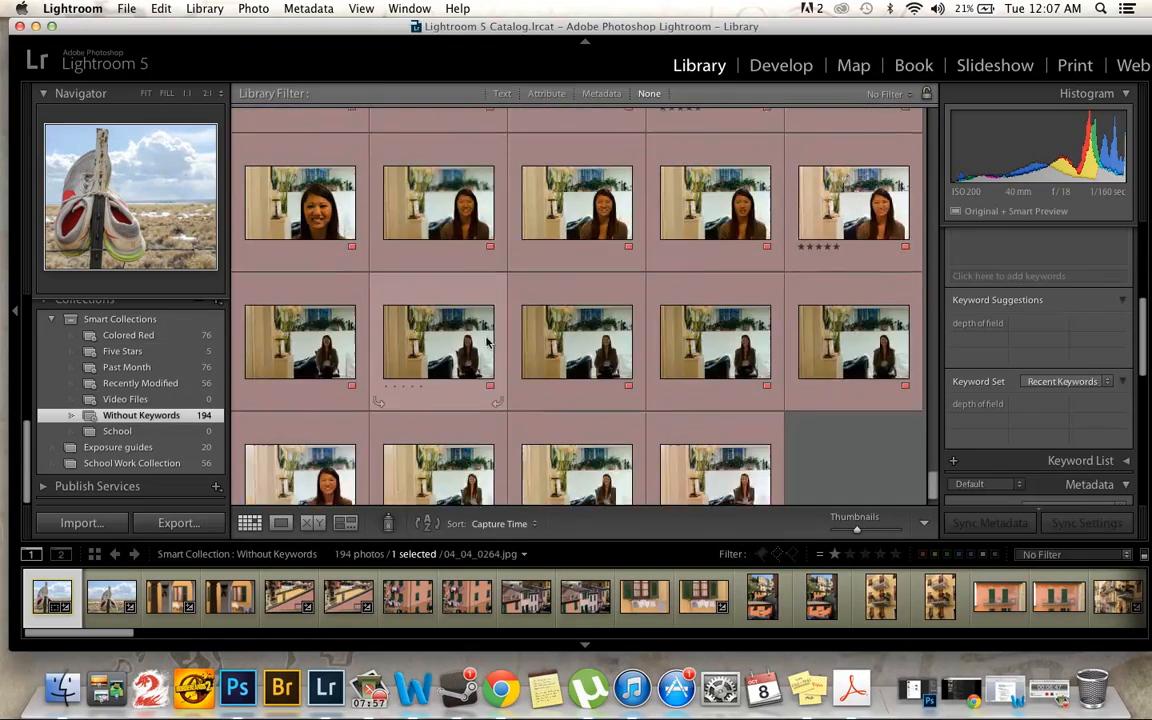
pyautogui.scroll(-3)
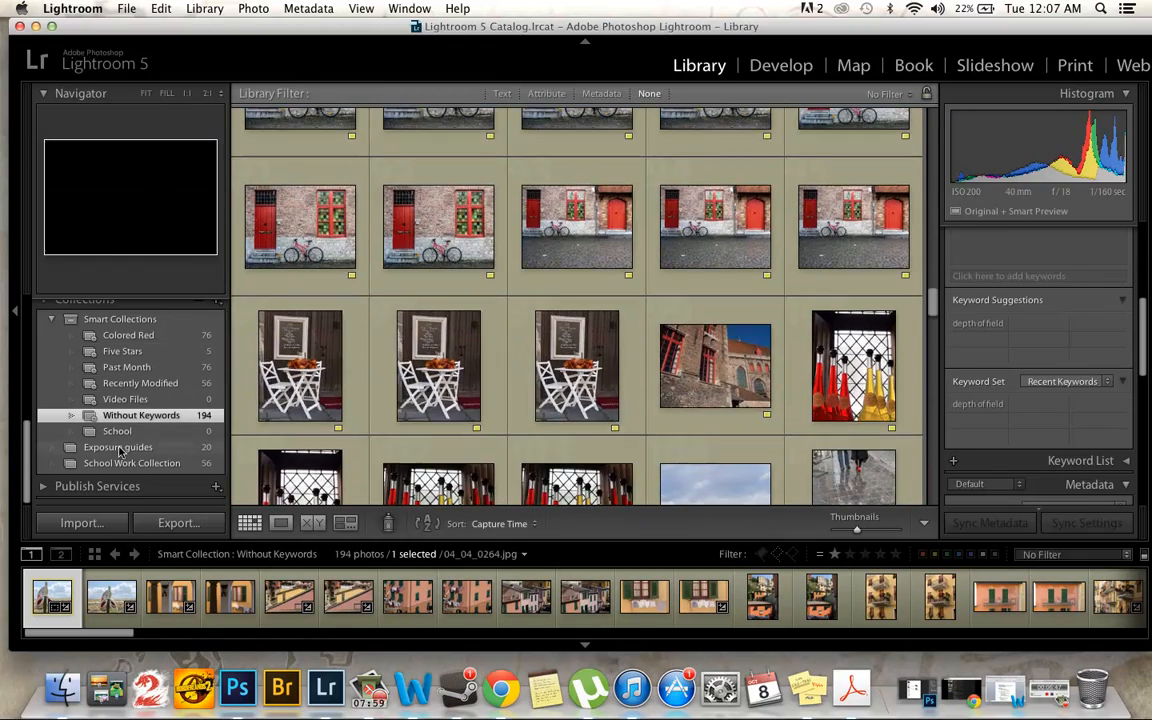
pyautogui.click(116, 432)
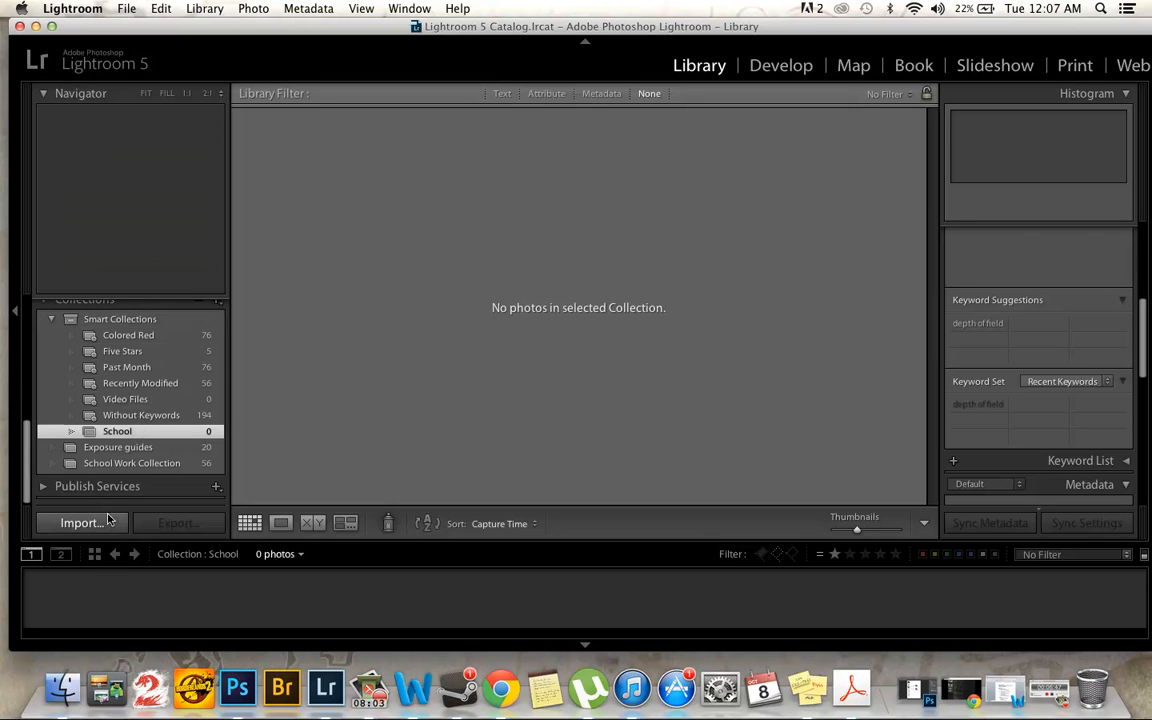
pyautogui.click(80, 522)
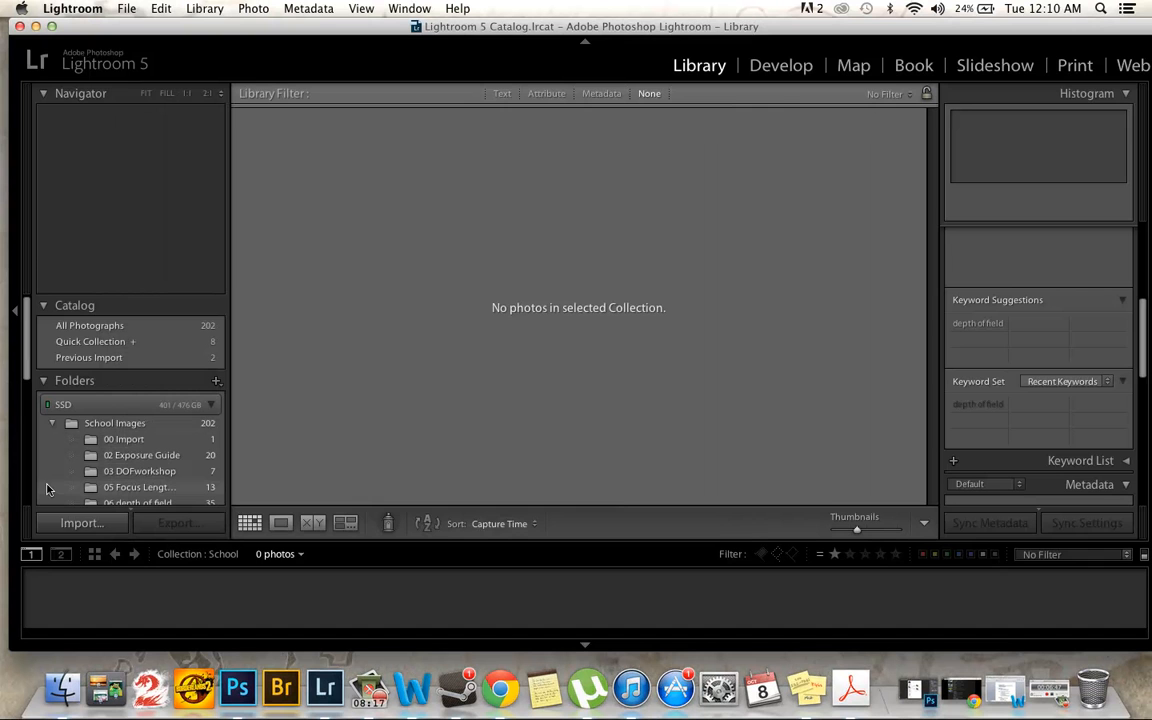
pyautogui.click(80, 524)
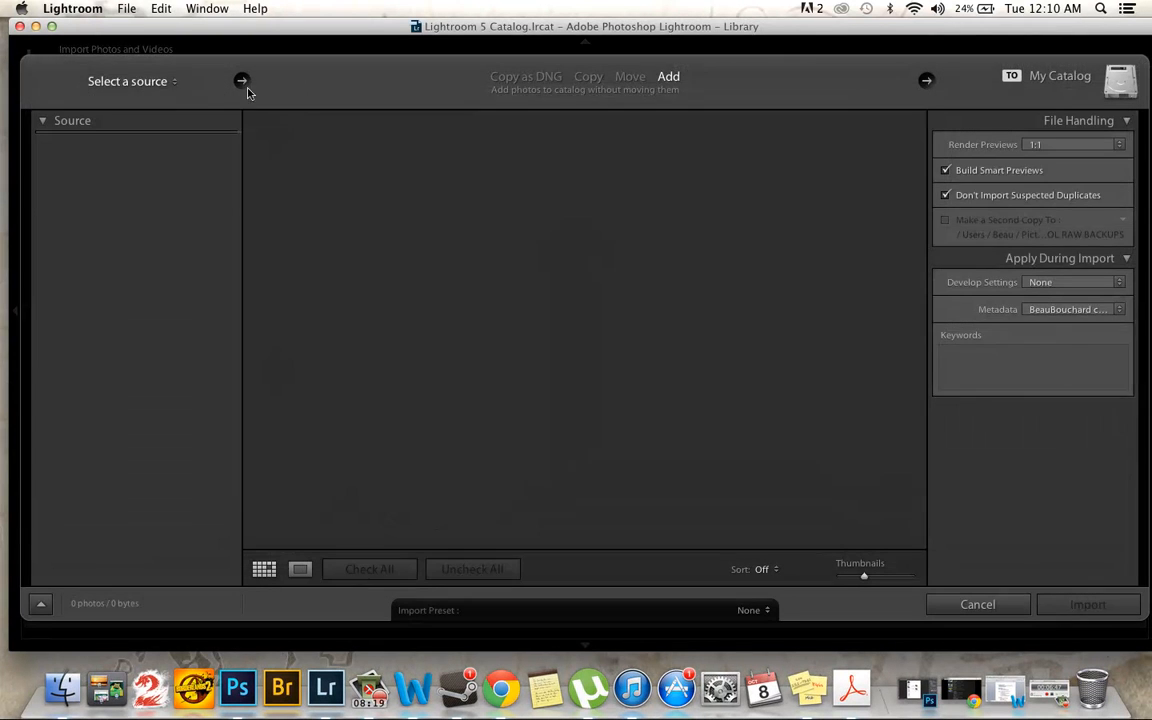
pyautogui.click(128, 80)
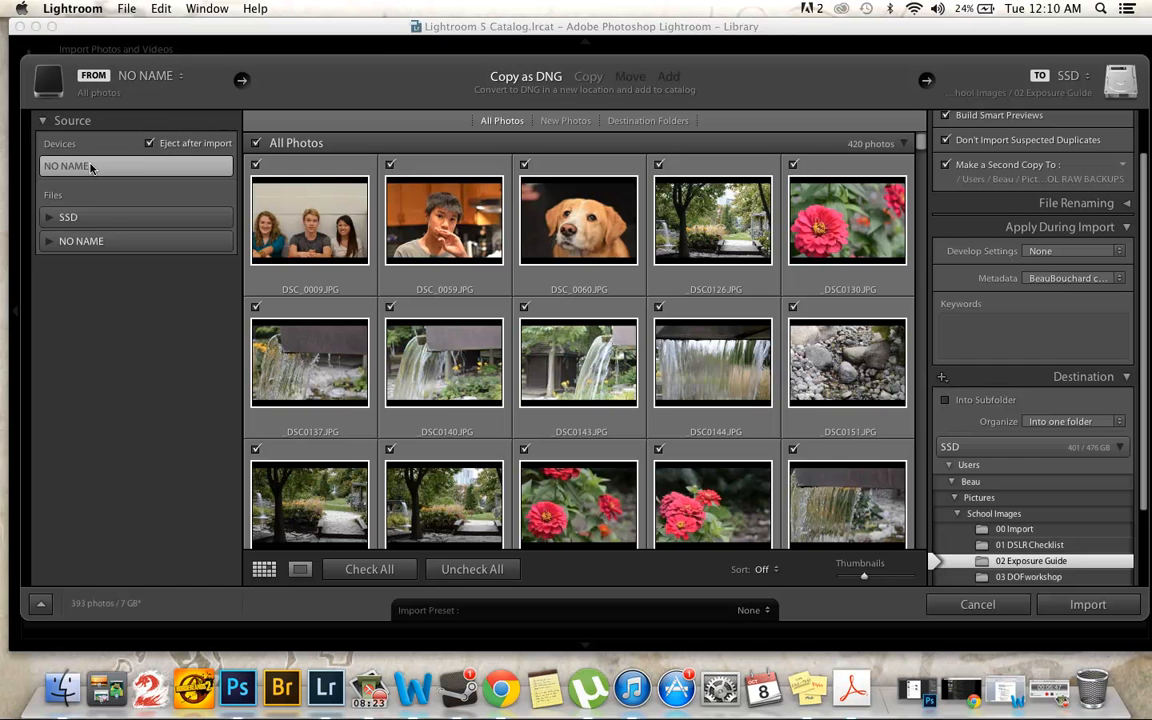
pyautogui.moveTo(892, 364)
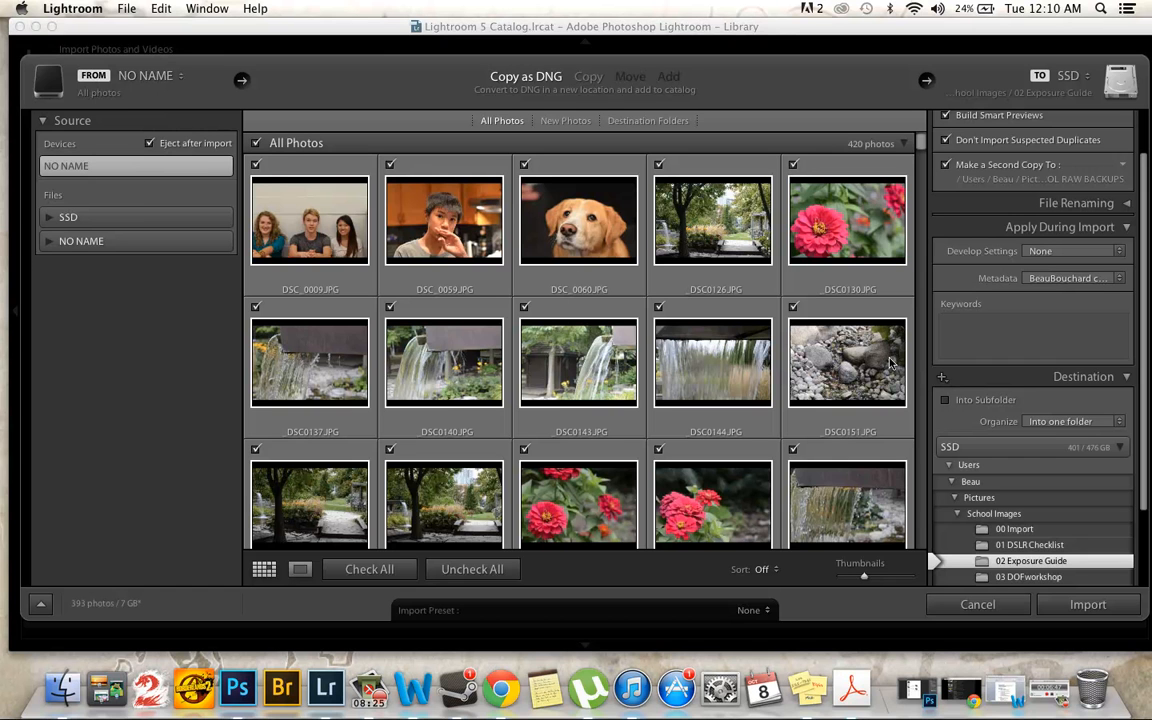
pyautogui.scroll(-3)
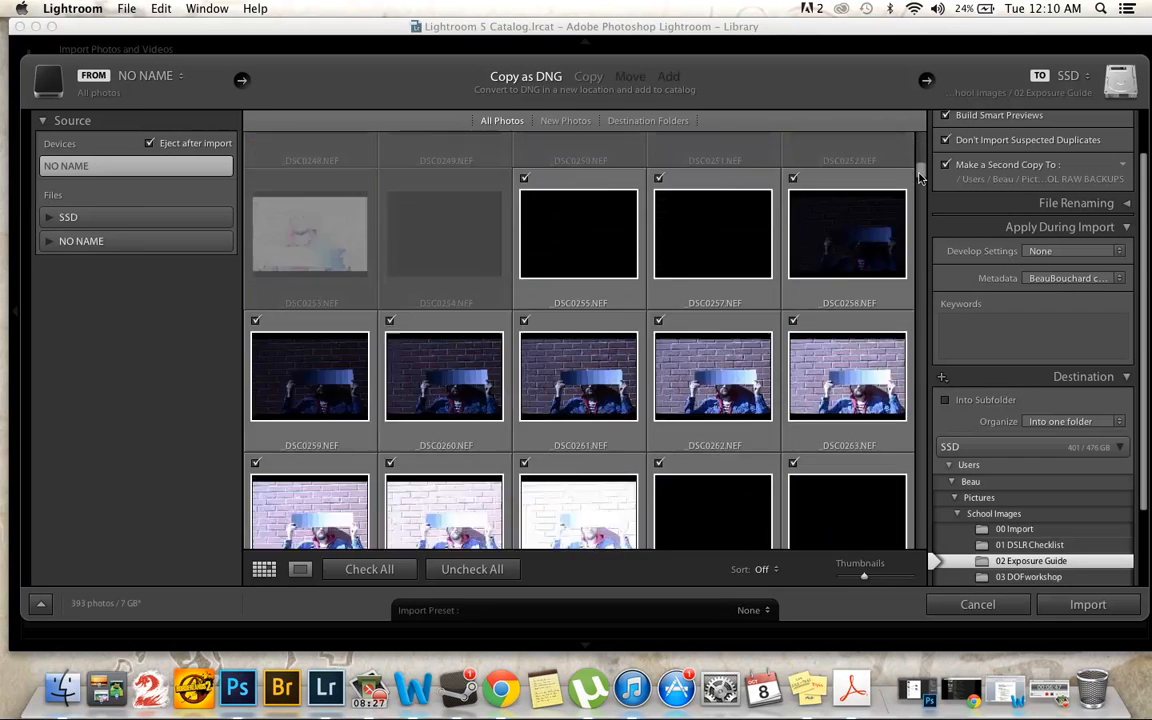
pyautogui.scroll(-3)
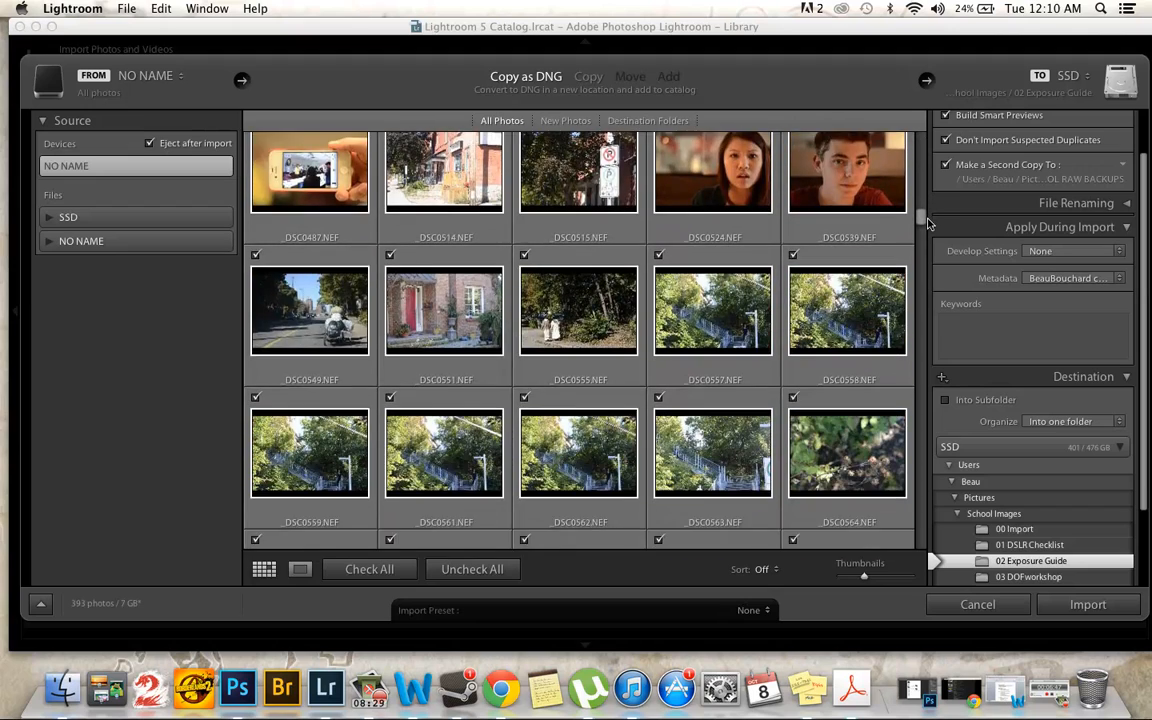
pyautogui.scroll(-3)
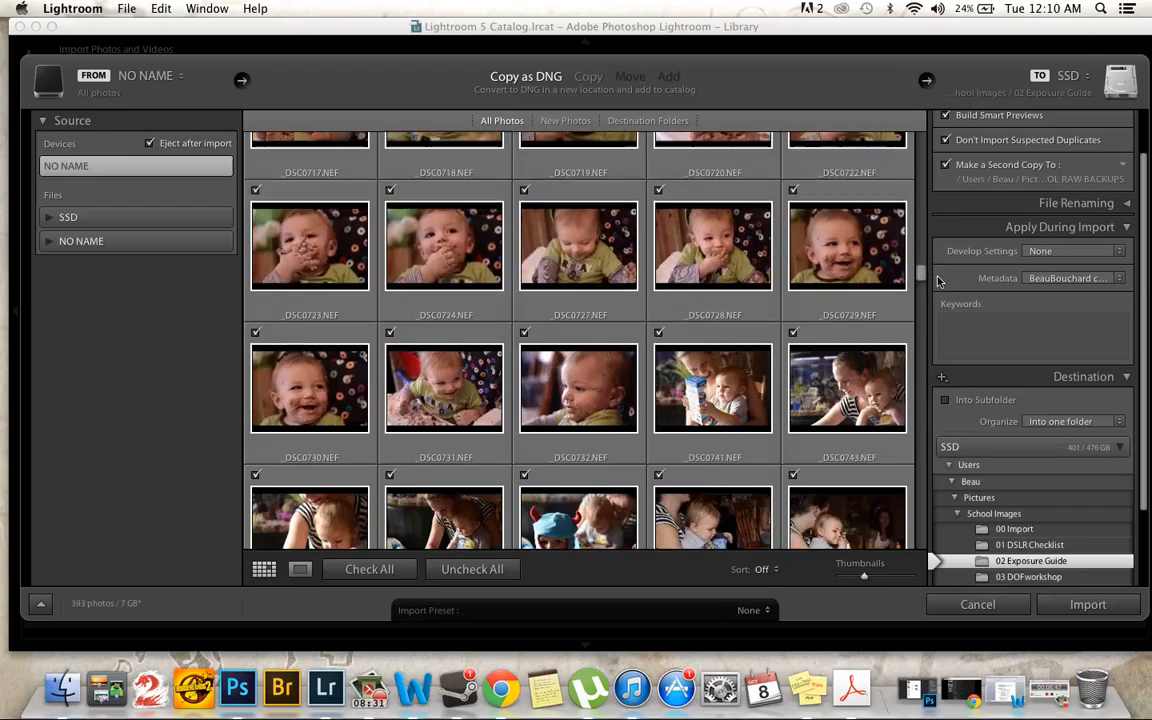
pyautogui.scroll(-3)
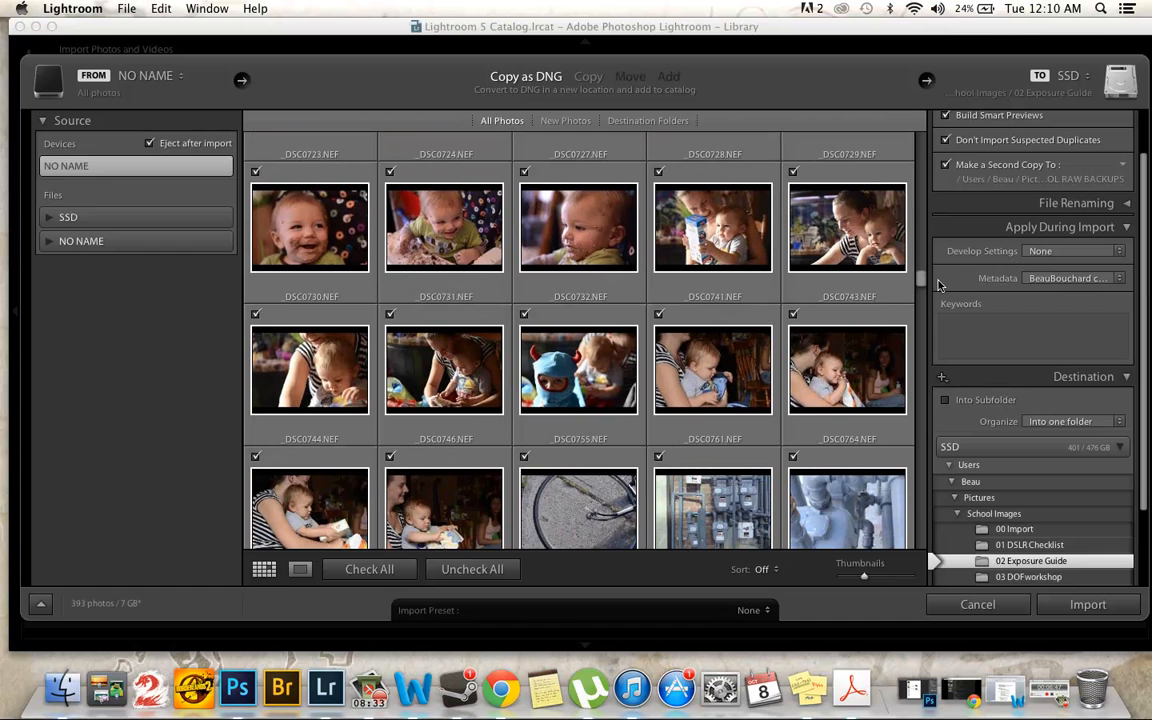
pyautogui.moveTo(596, 390)
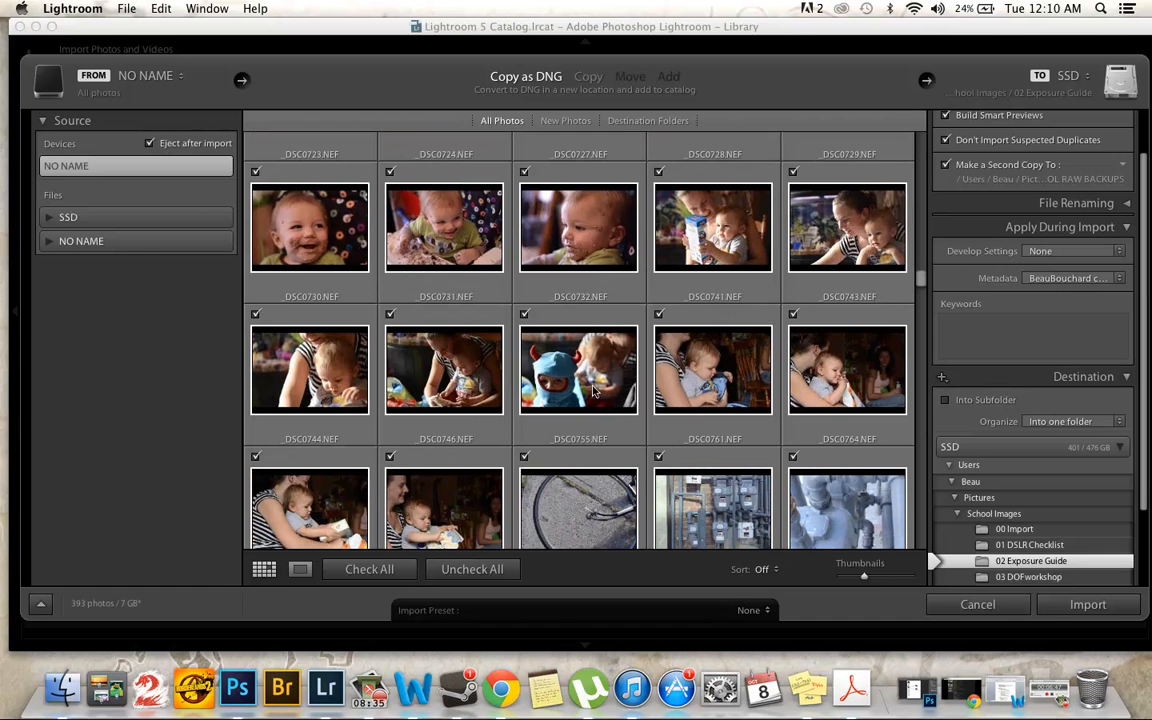
pyautogui.scroll(-3)
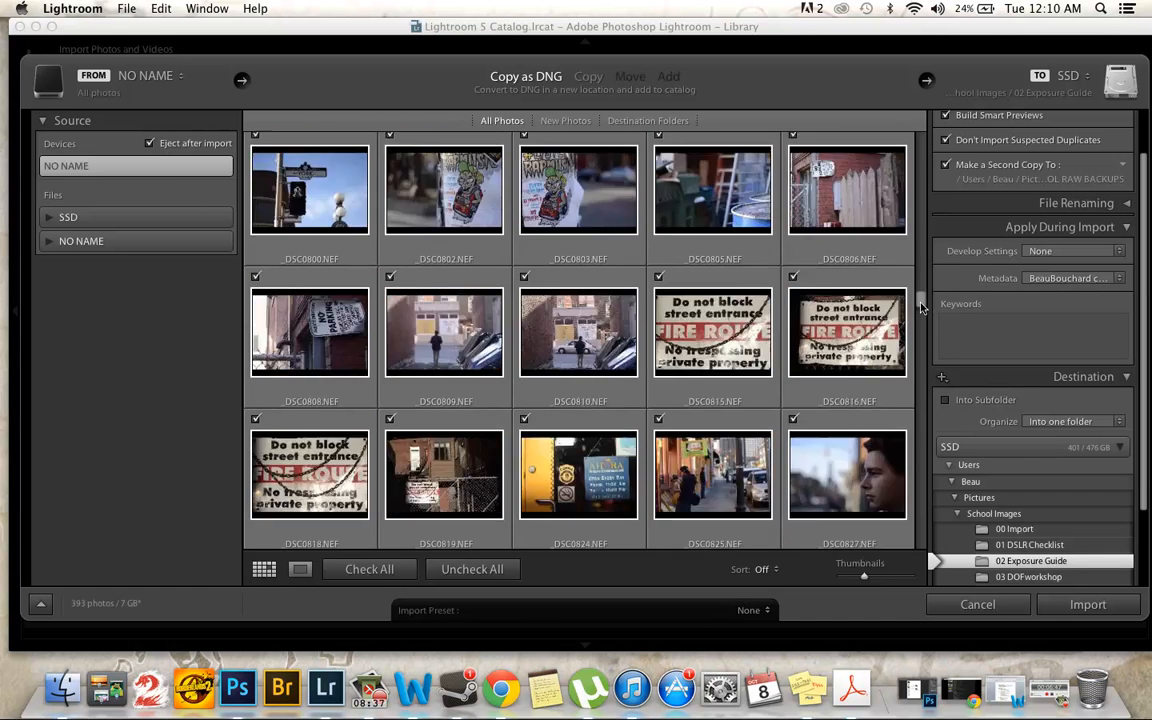
pyautogui.scroll(-3)
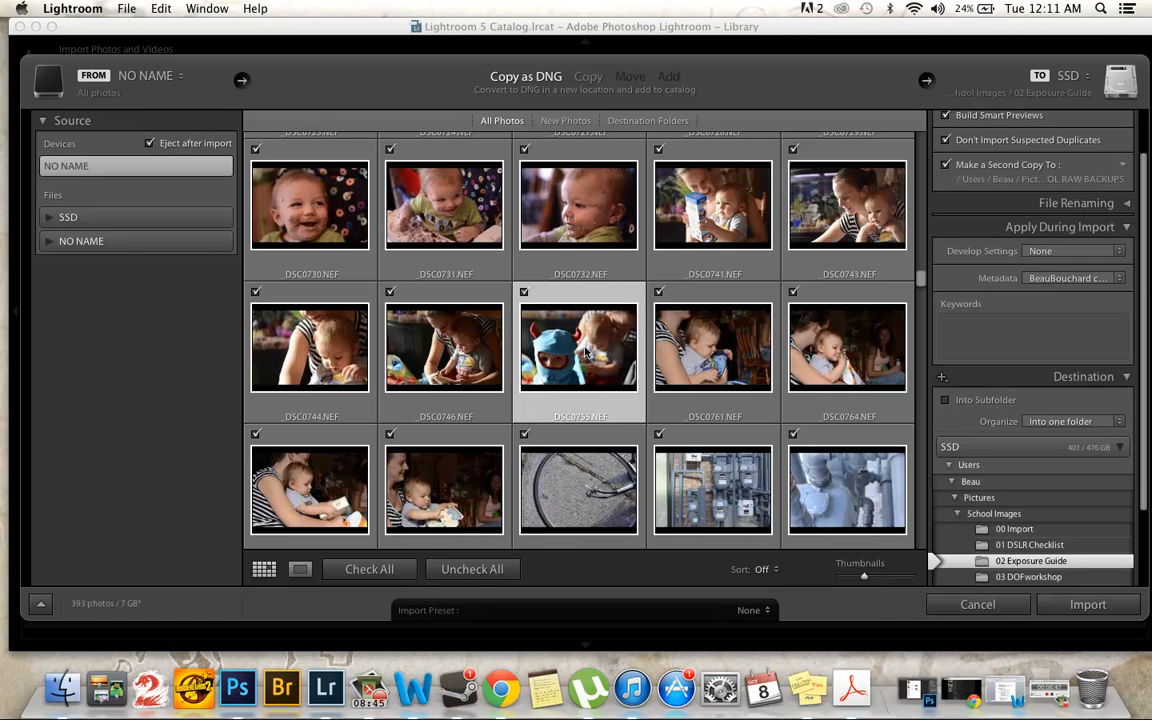
pyautogui.moveTo(562, 322)
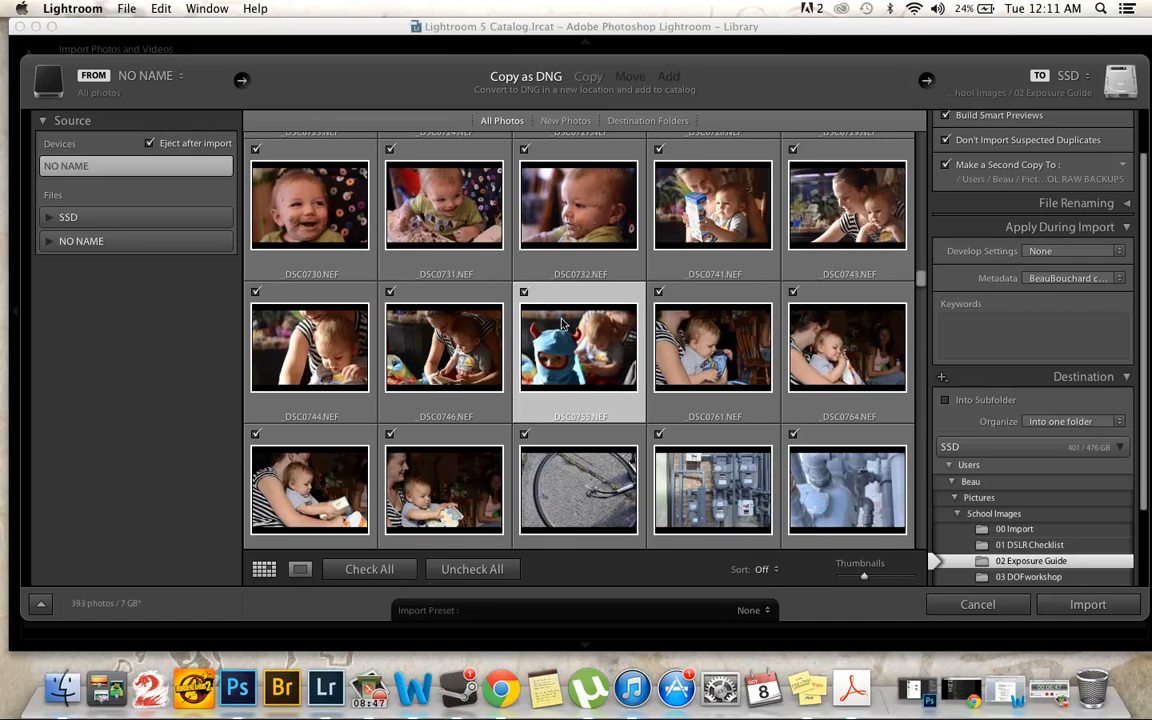
pyautogui.moveTo(648, 372)
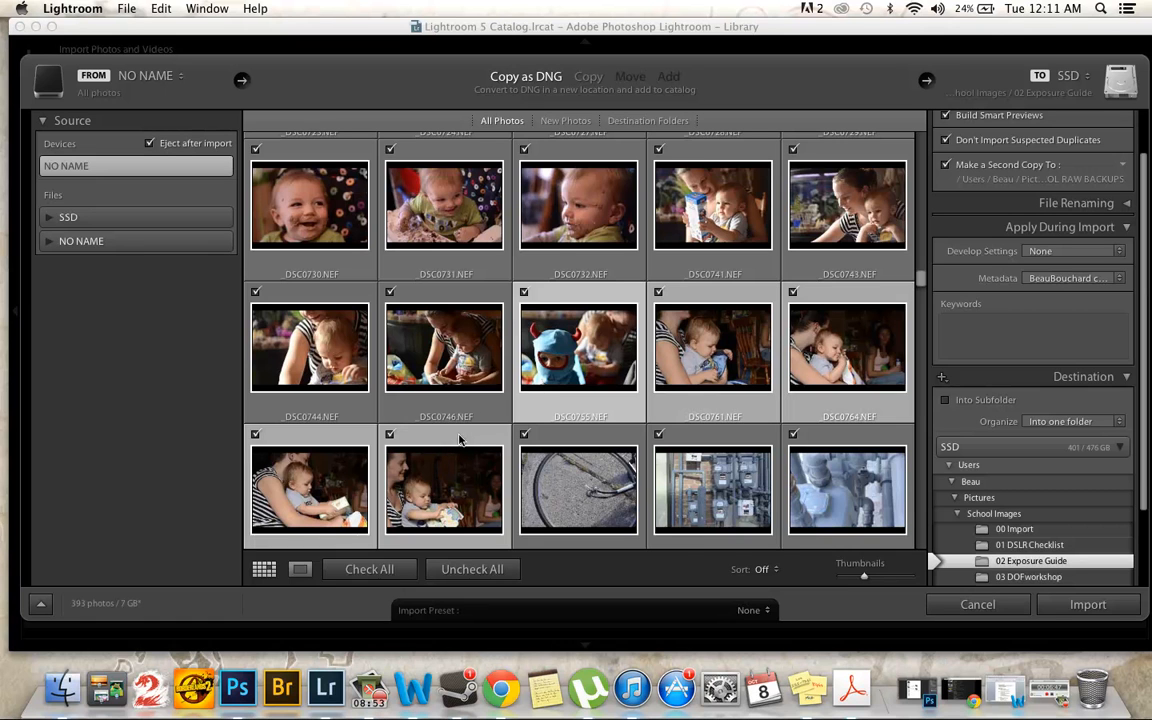
pyautogui.scroll(3)
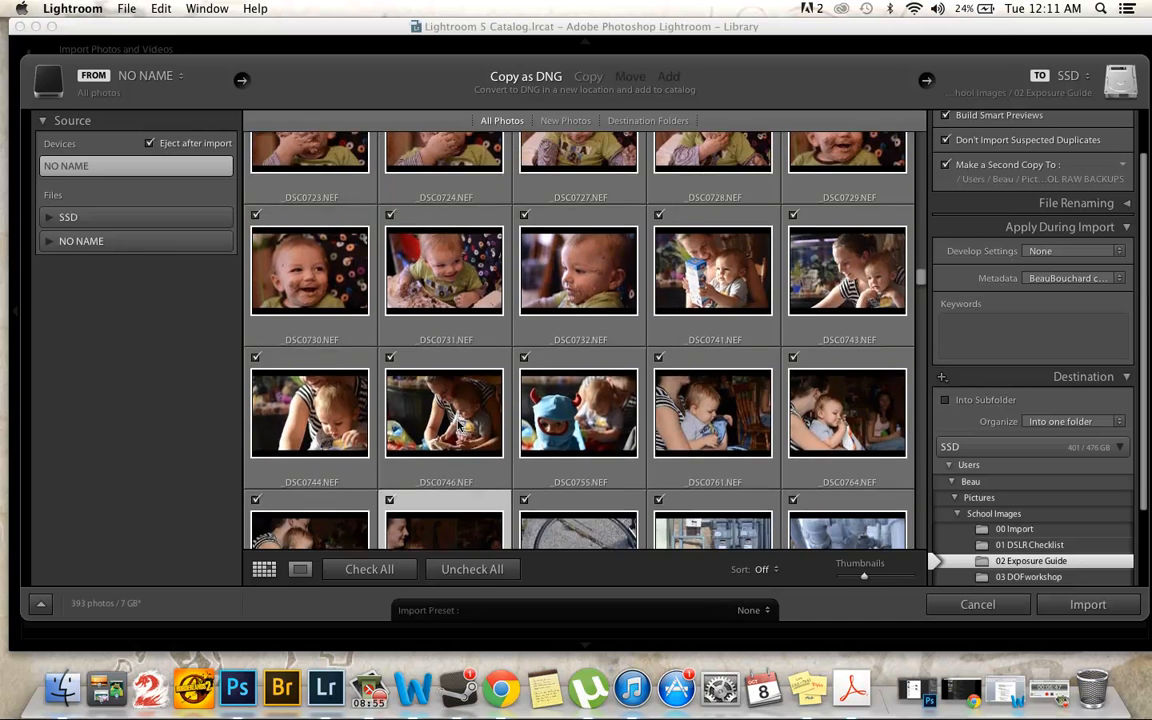
pyautogui.scroll(3)
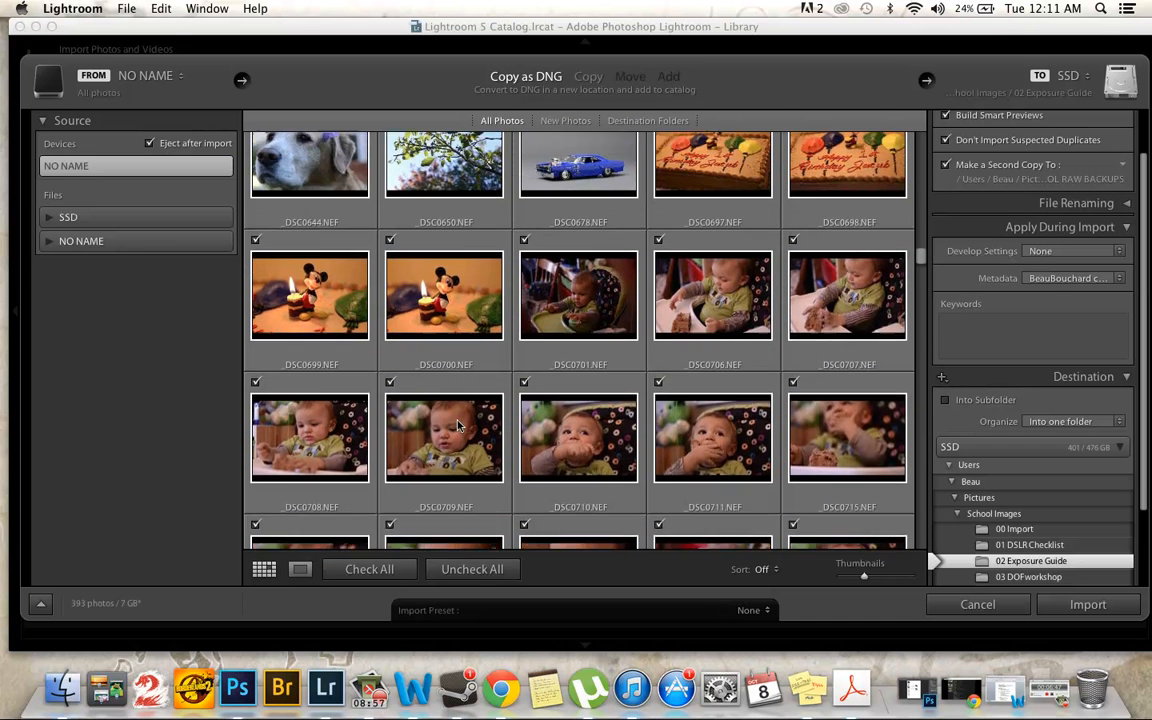
pyautogui.scroll(3)
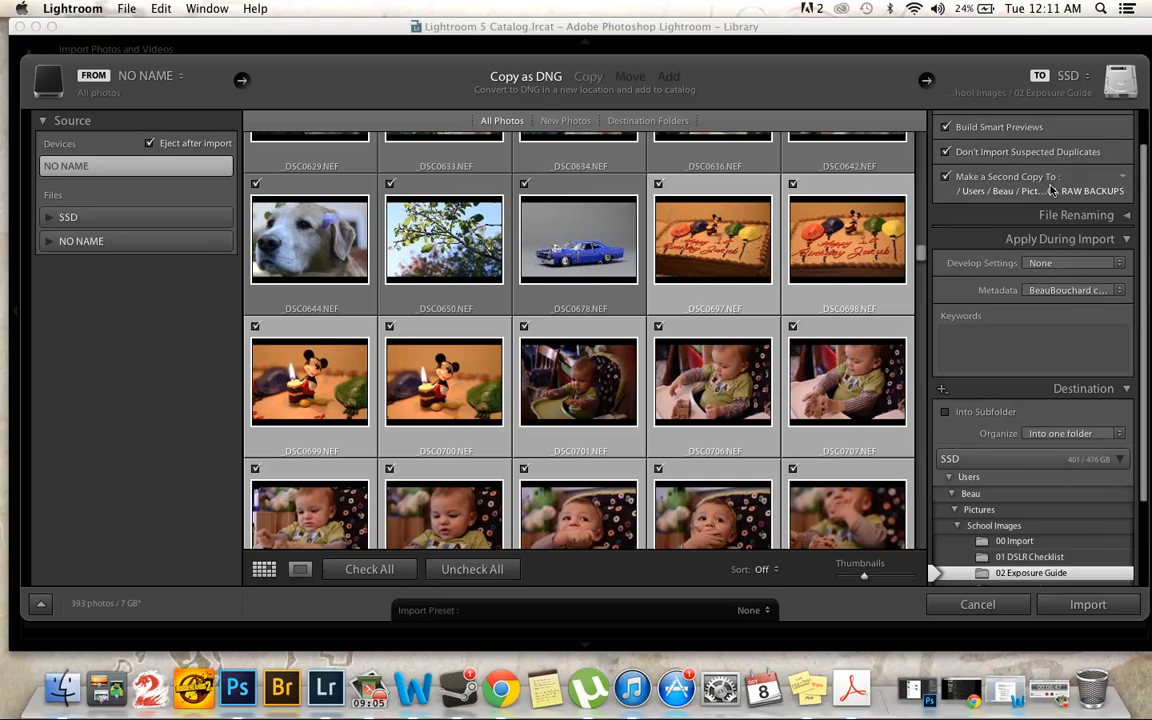
# - Choose a personal folder inside Pictures as the DNG destination and run the import
pyautogui.click(1078, 120)
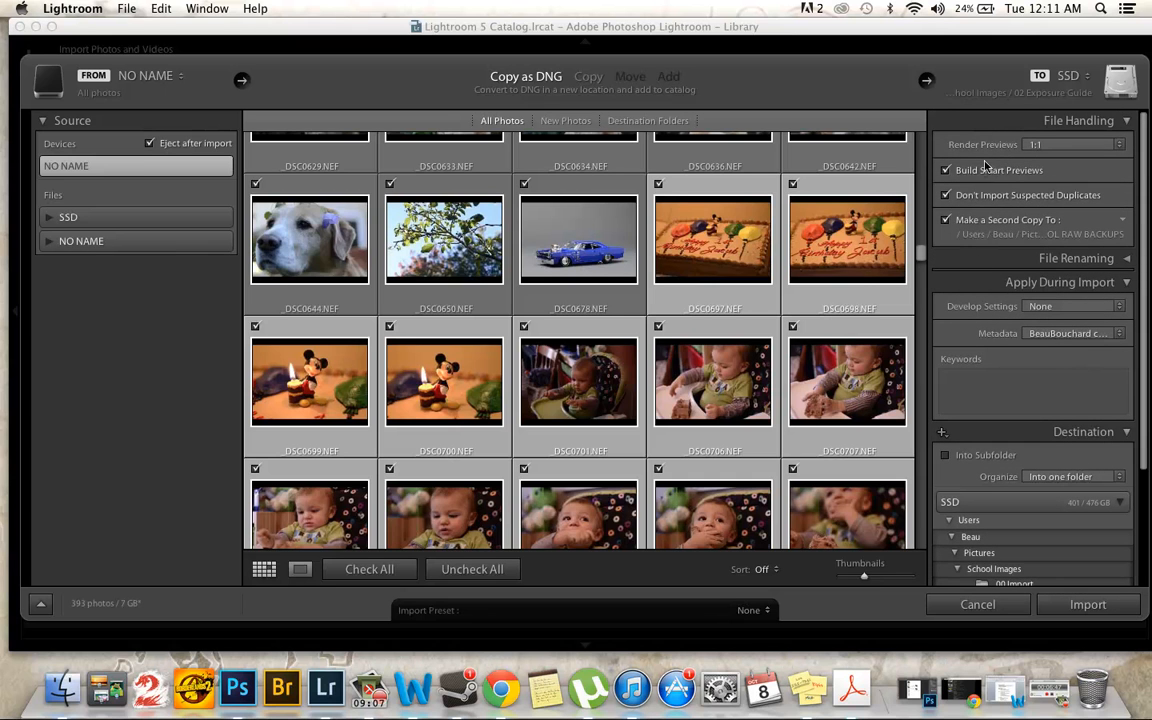
pyautogui.click(946, 168)
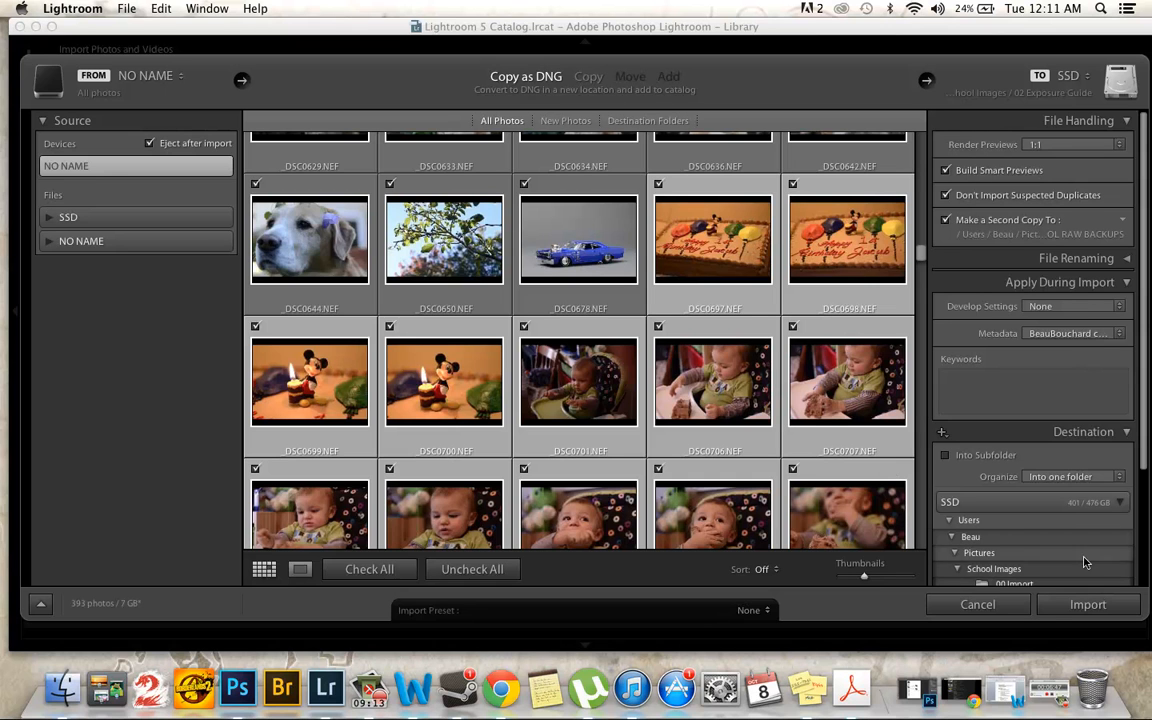
pyautogui.click(956, 470)
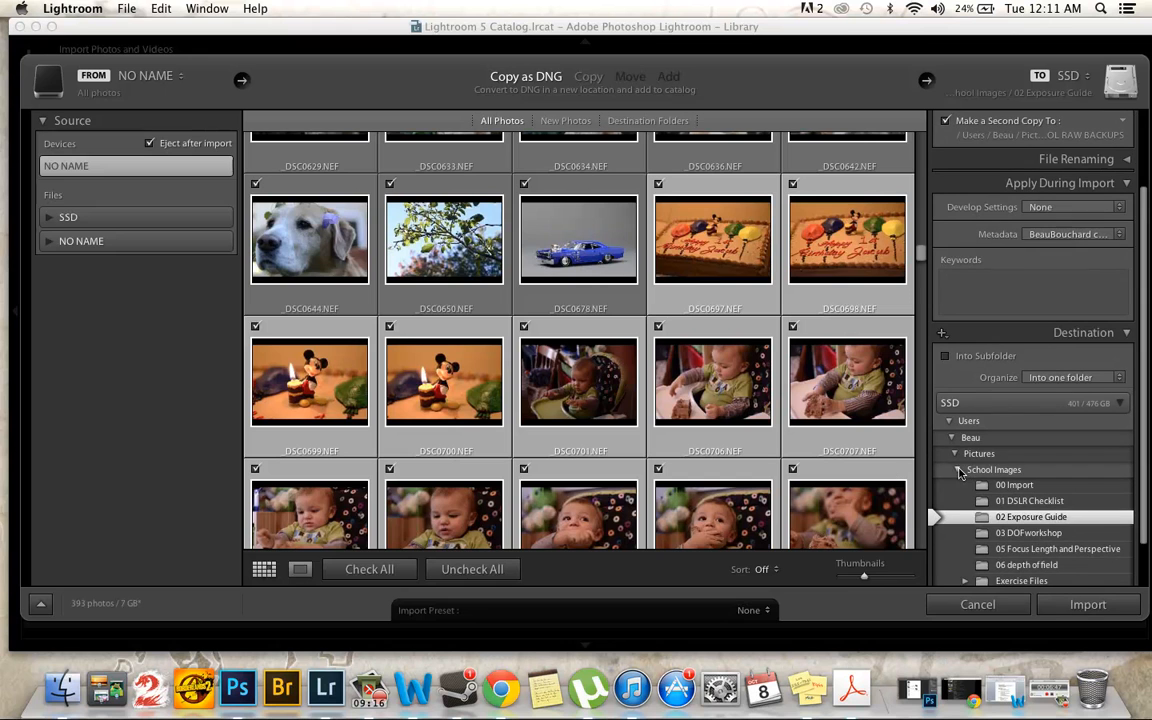
pyautogui.click(994, 468)
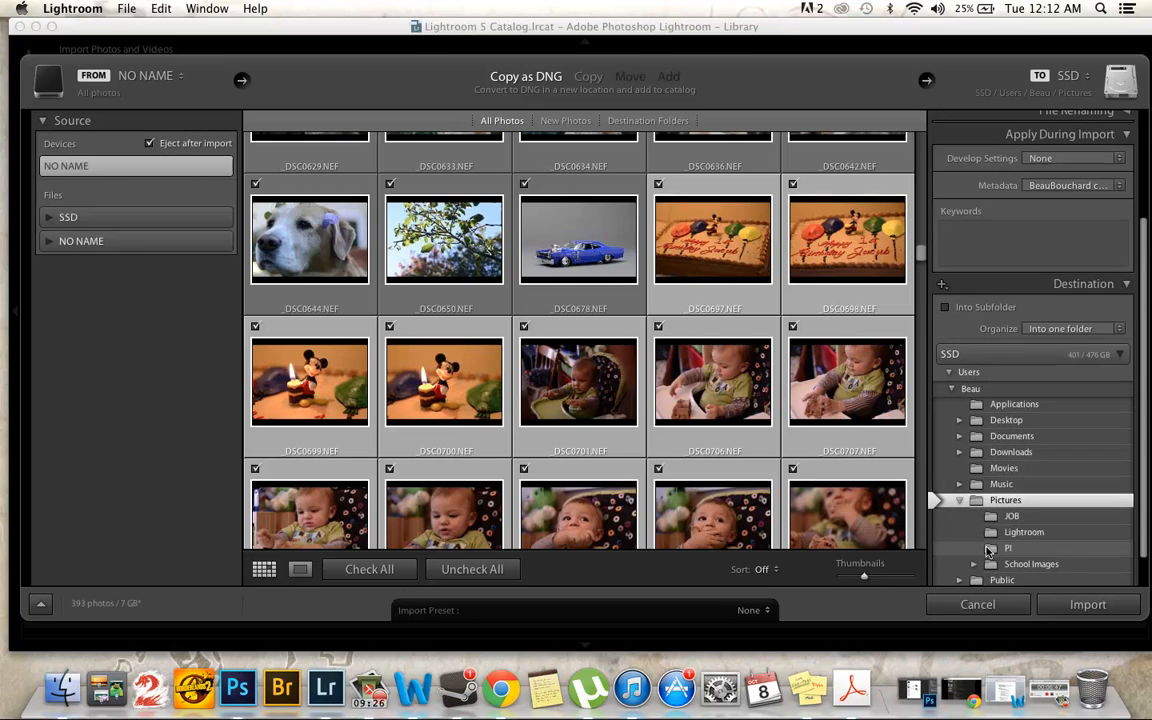
pyautogui.click(1008, 548)
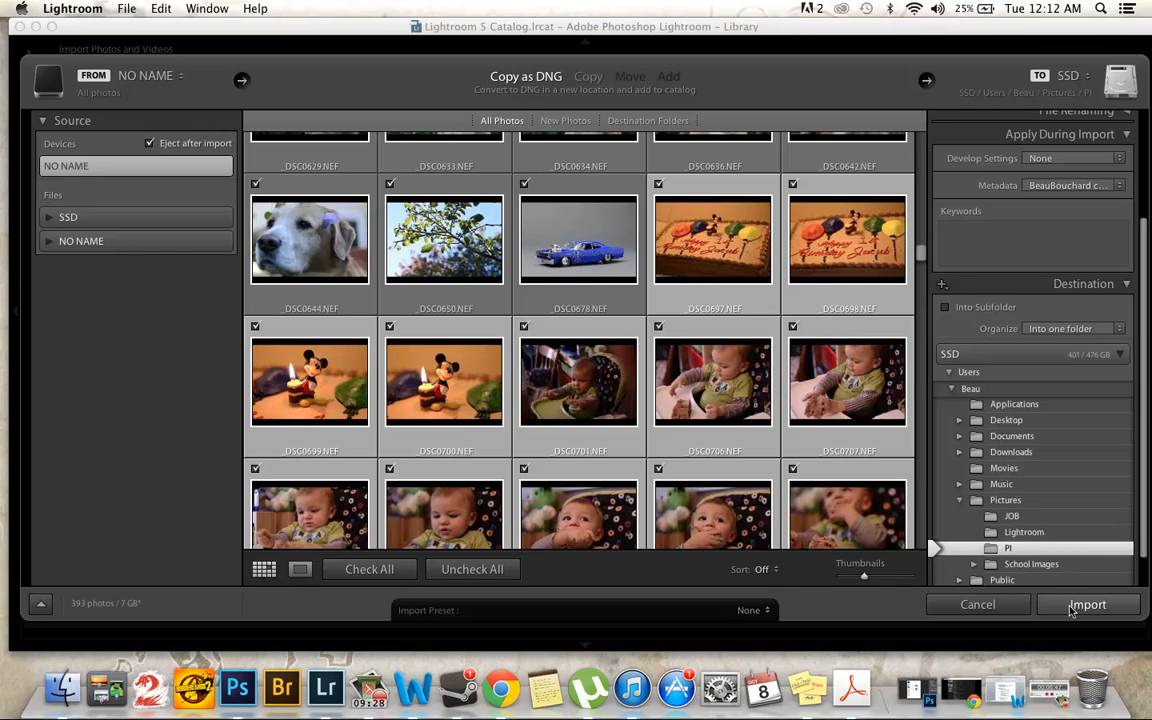
pyautogui.click(1088, 604)
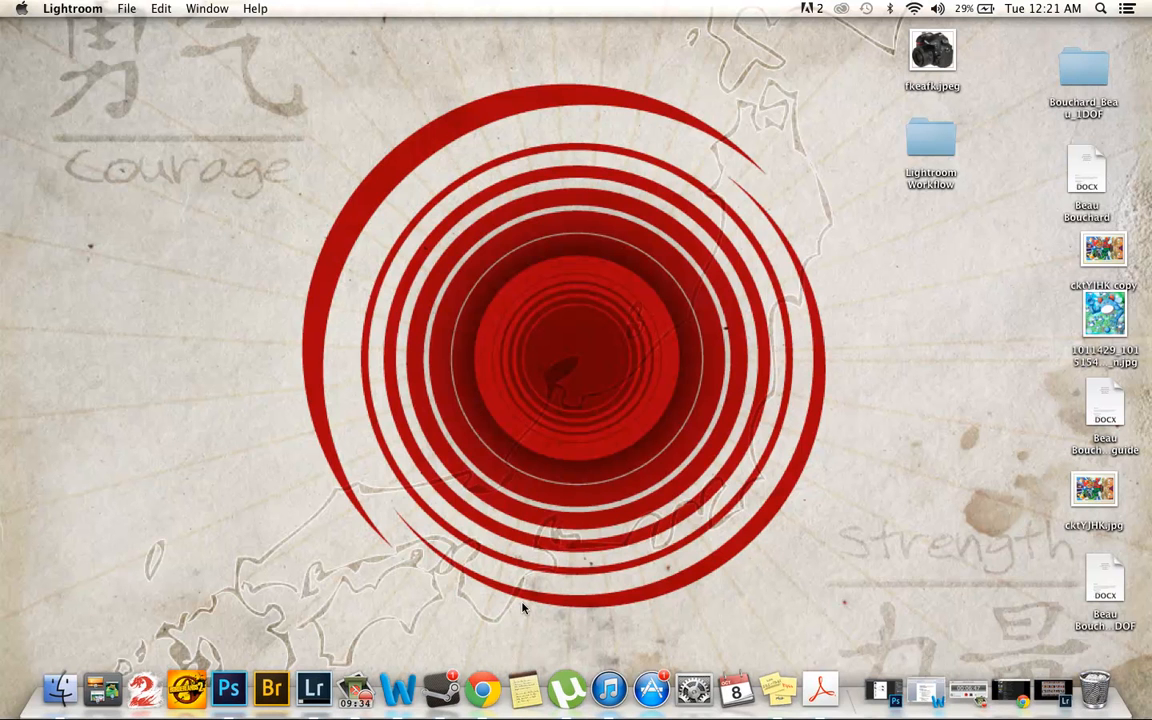
pyautogui.moveTo(1036, 700)
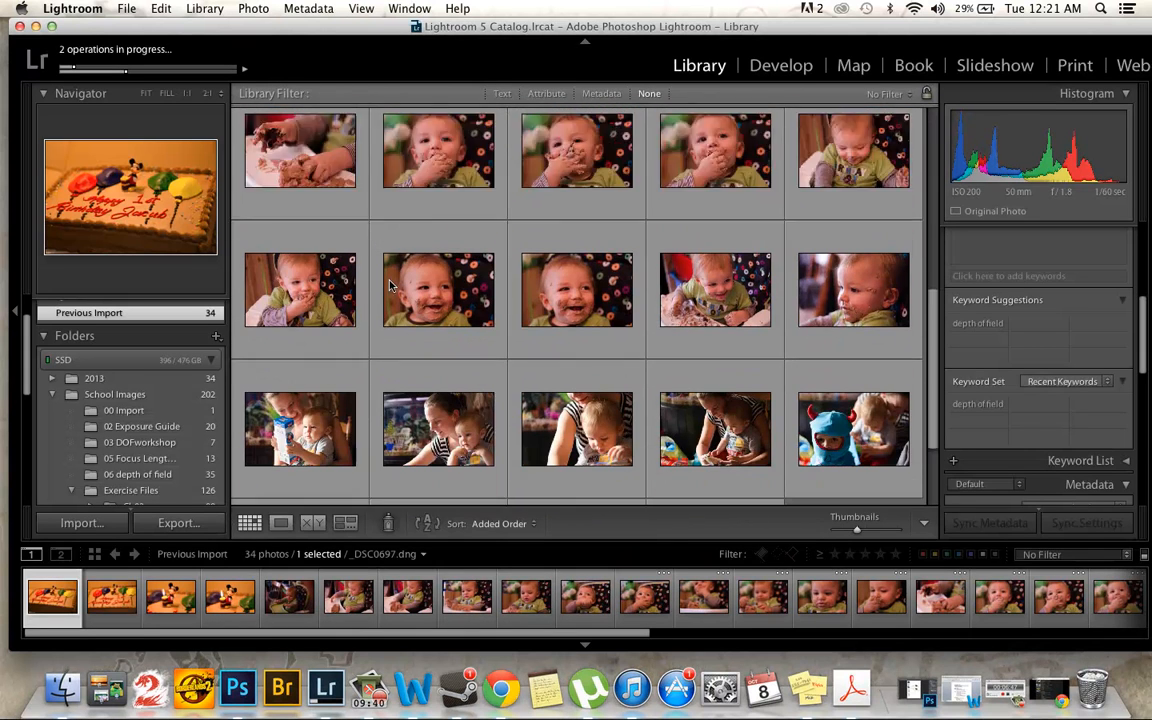
# - Enlarge the child in the blue horned hat and dismiss the Smart Previews notice
pyautogui.click(852, 294)
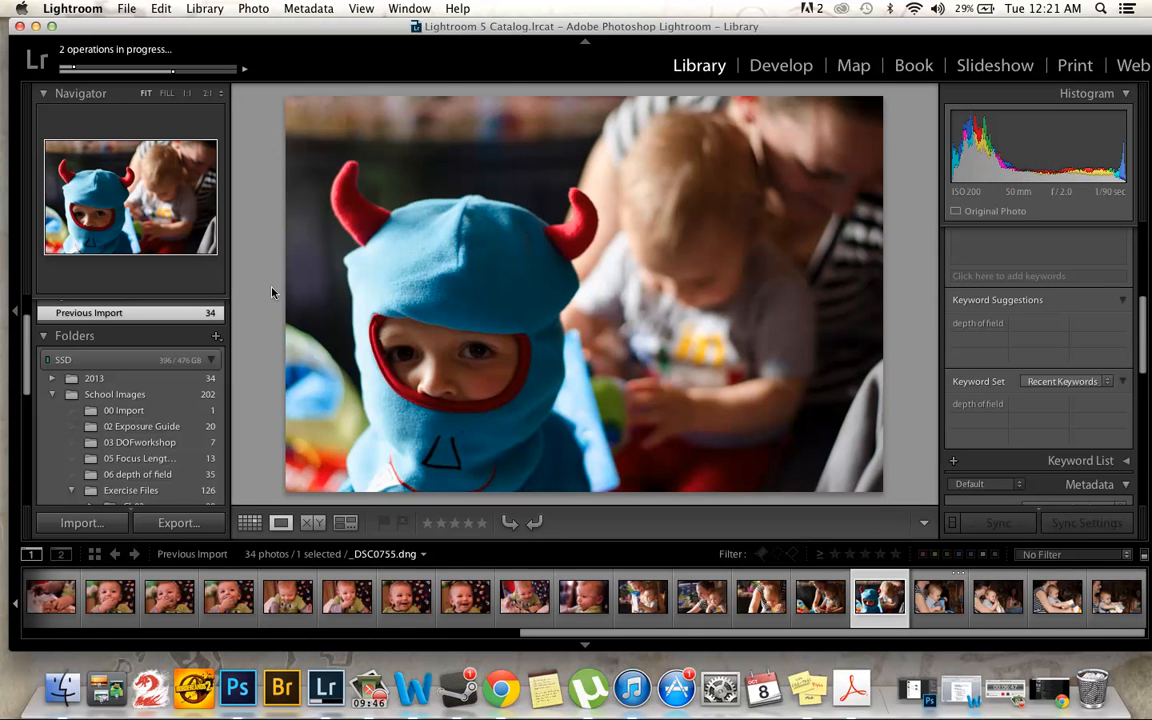
pyautogui.moveTo(410, 444)
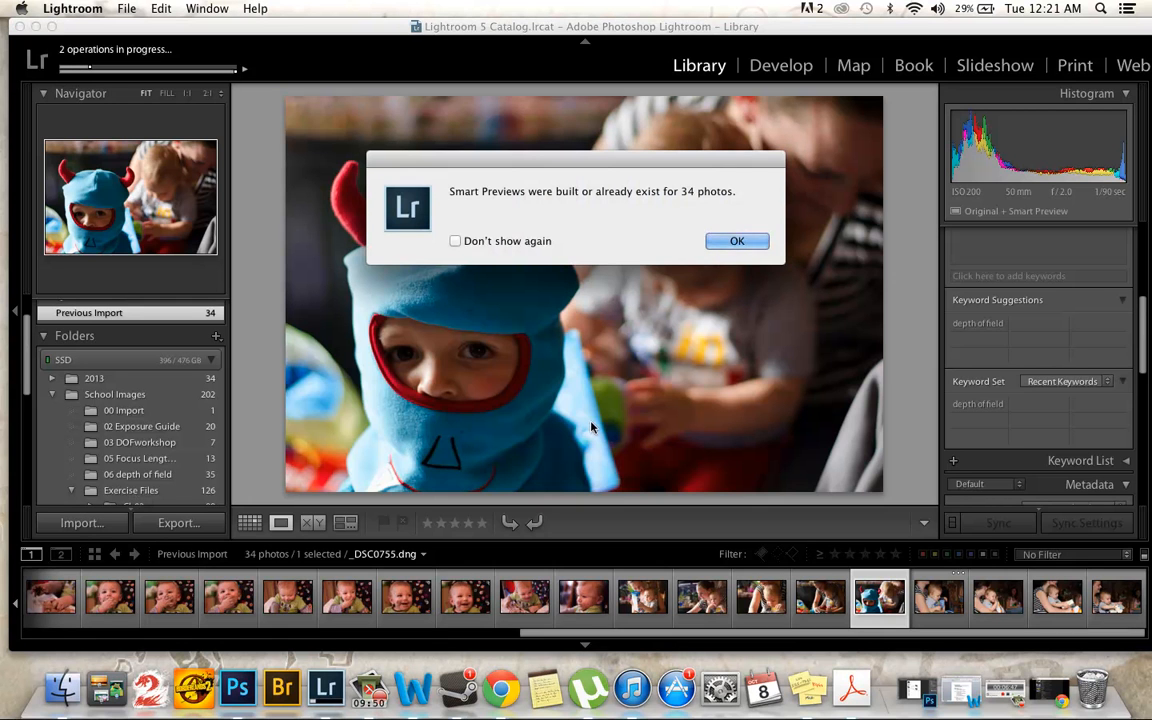
pyautogui.click(736, 240)
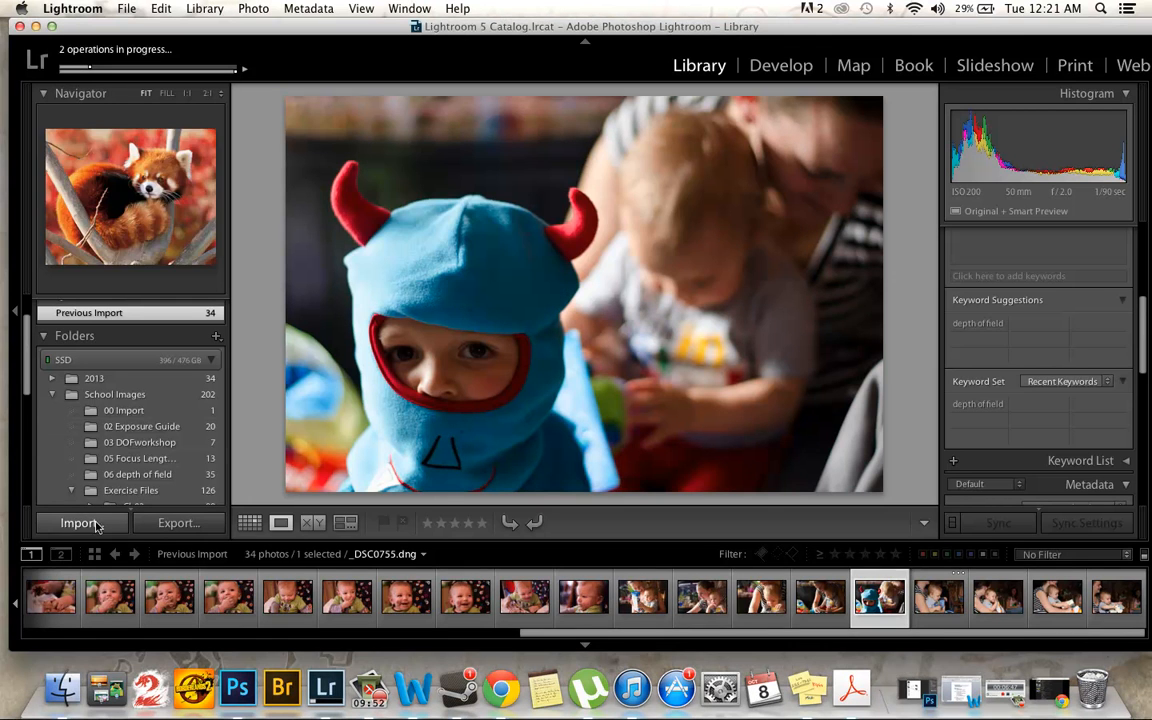
# - Reopen the import window and expand School Images among the available sources
pyautogui.click(80, 522)
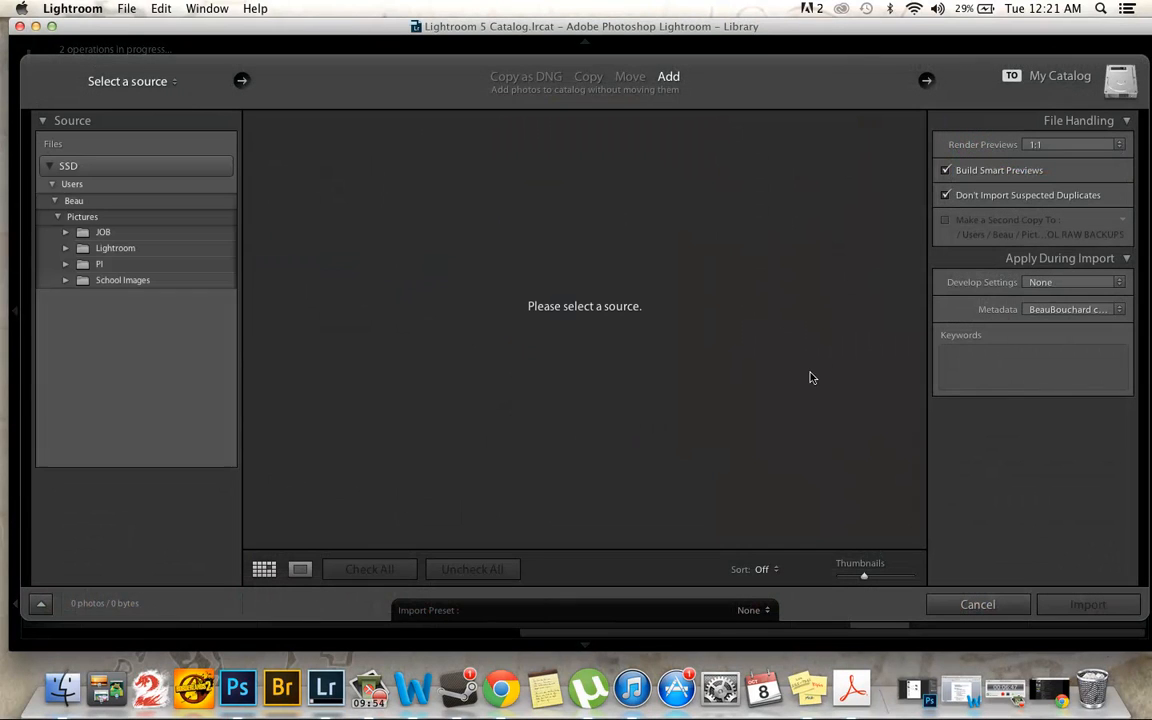
pyautogui.click(752, 610)
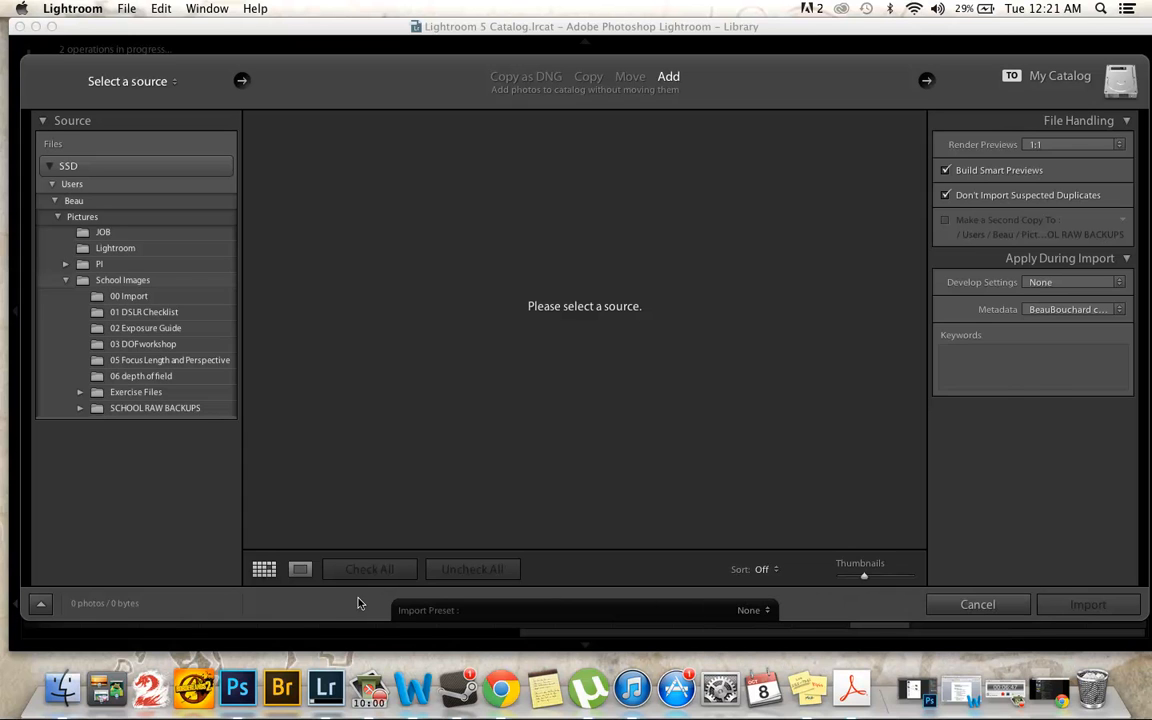
pyautogui.moveTo(668, 284)
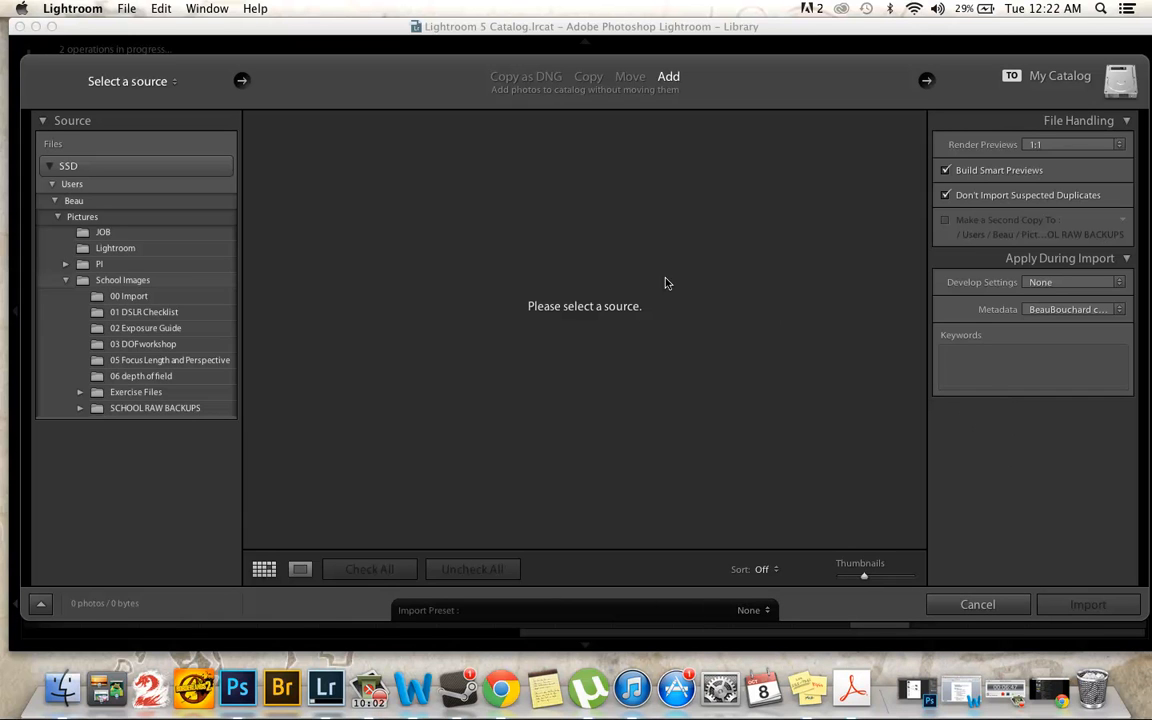
pyautogui.moveTo(312, 424)
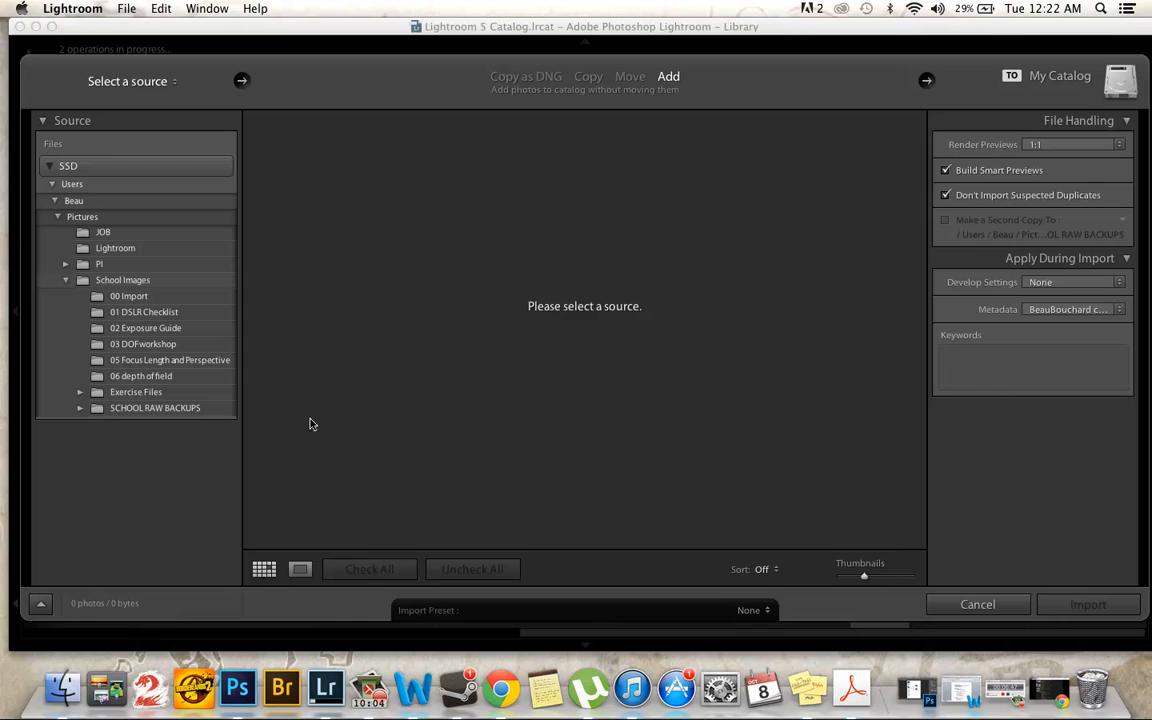
pyautogui.moveTo(556, 340)
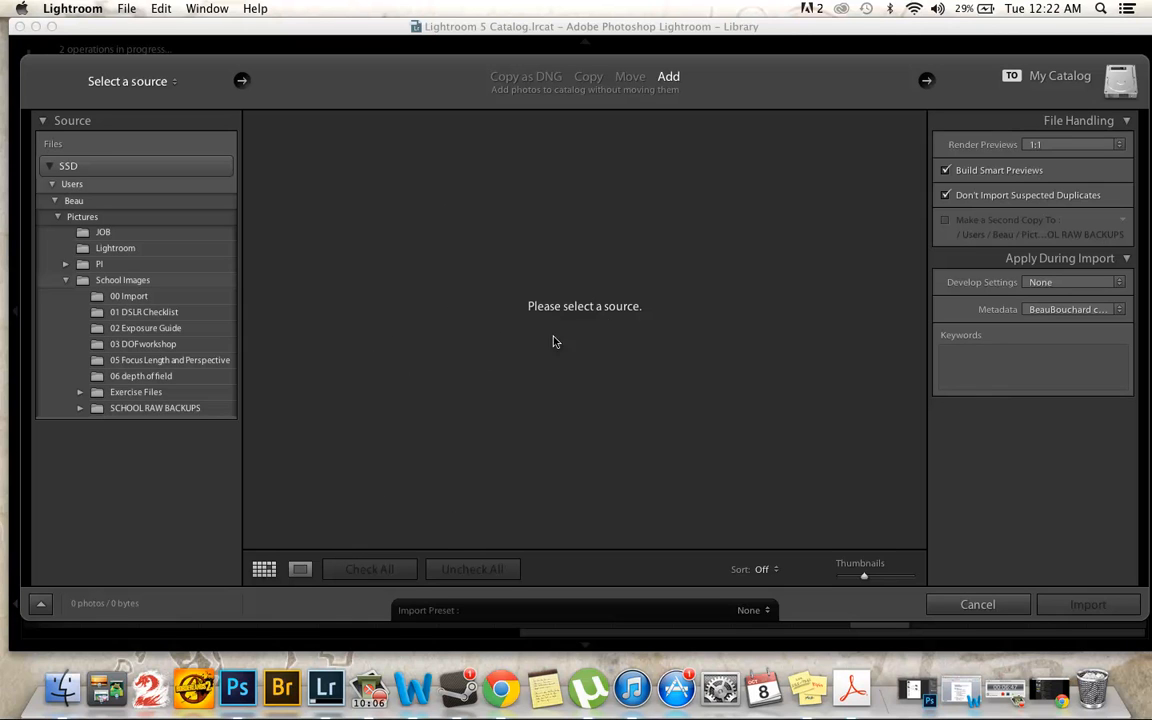
pyautogui.moveTo(612, 324)
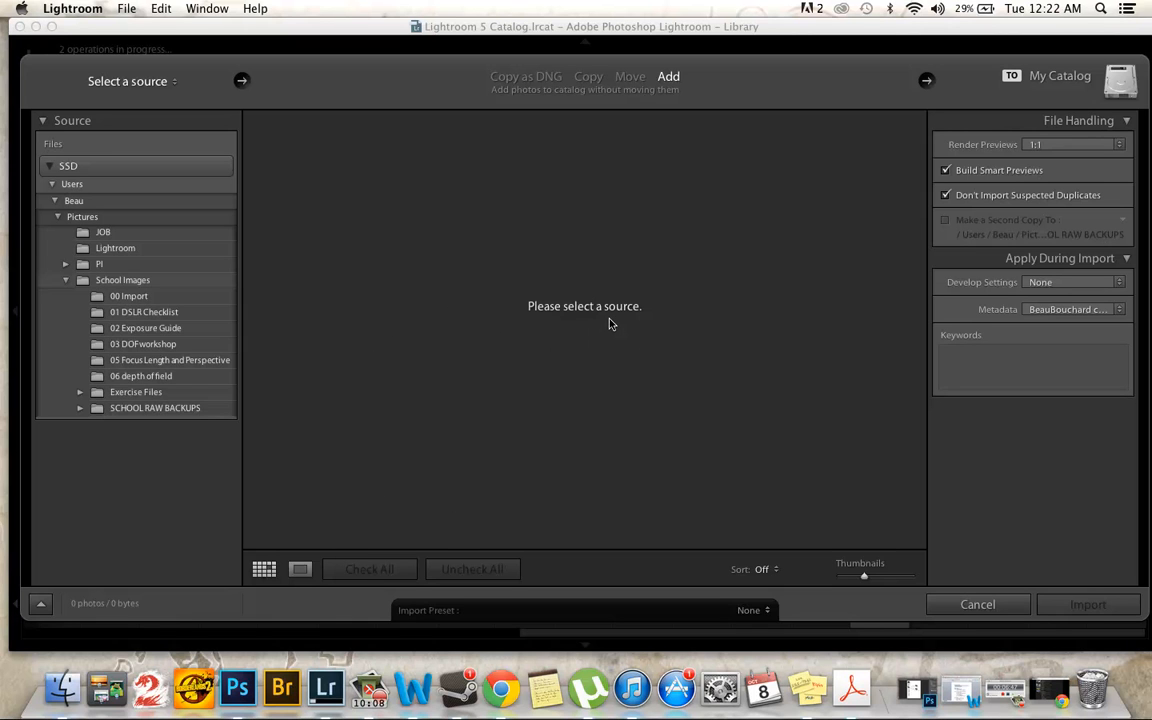